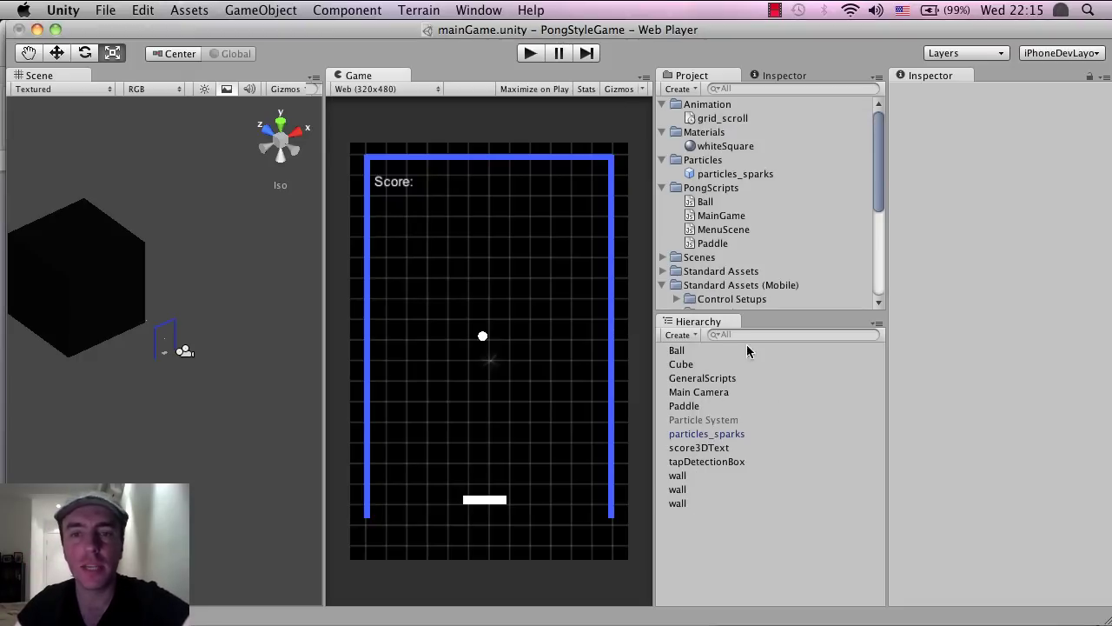
Step: Create an empty GameObject at position 0,0,0 and name it paddleParent
left_click(261, 9)
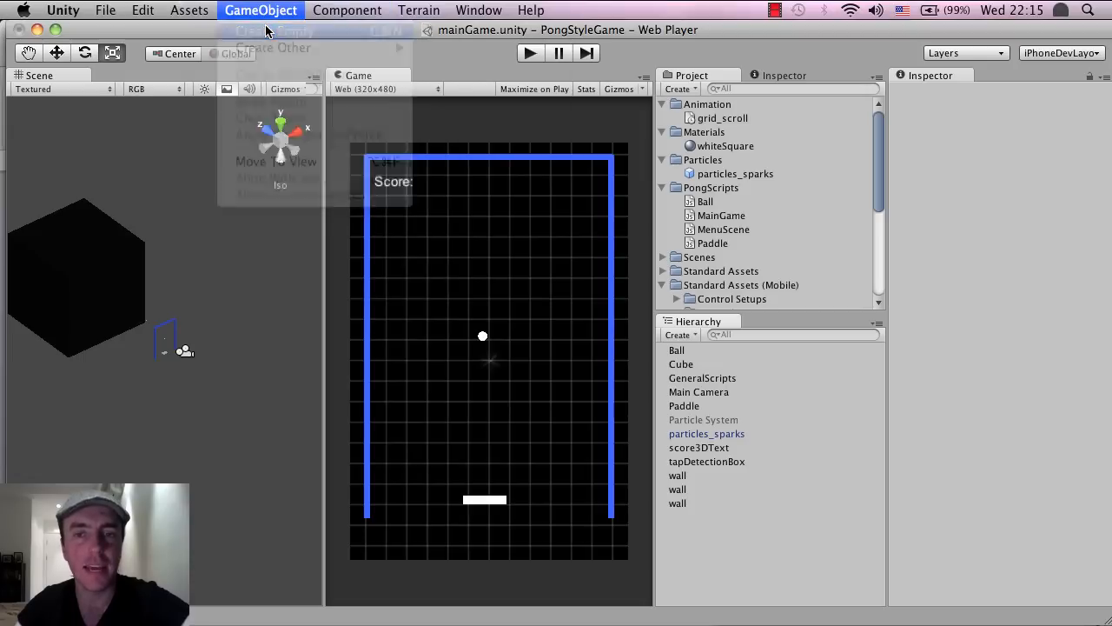
left_click(273, 32)
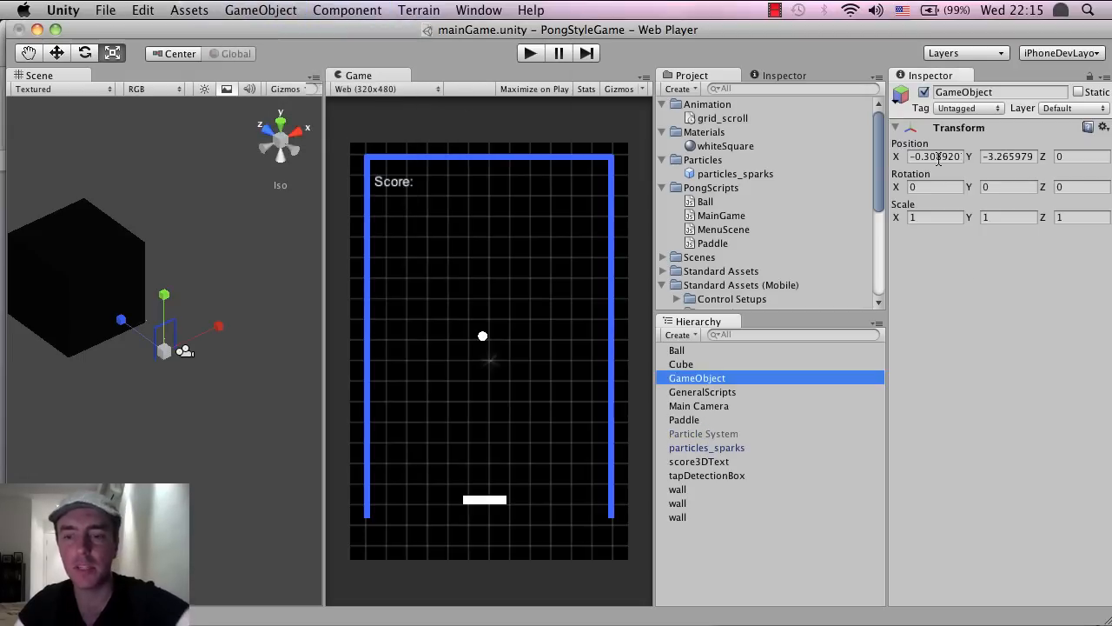
triple_click(934, 156)
type("0")
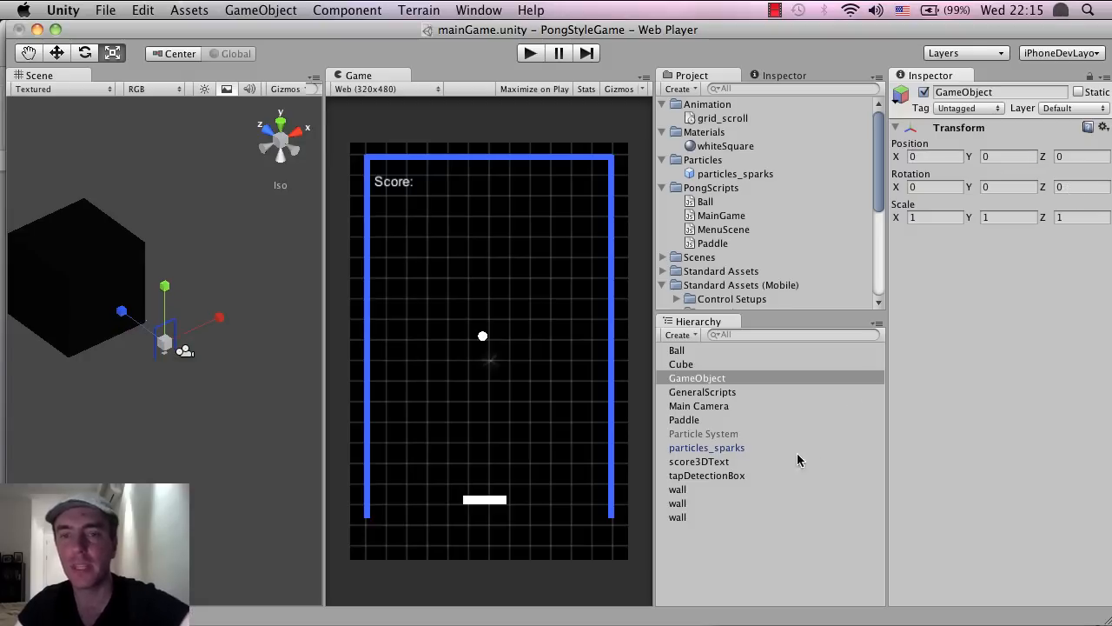
double_click(696, 377)
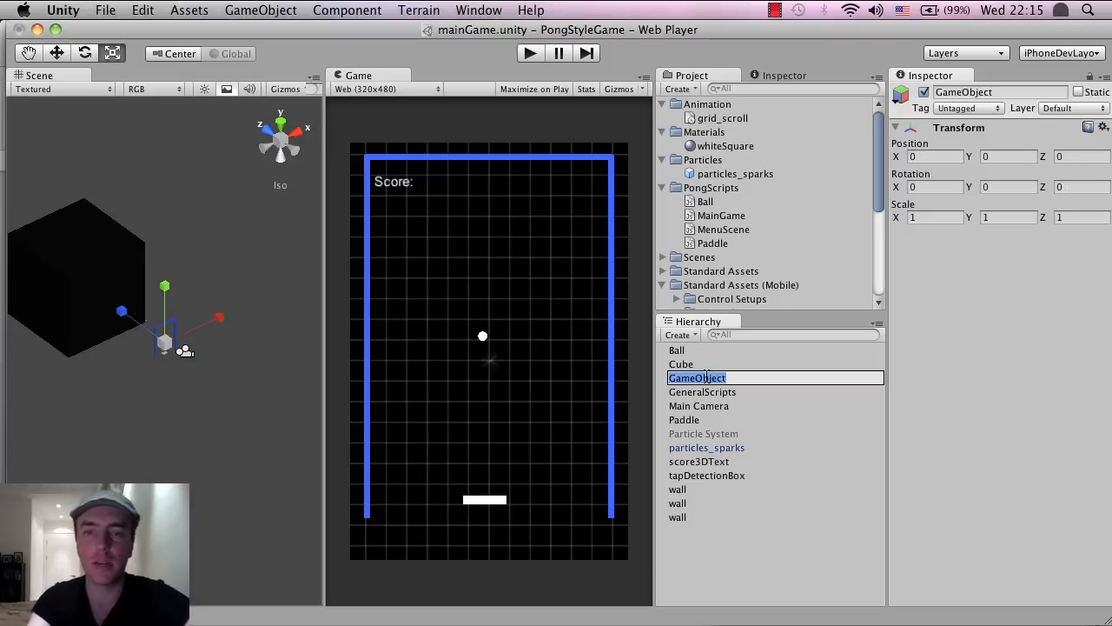
type("paddl")
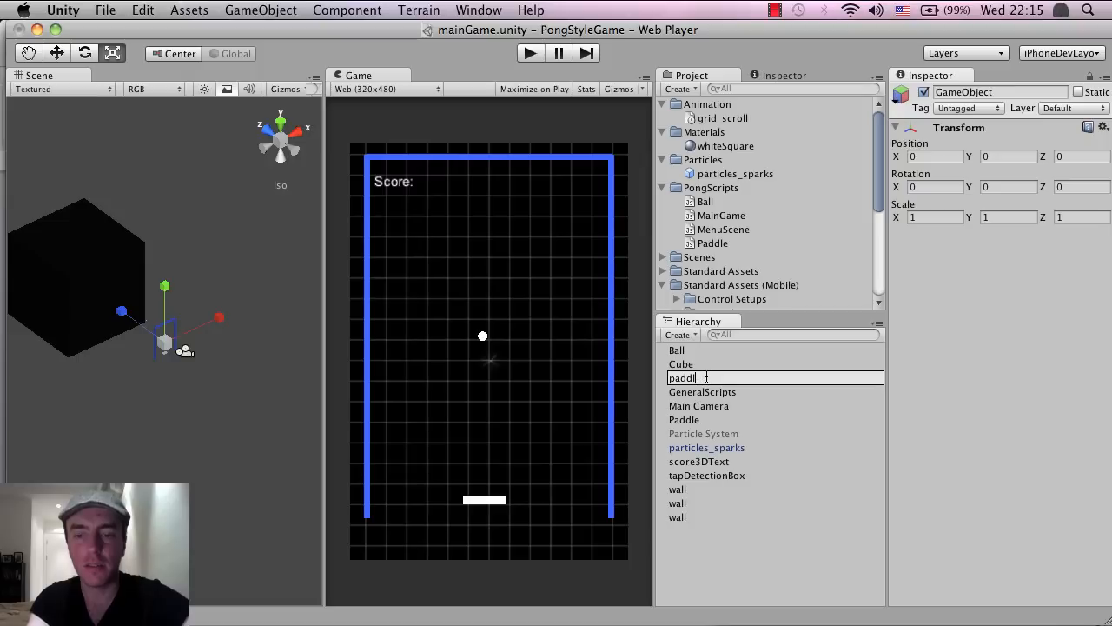
key("Return")
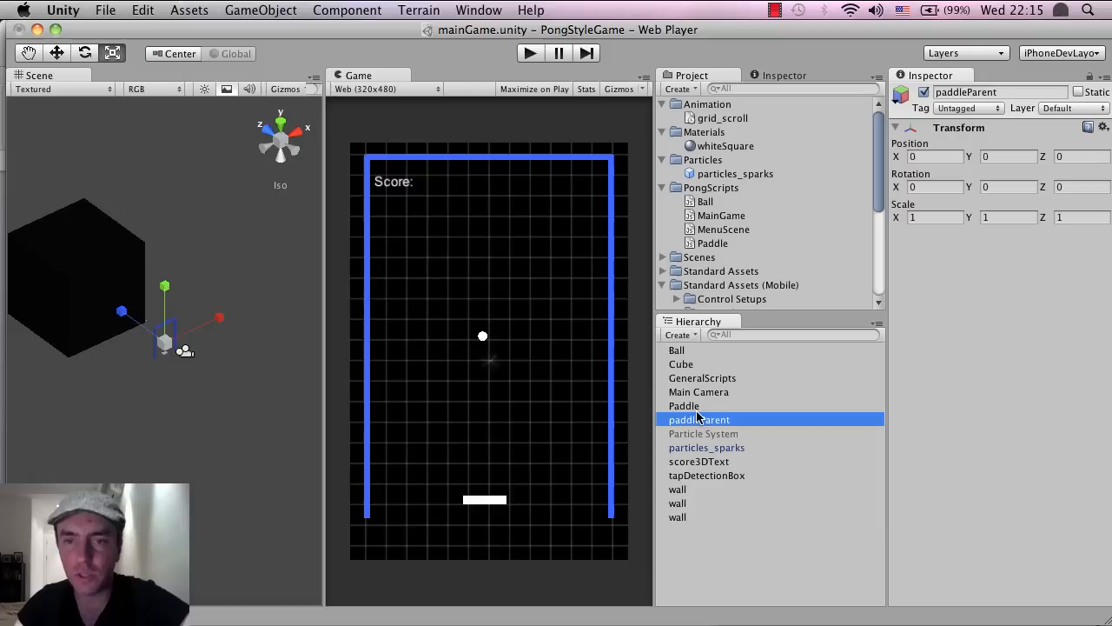
Step: Drag Paddle onto paddleParent and expand the parent to show the nested child
left_click(684, 406)
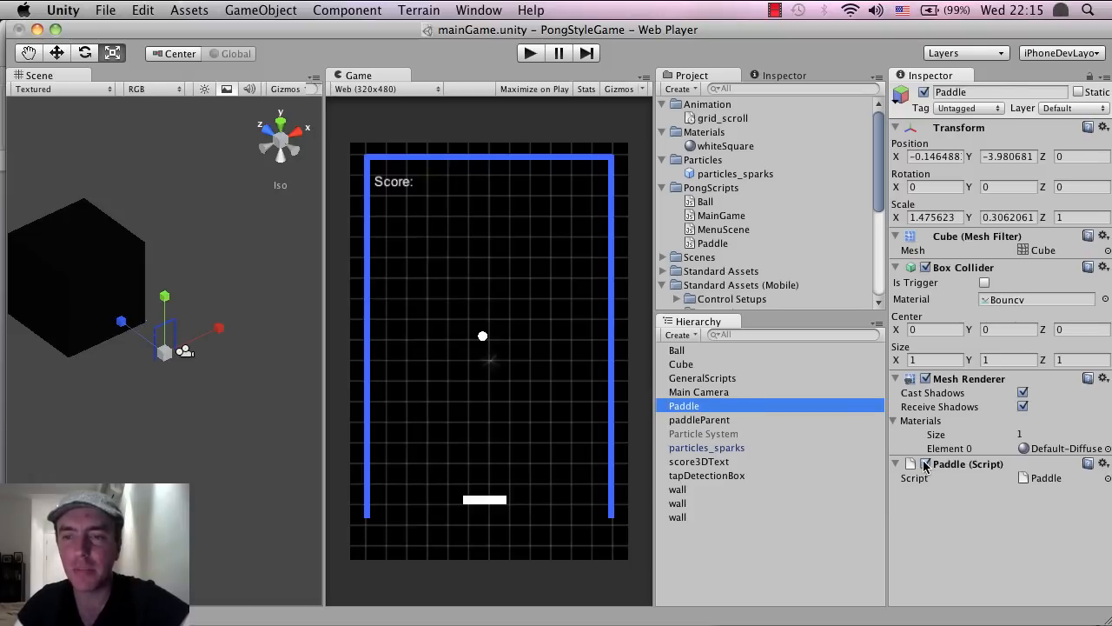
left_click(699, 420)
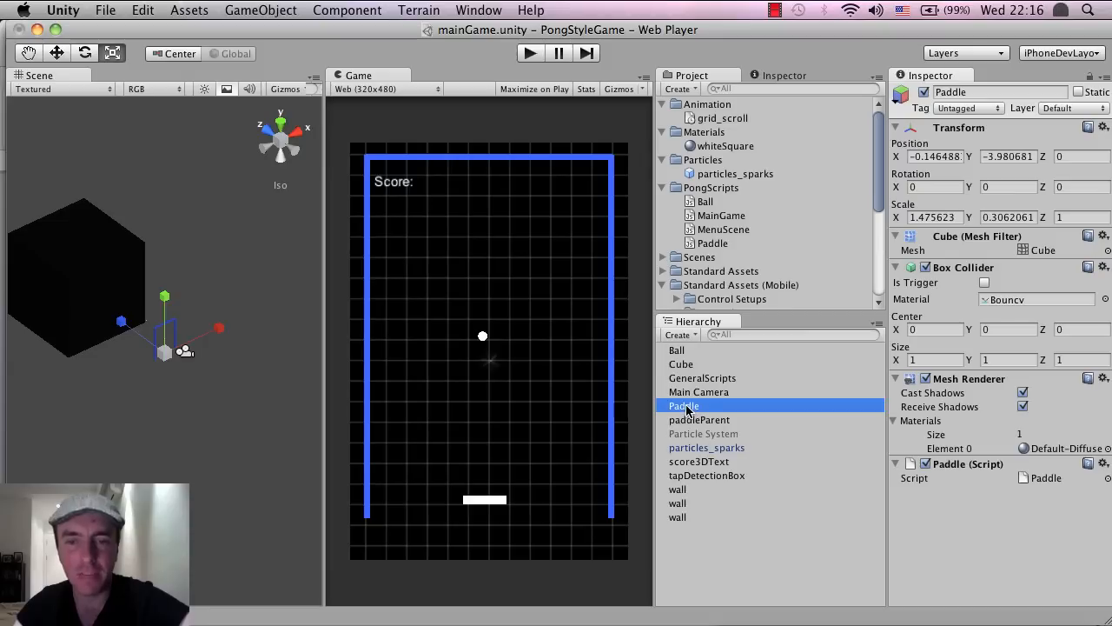
mouse_move(685, 406)
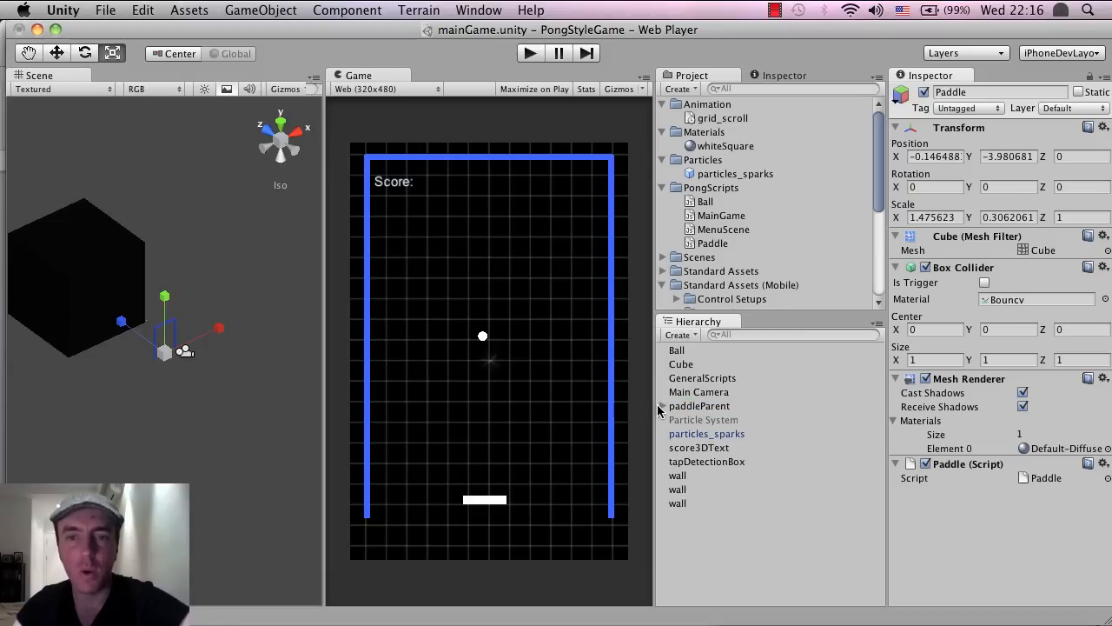
left_click(661, 406)
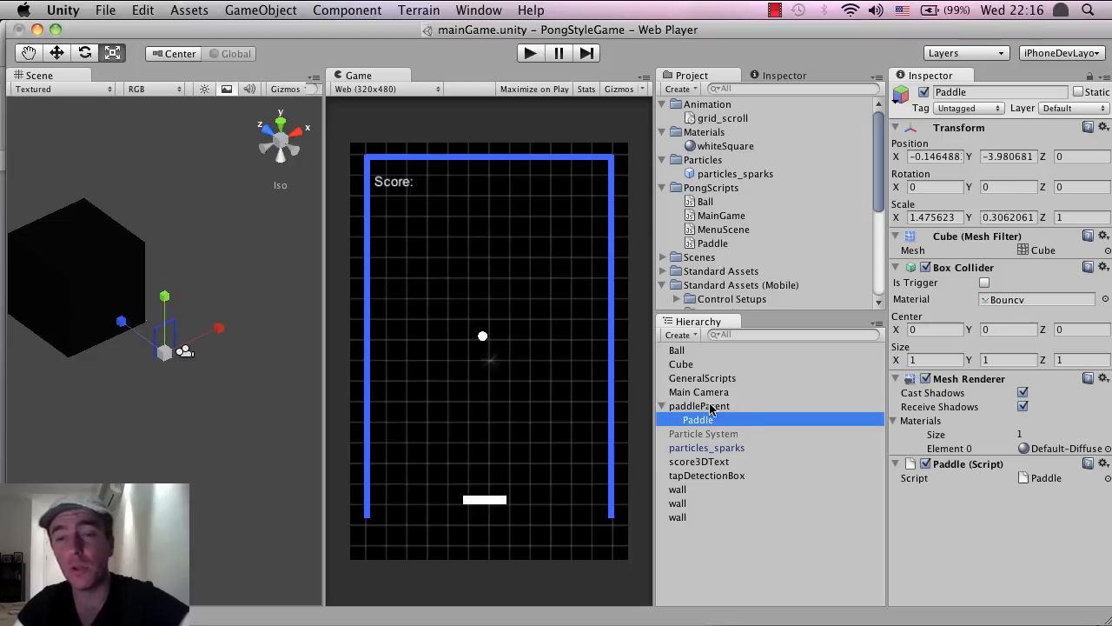
mouse_move(713, 421)
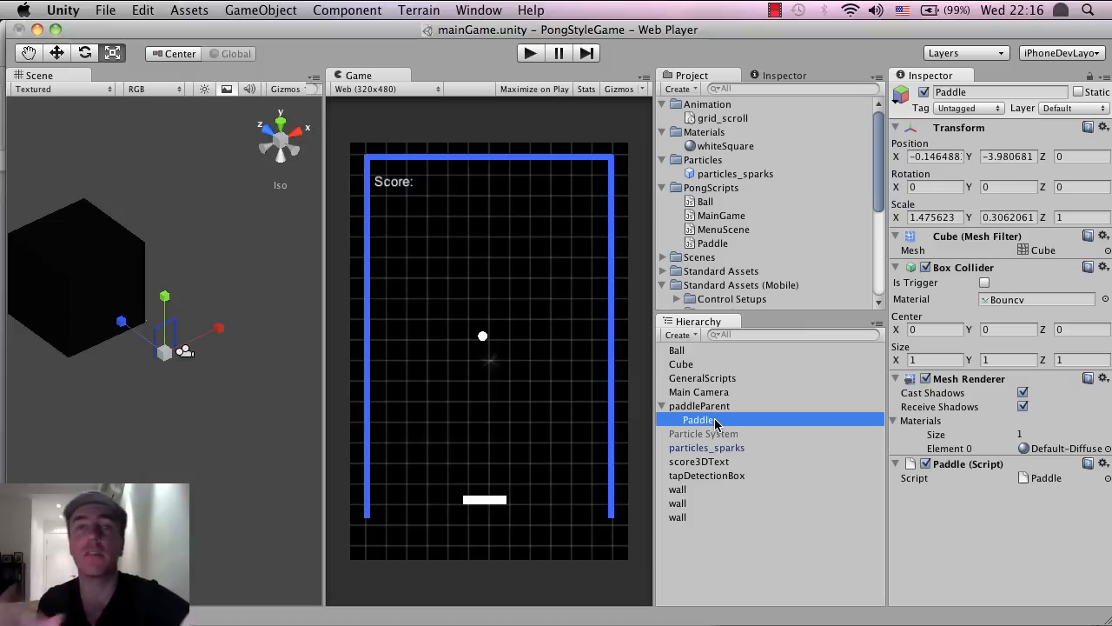
Step: Compare the Transform values of paddleParent and its child Paddle, ending on paddleParent
left_click(700, 406)
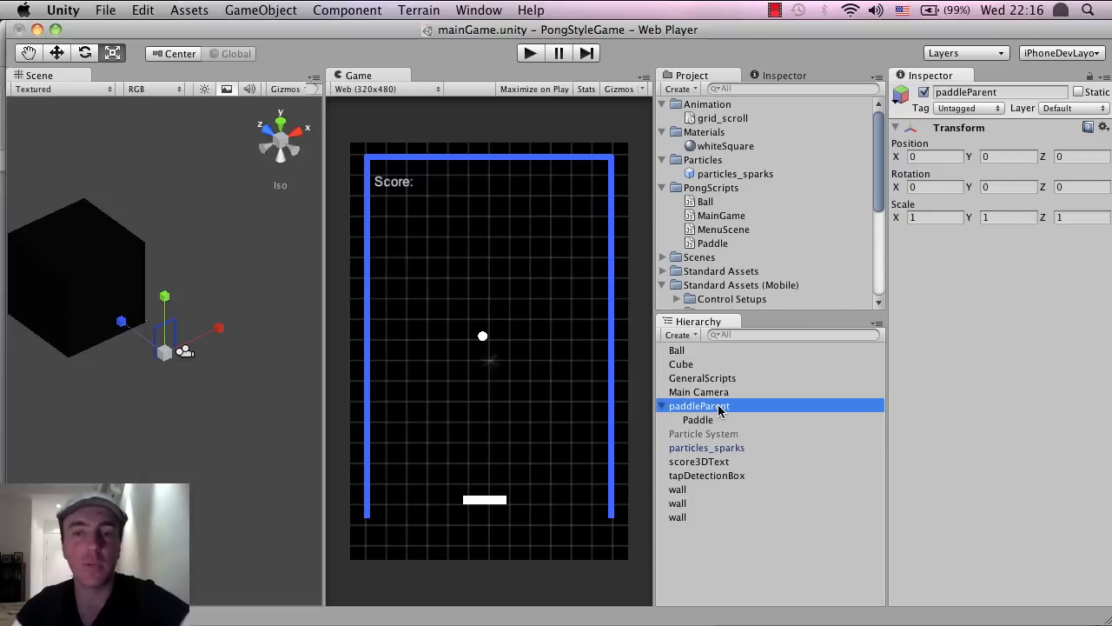
left_click(698, 419)
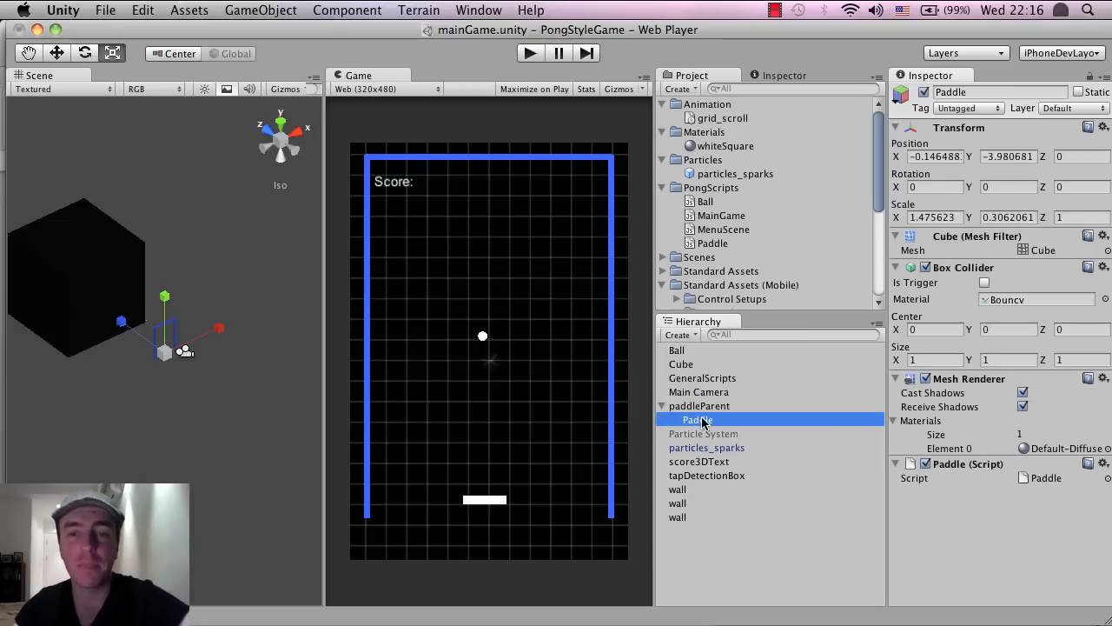
left_click(699, 406)
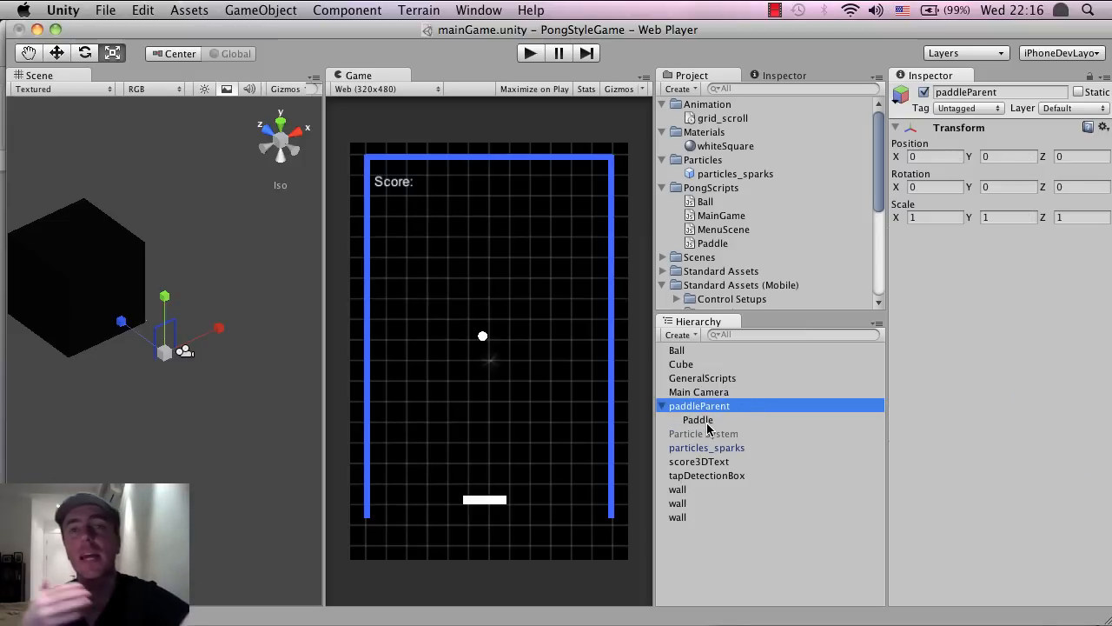
left_click(698, 419)
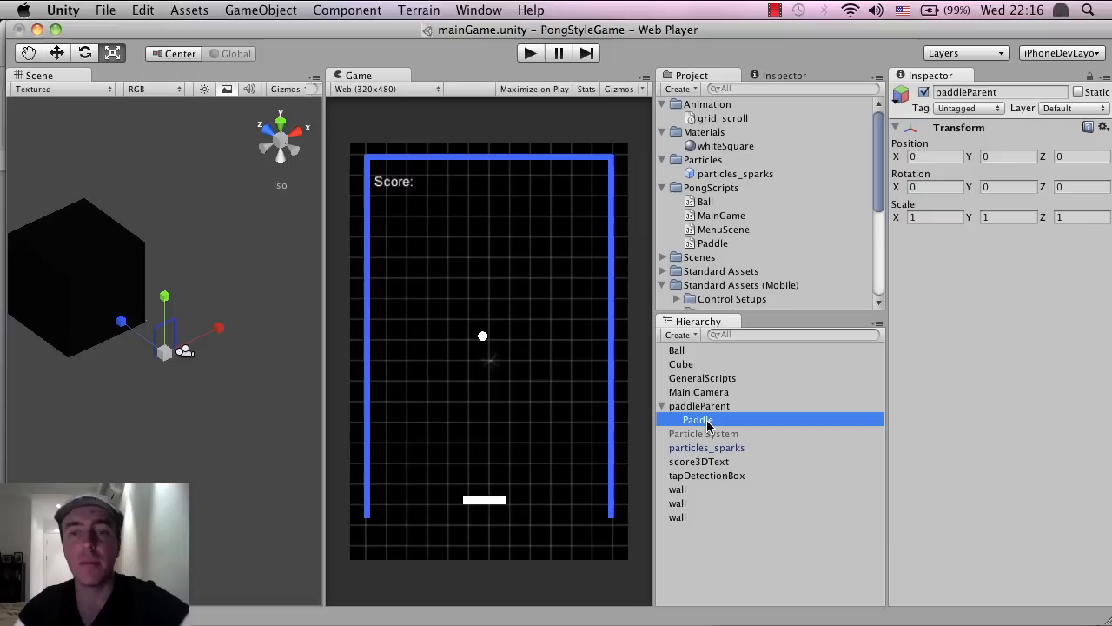
left_click(698, 418)
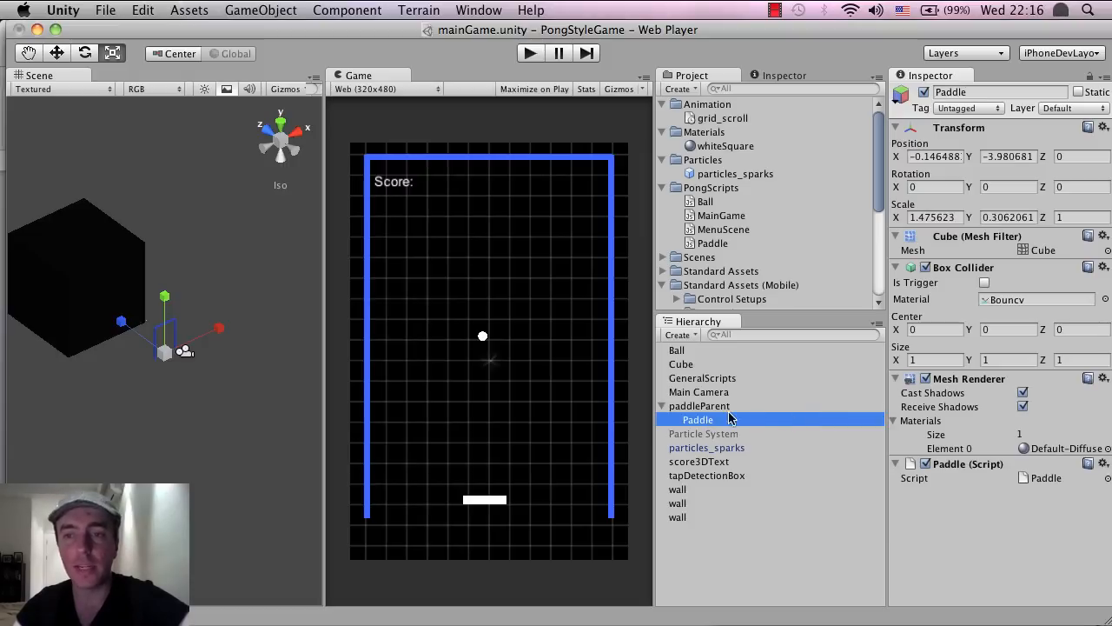
mouse_move(689, 426)
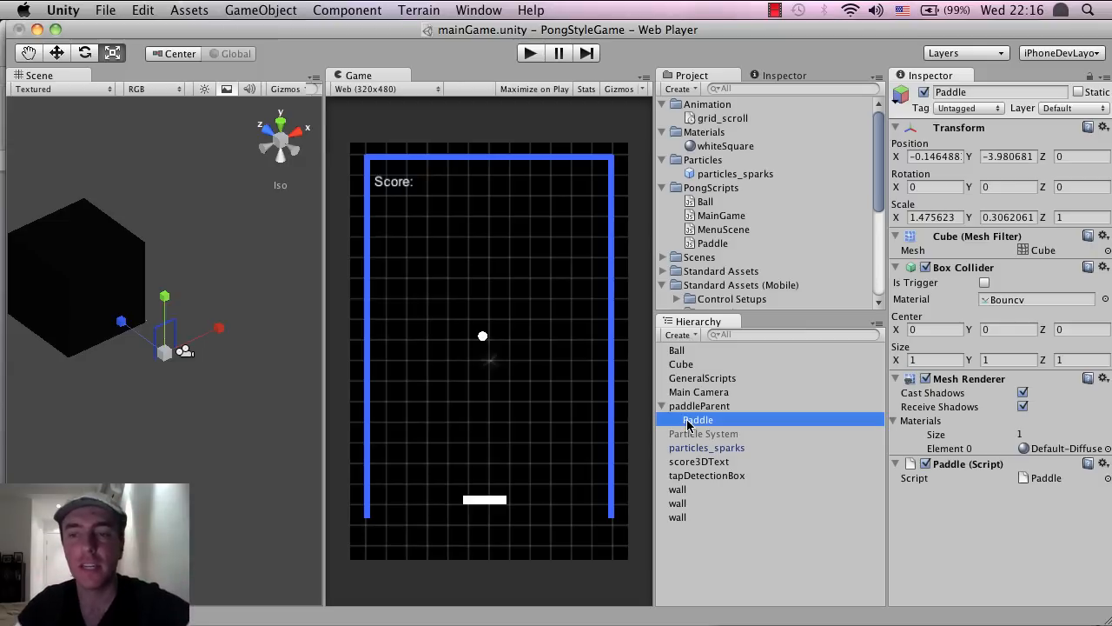
mouse_move(716, 415)
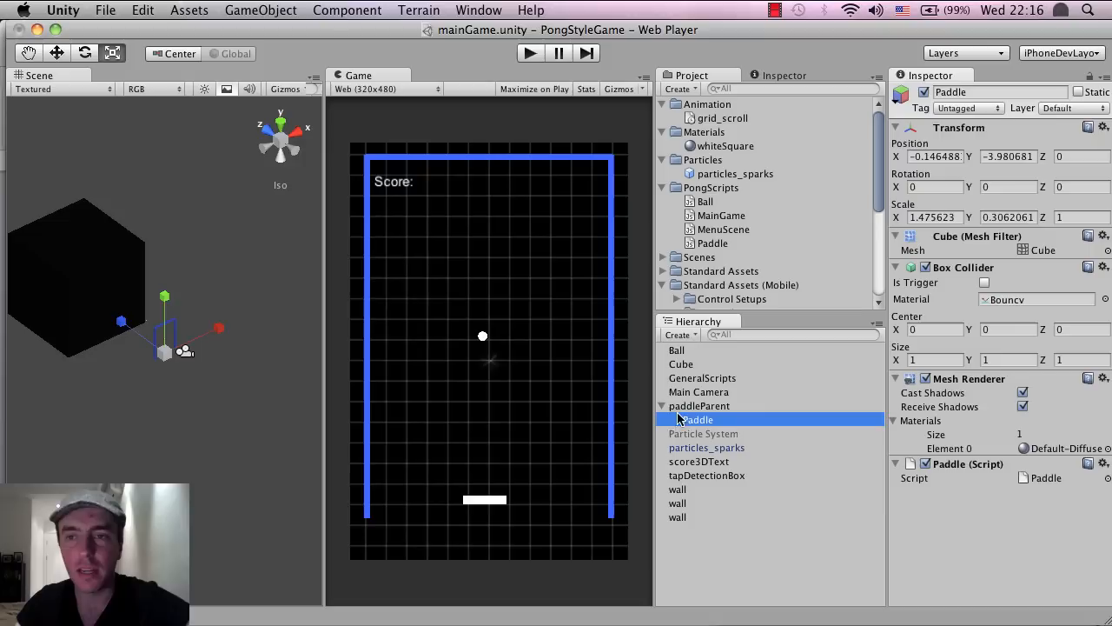
left_click(699, 406)
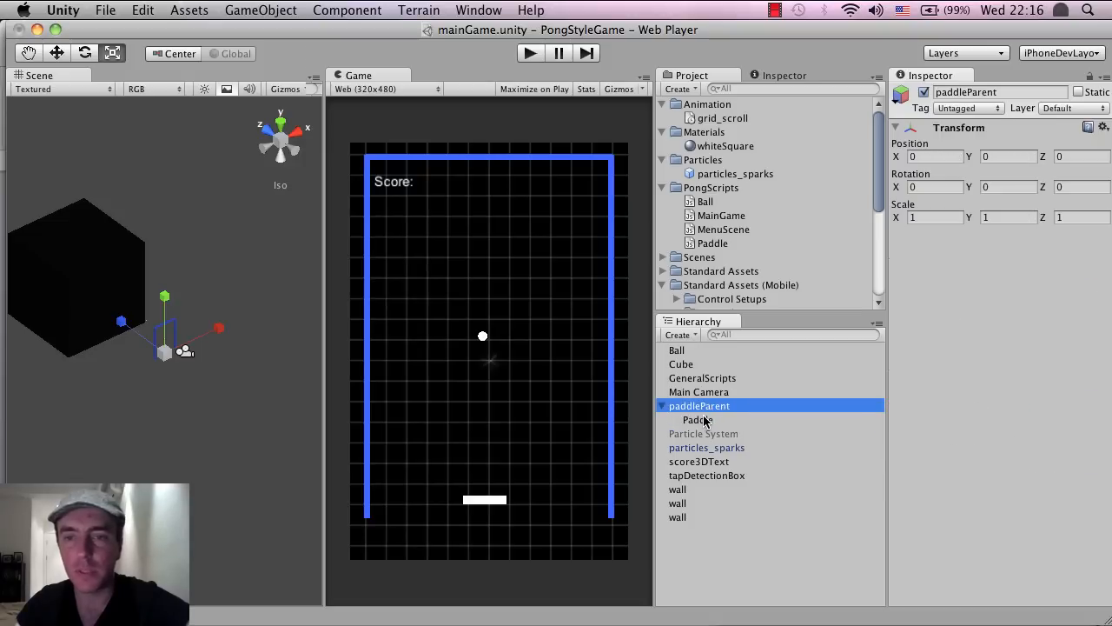
Step: Duplicate the nested Paddle with Cmd+D and frame the copy in the Scene view
left_click(697, 418)
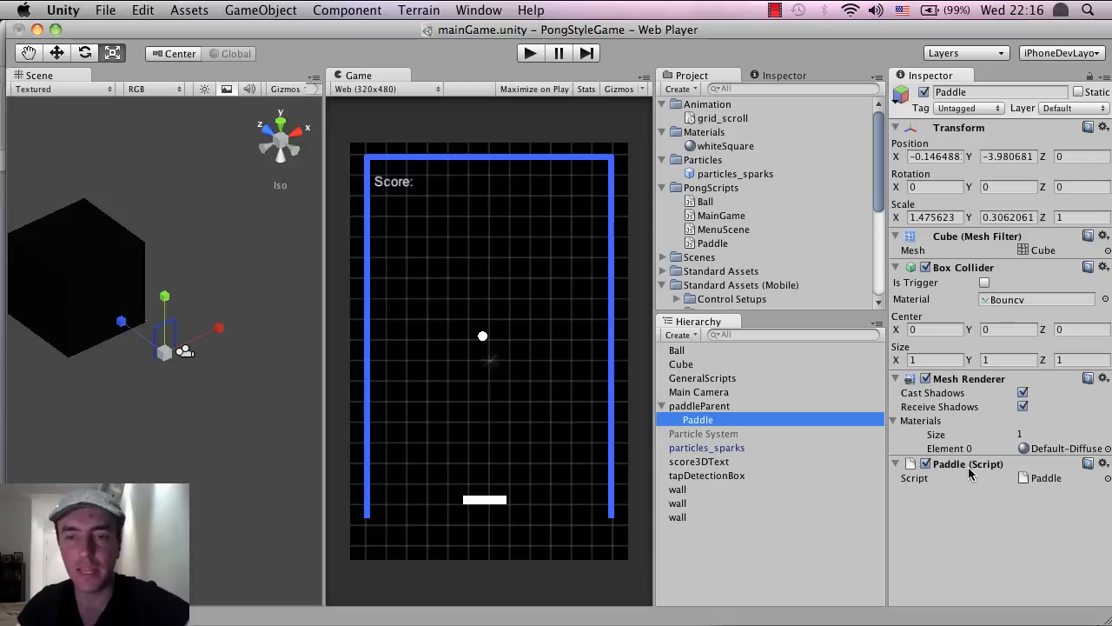
left_click(698, 434)
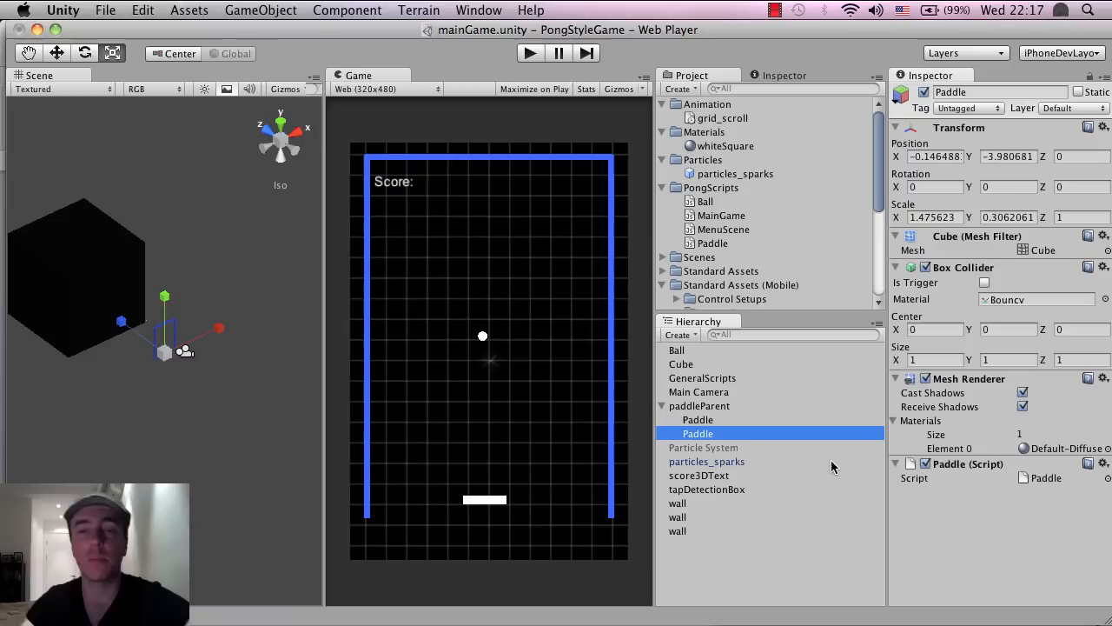
mouse_move(812, 459)
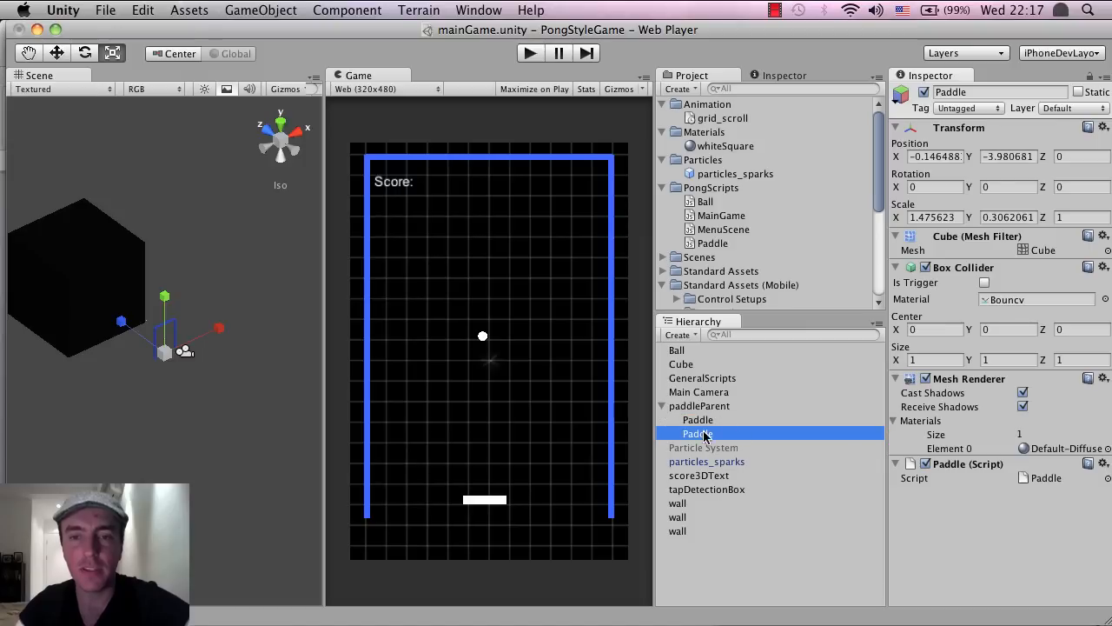
mouse_move(263, 339)
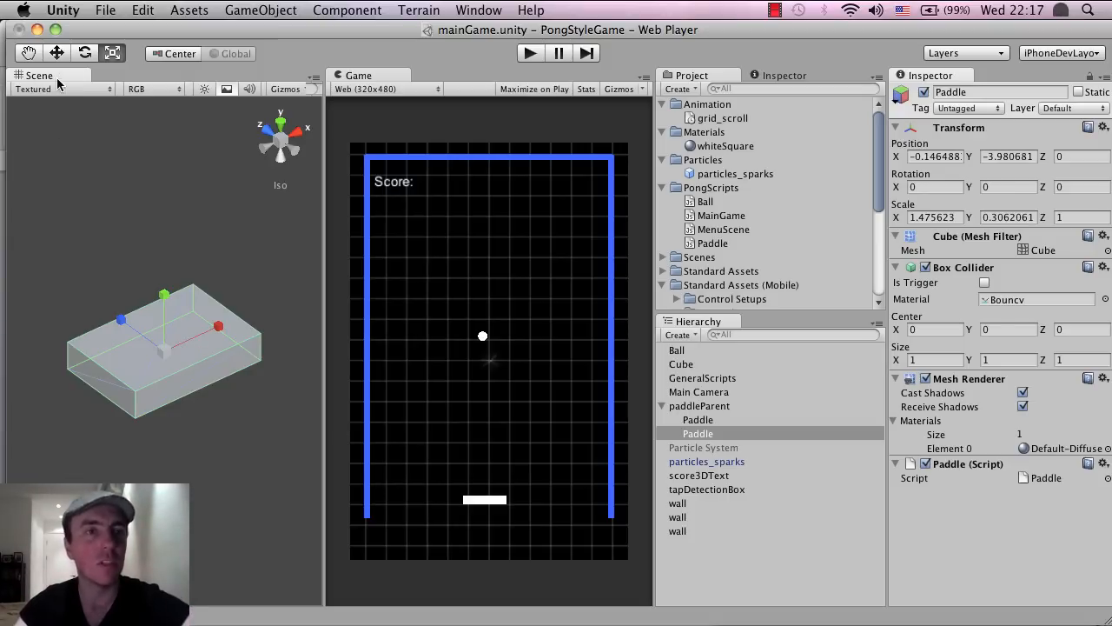
mouse_move(176, 337)
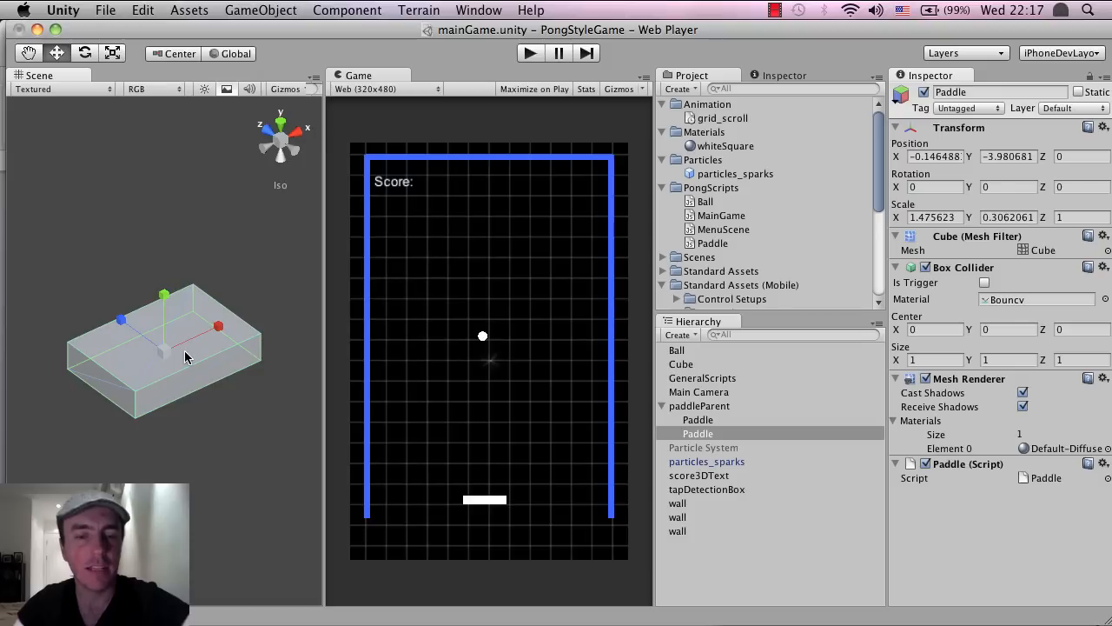
Step: Move the duplicate Paddle down and left of the original, then stop Play mode
left_click_drag(186, 359, 163, 354)
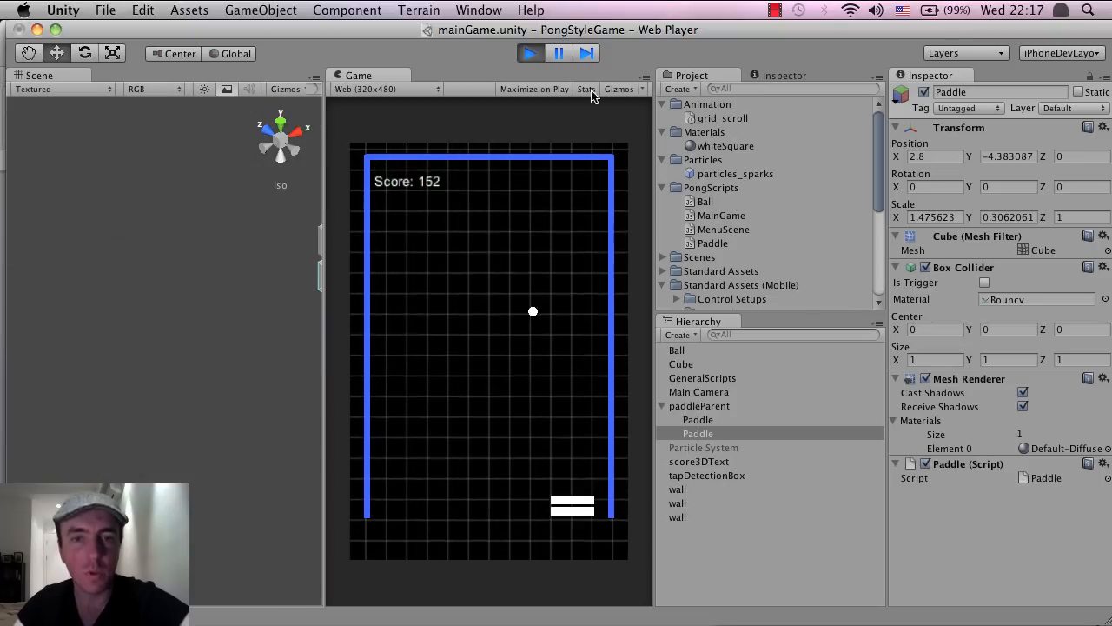
left_click(529, 53)
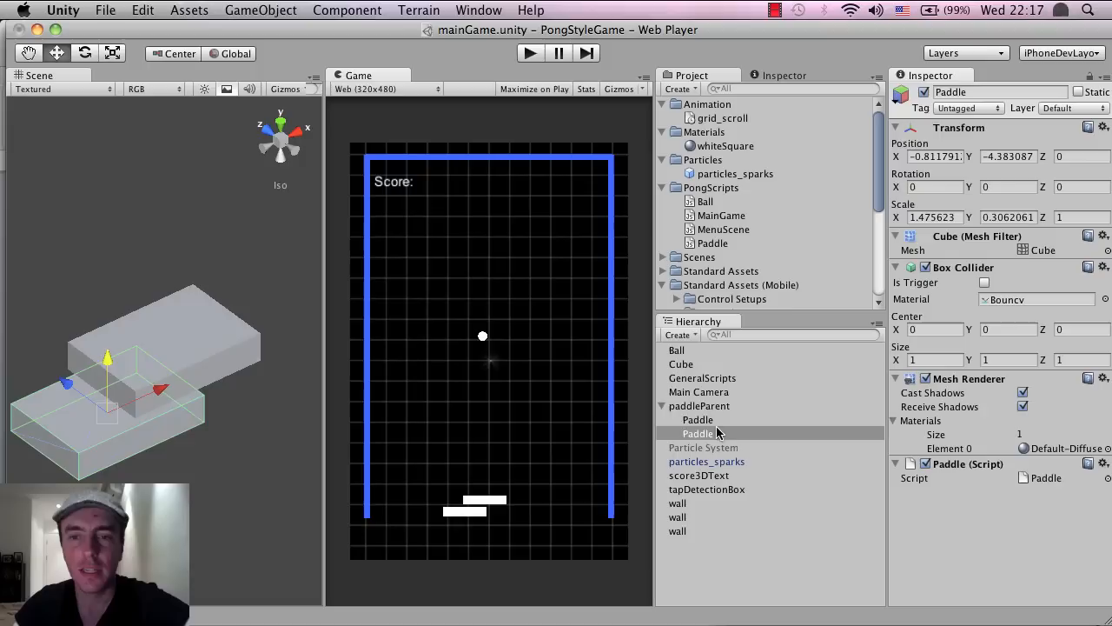
left_click(697, 420)
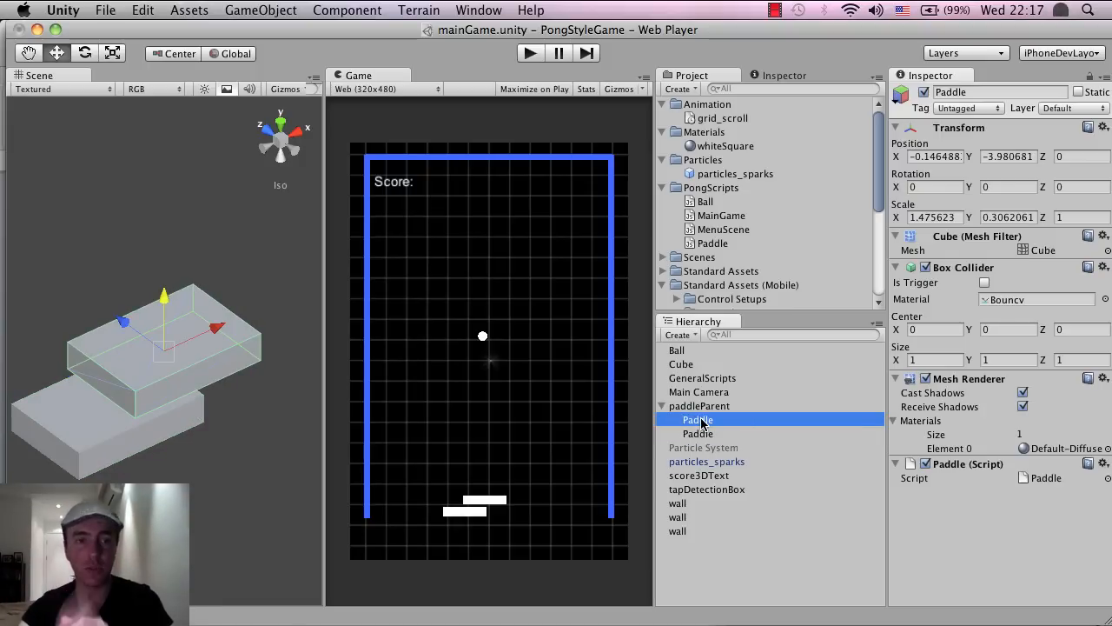
left_click(697, 433)
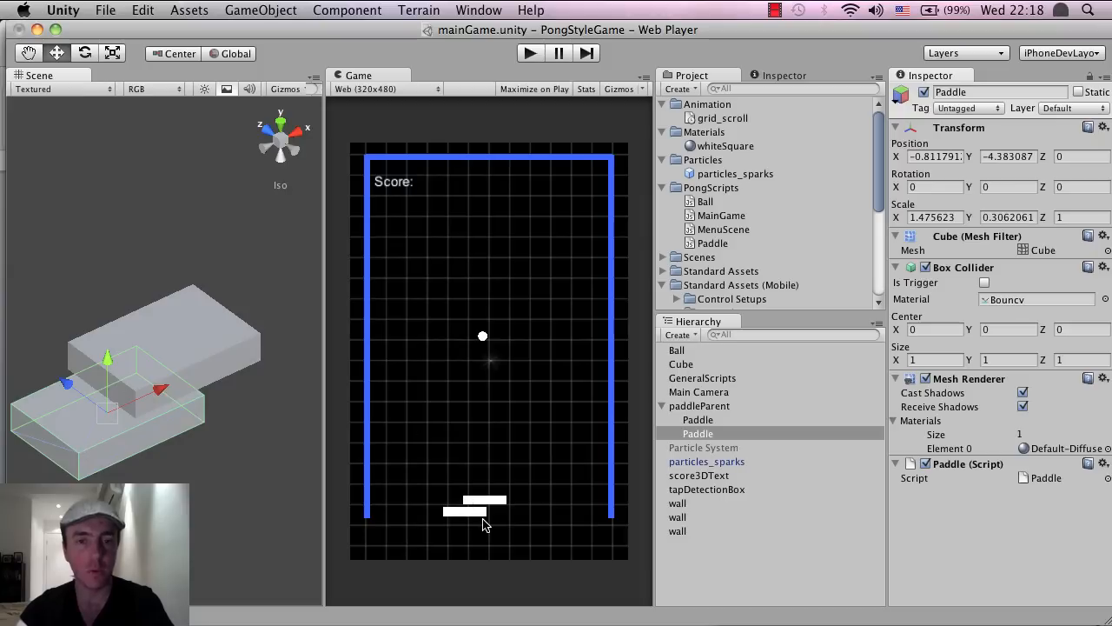
mouse_move(573, 402)
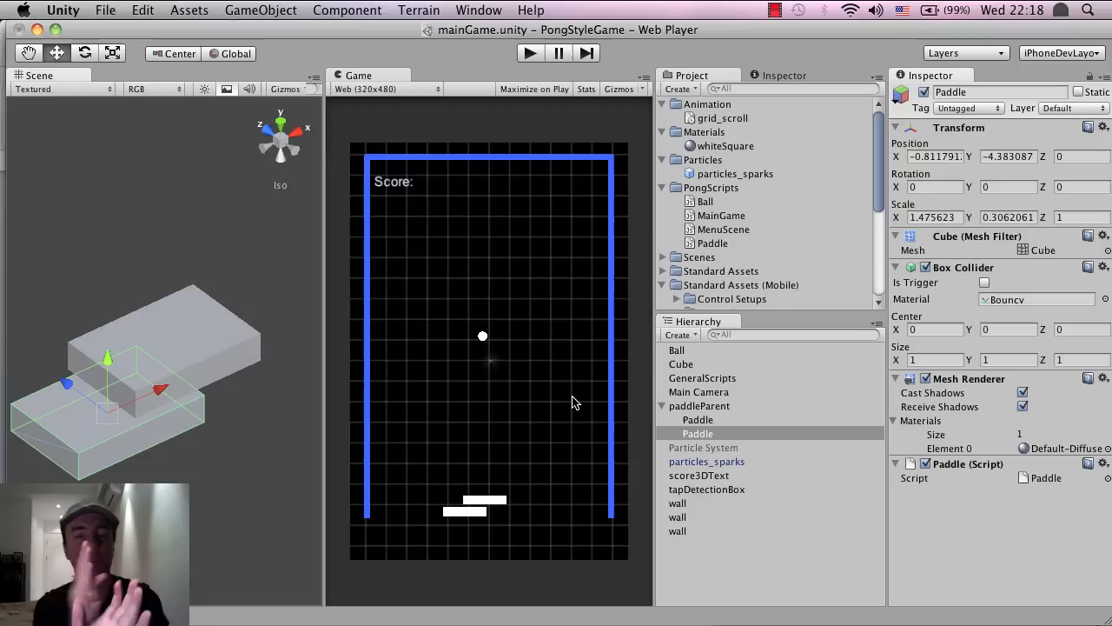
mouse_move(874, 465)
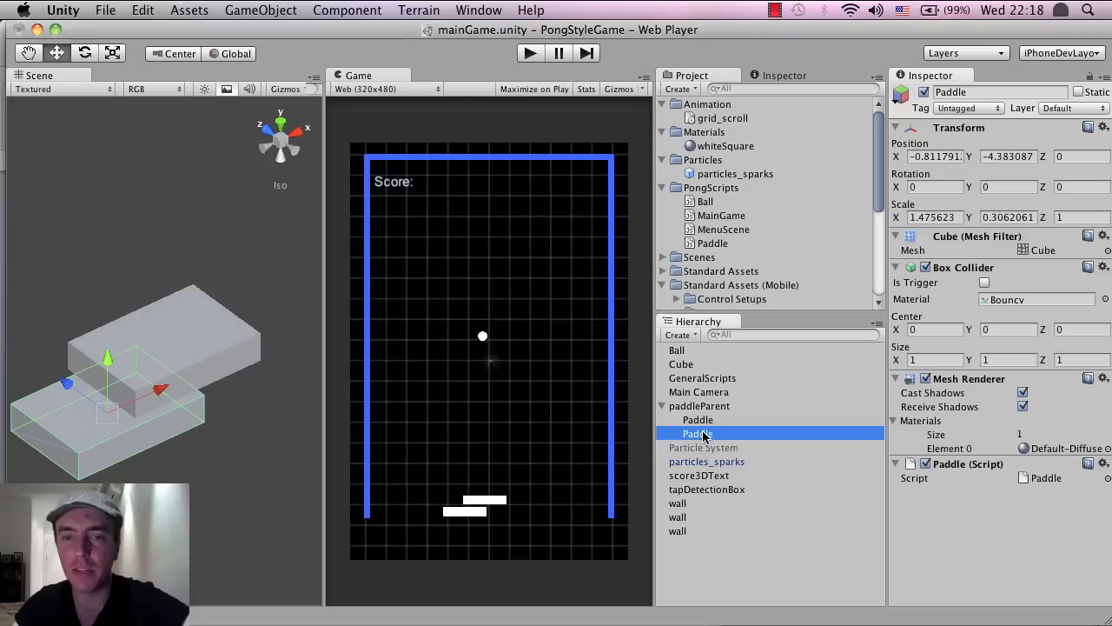
mouse_move(969, 463)
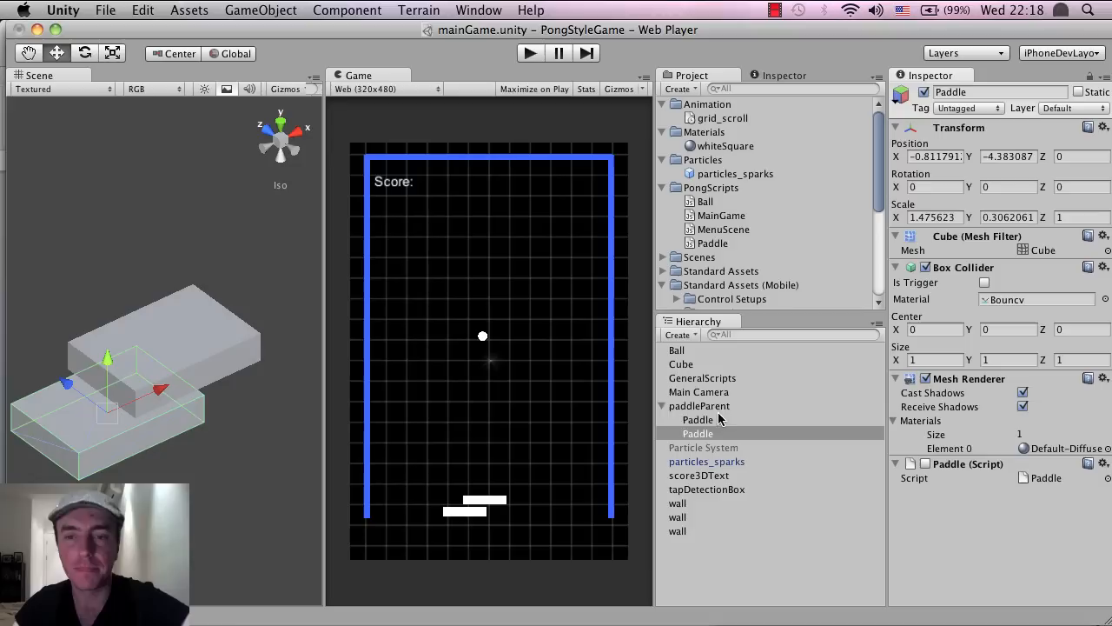
left_click(698, 420)
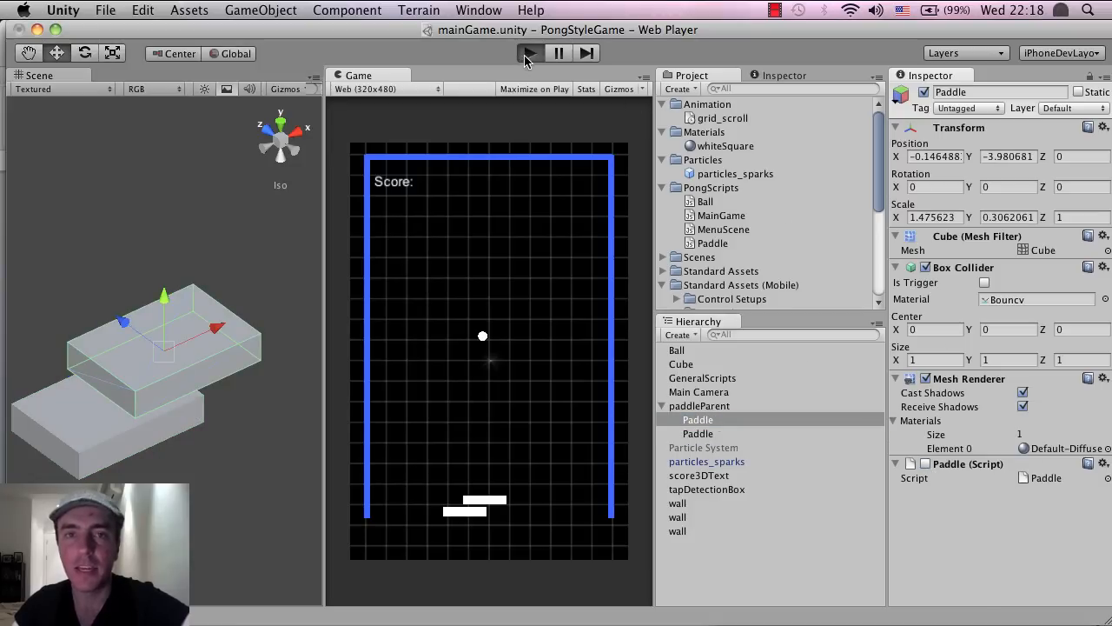
left_click(530, 53)
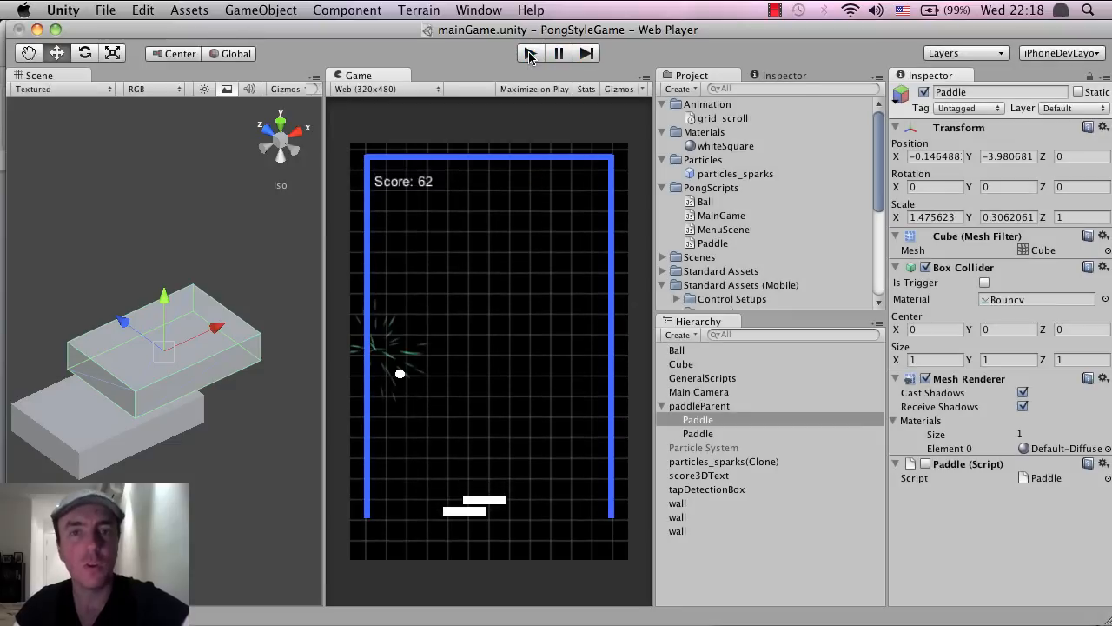
left_click(530, 53)
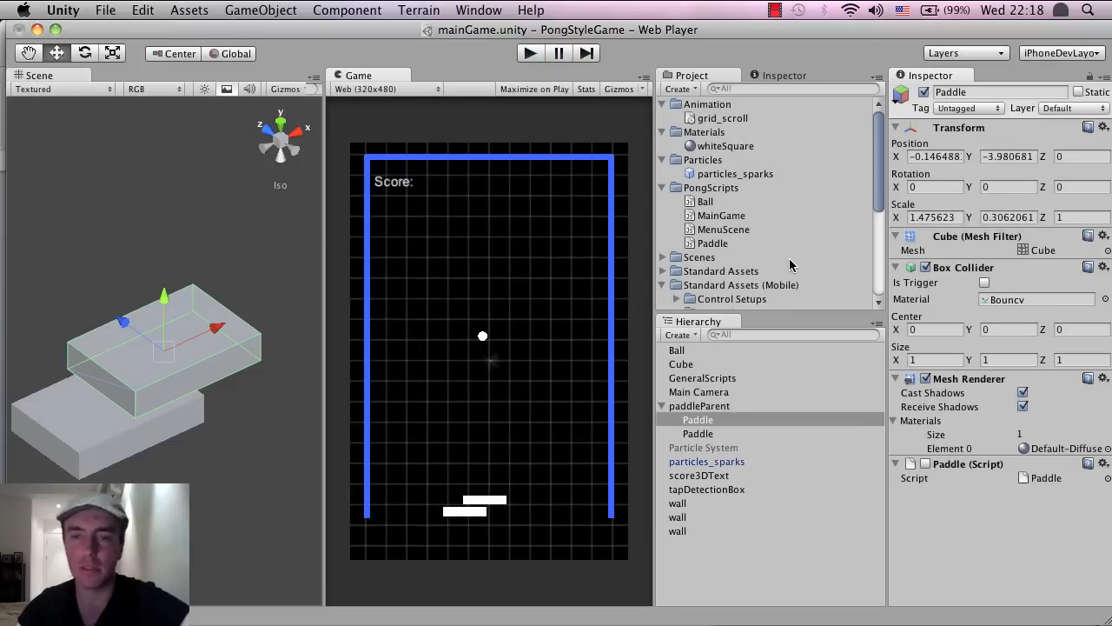
Step: Select paddleParent in the Hierarchy to show it in the Inspector
left_click(699, 405)
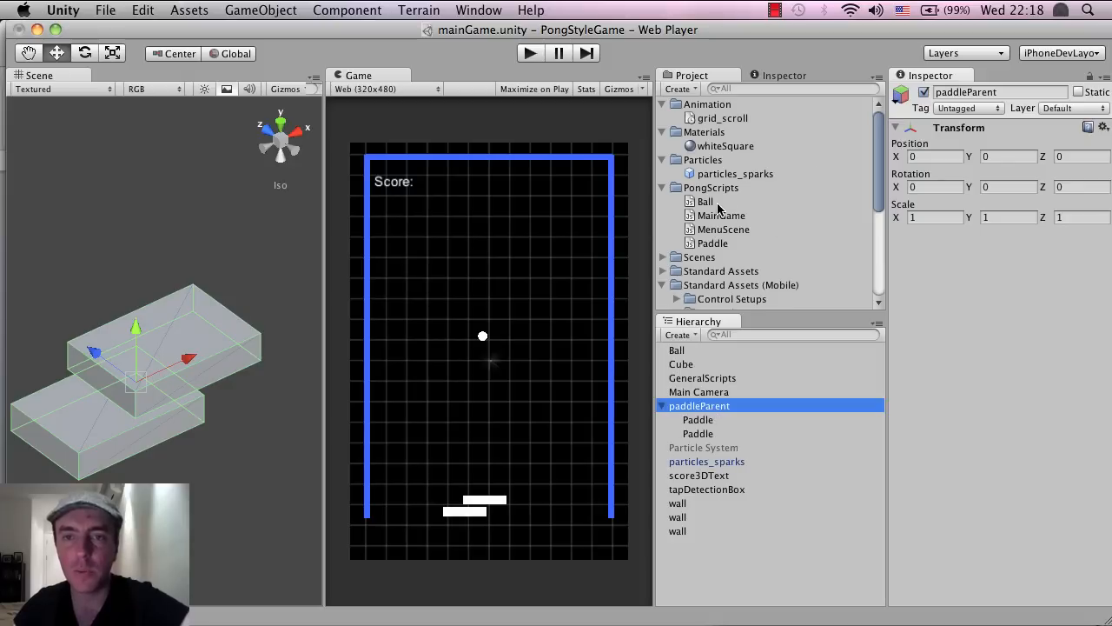
mouse_move(712, 243)
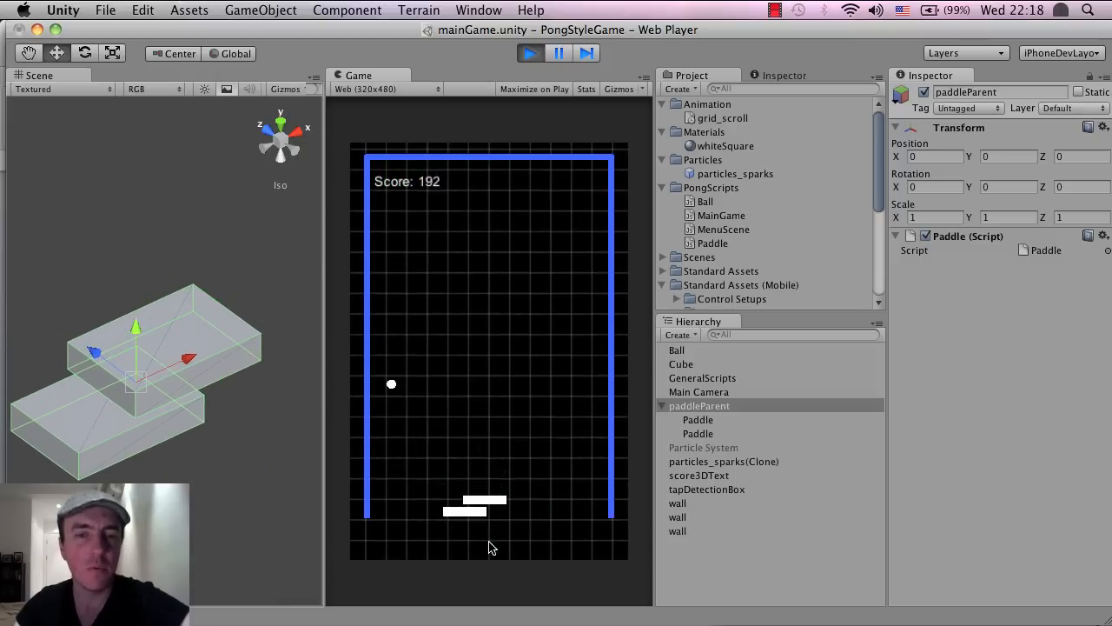
Step: Stop the Play-mode test of the paddle grouped under paddleParent
left_click(530, 53)
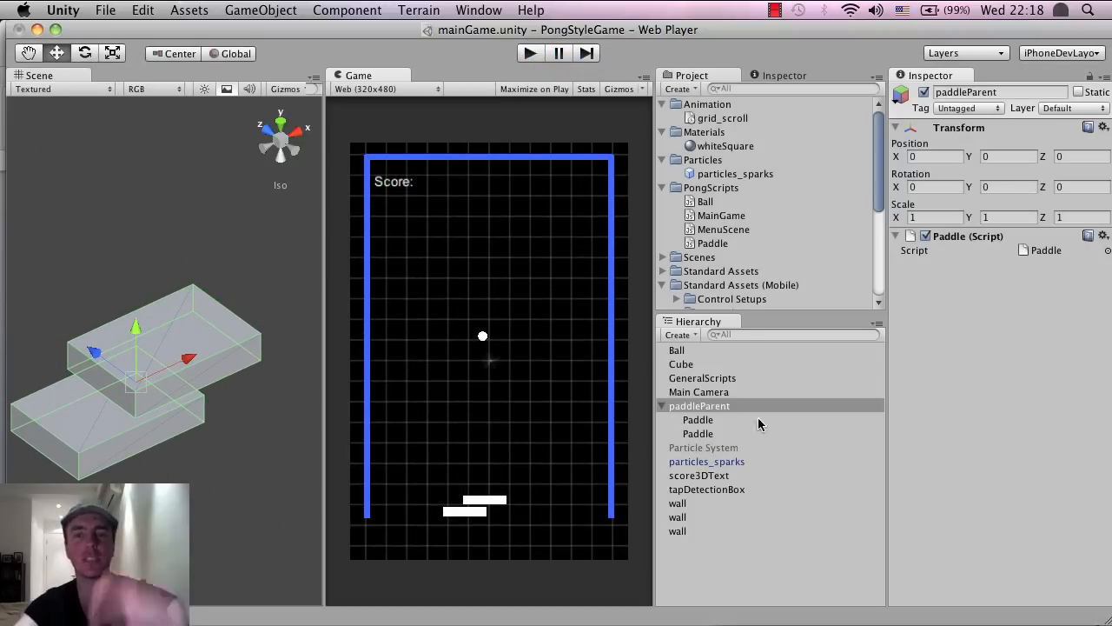
mouse_move(704, 447)
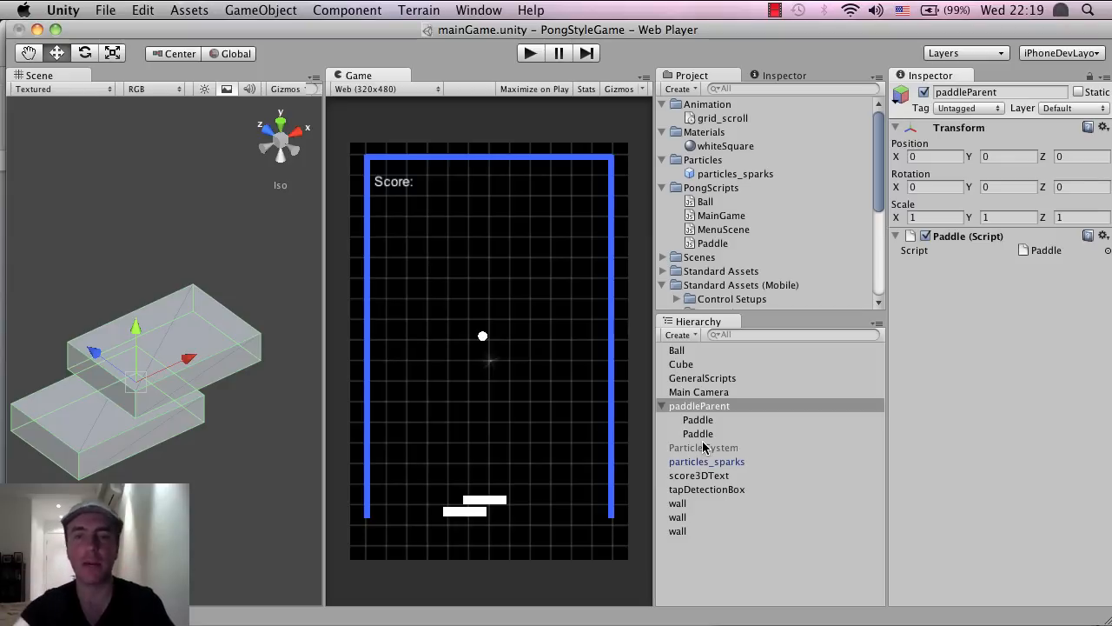
Step: Check the child paddle's Paddle (Script) component against paddleParent's, using its gear menu
left_click(697, 420)
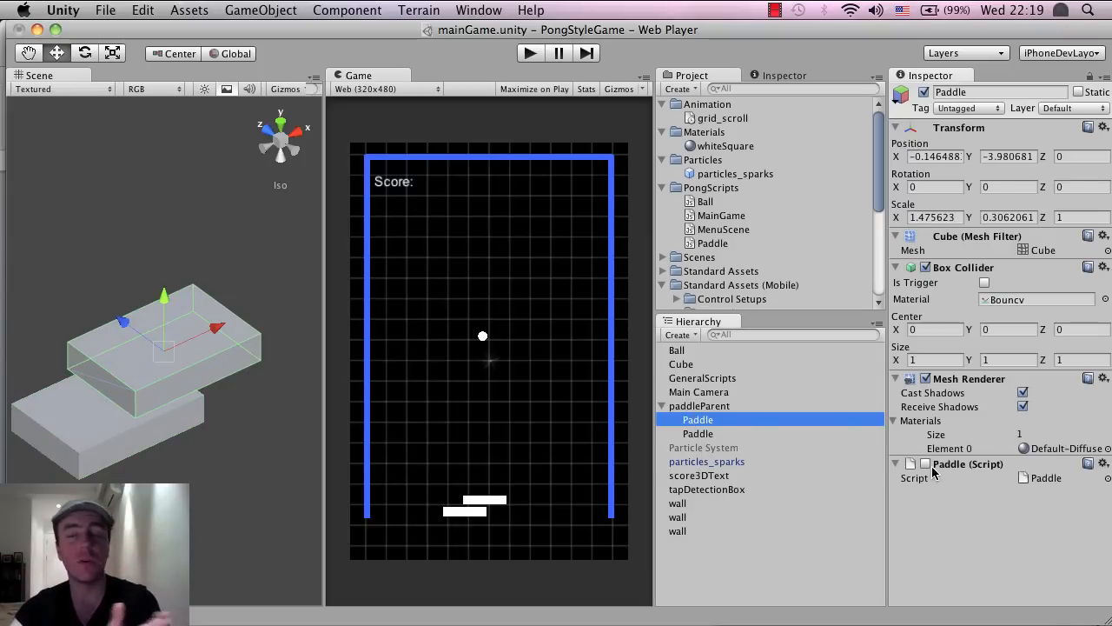
mouse_move(1031, 501)
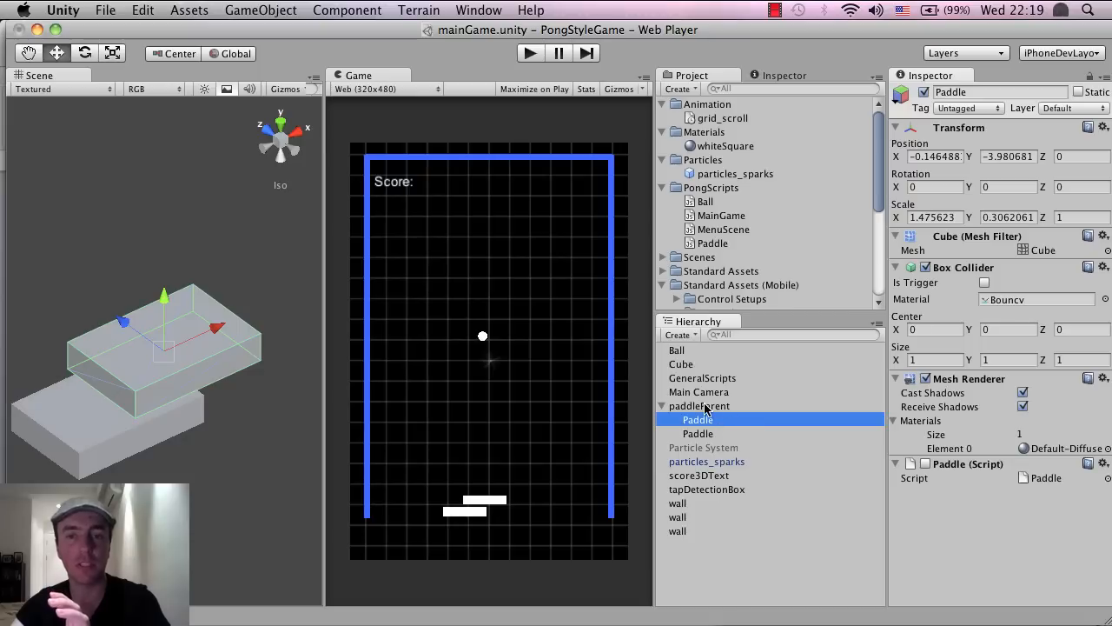
left_click(699, 406)
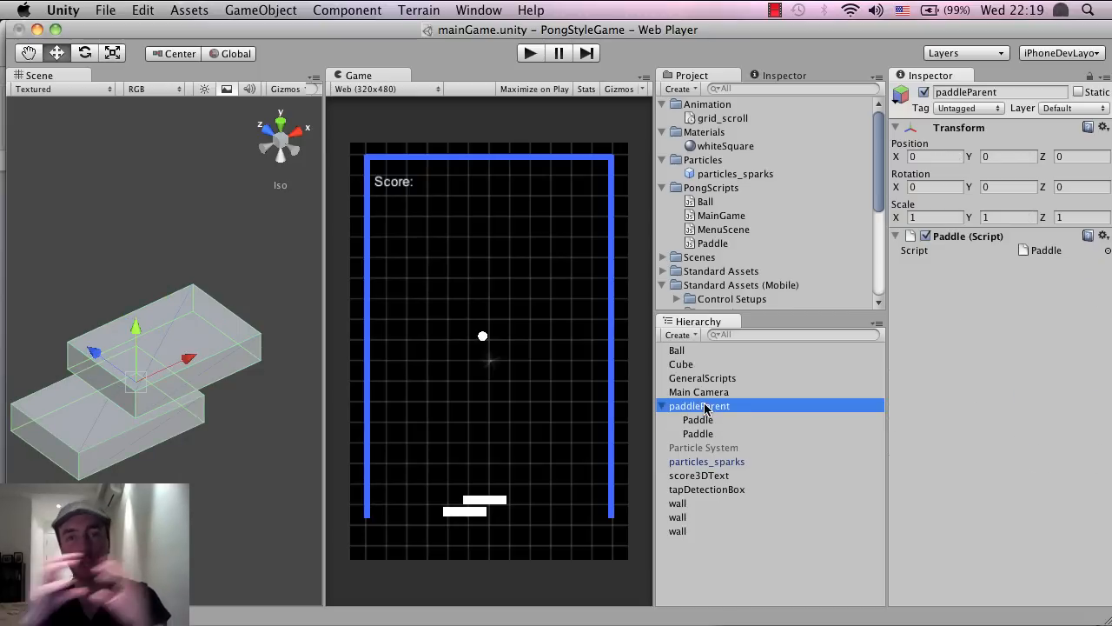
left_click(697, 418)
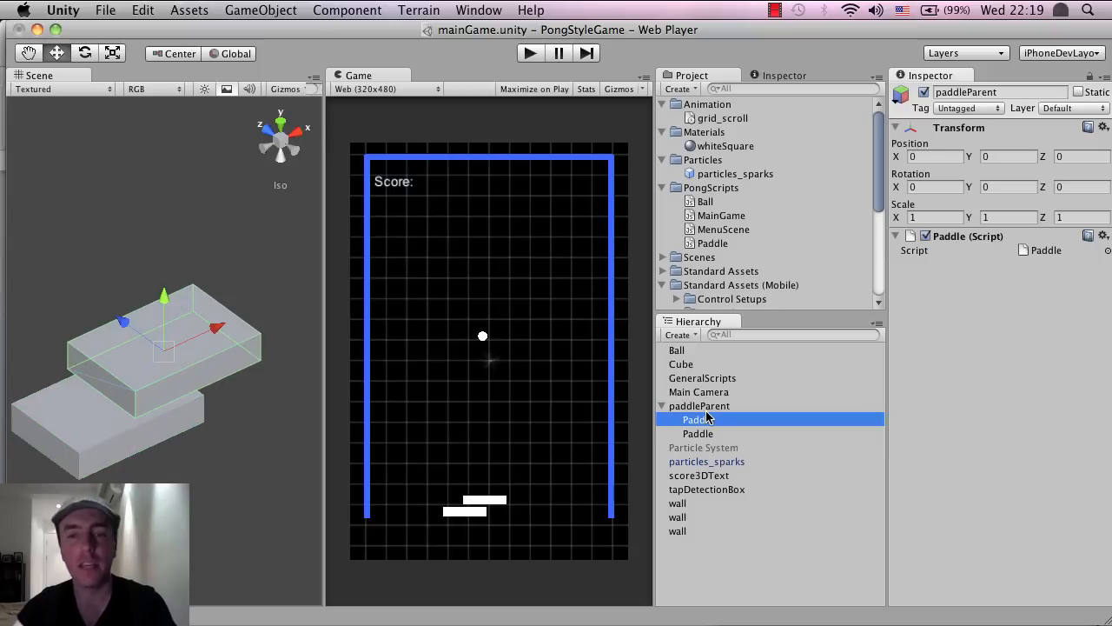
left_click(1104, 463)
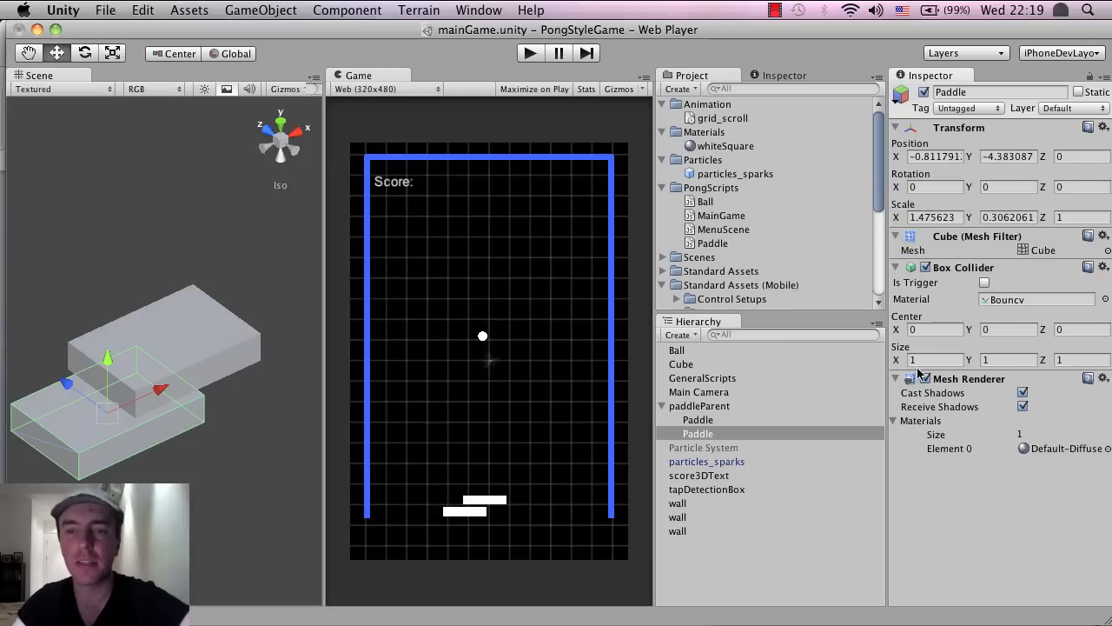
left_click(698, 420)
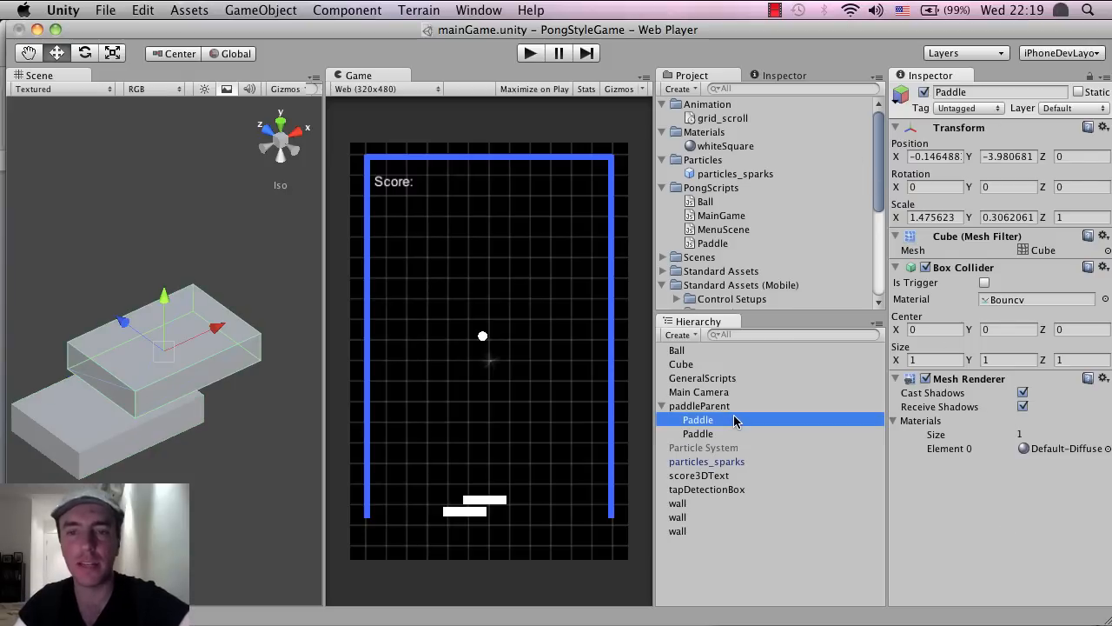
left_click(699, 406)
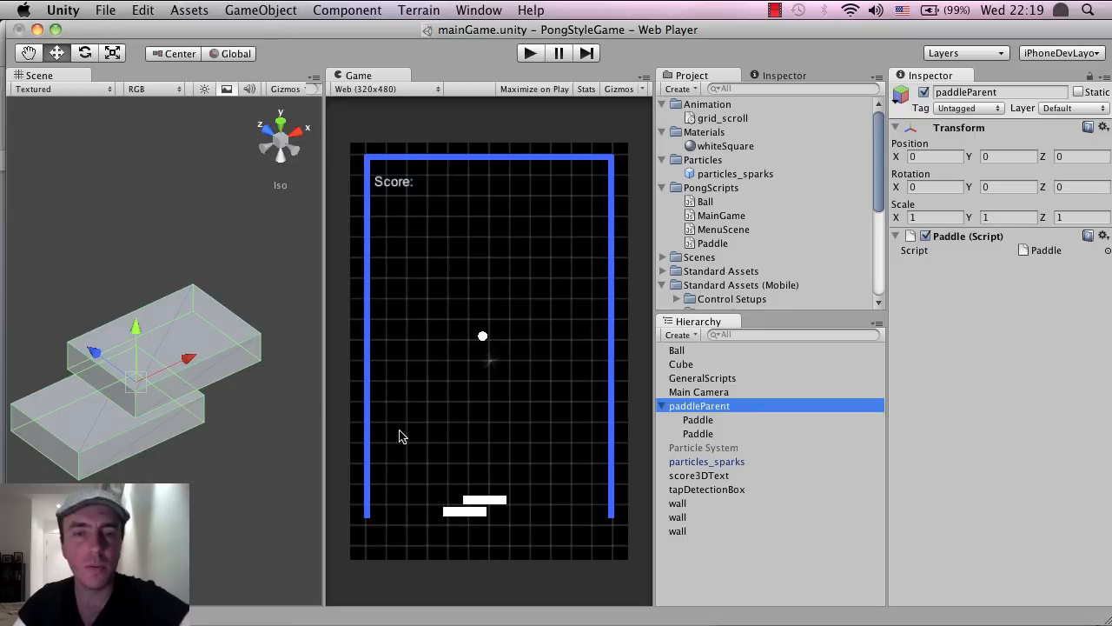
mouse_move(724, 418)
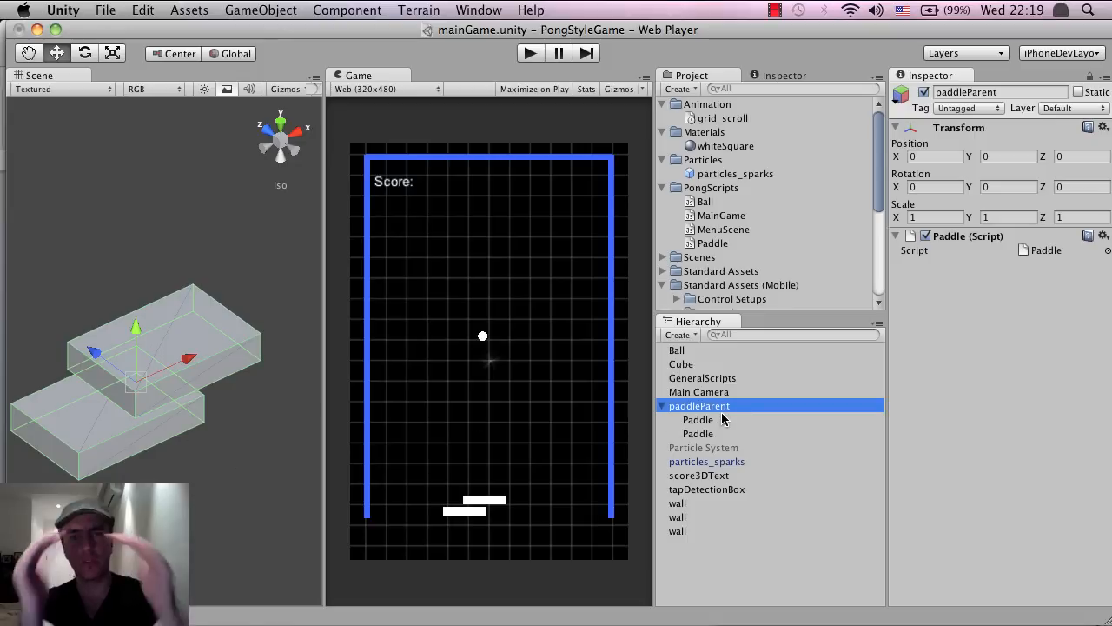
Step: Rename the two child Paddle pieces to paddleMiddle and paddleLeft
left_click(697, 419)
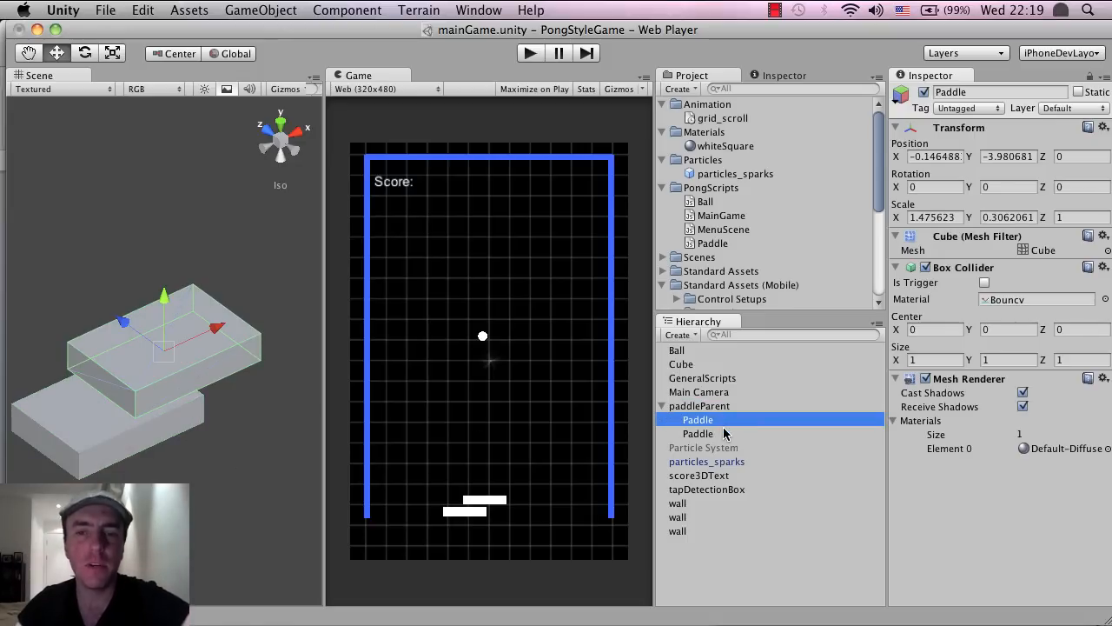
double_click(698, 419)
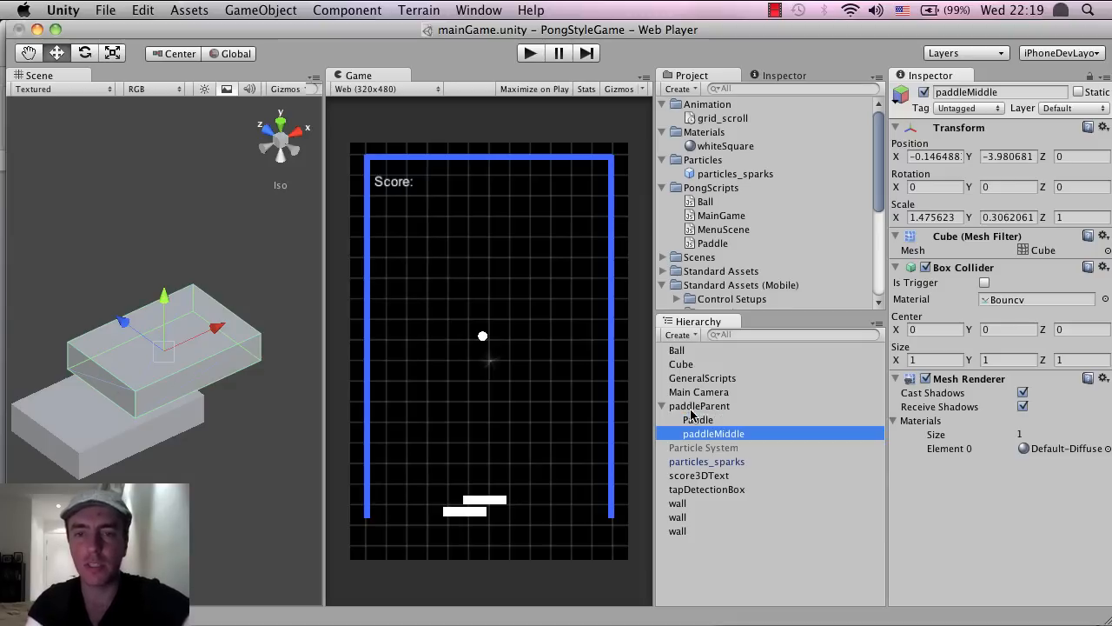
left_click(696, 419)
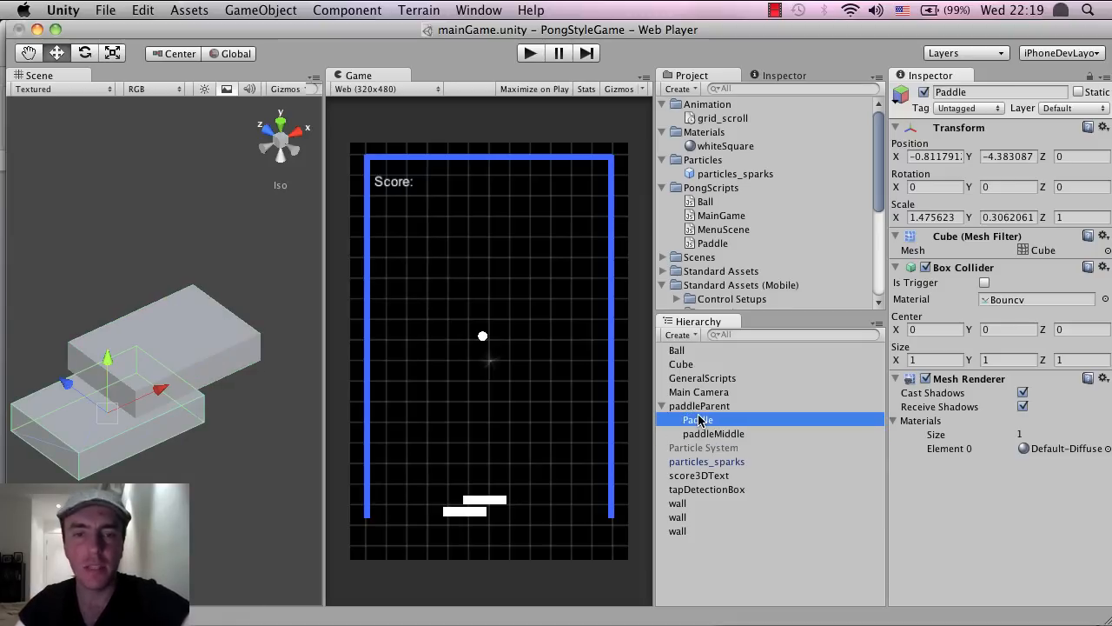
double_click(698, 420)
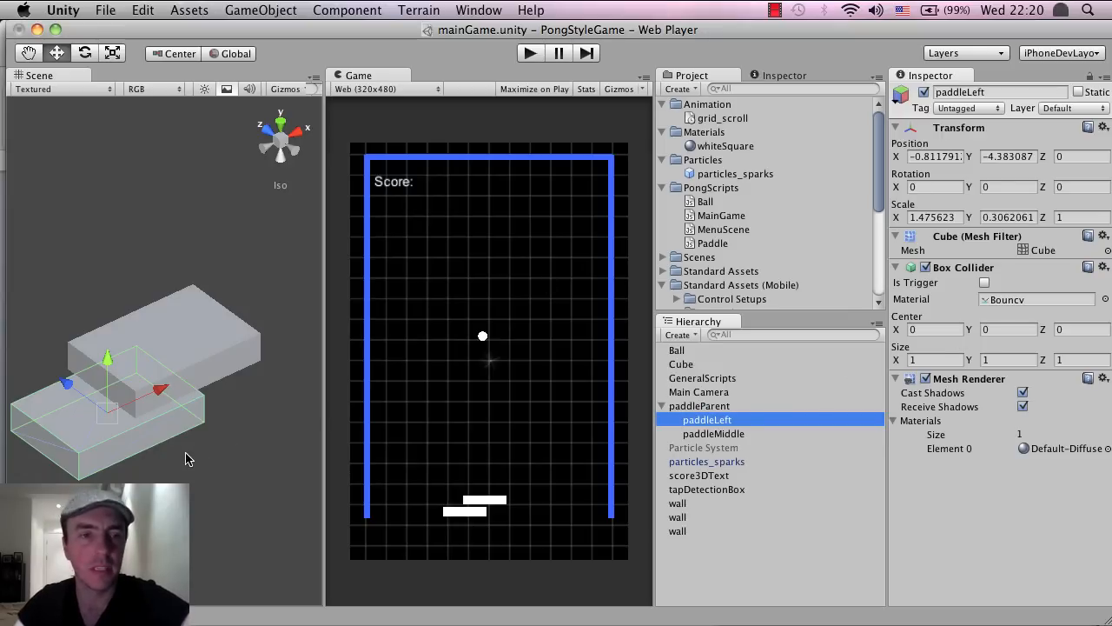
mouse_move(294, 159)
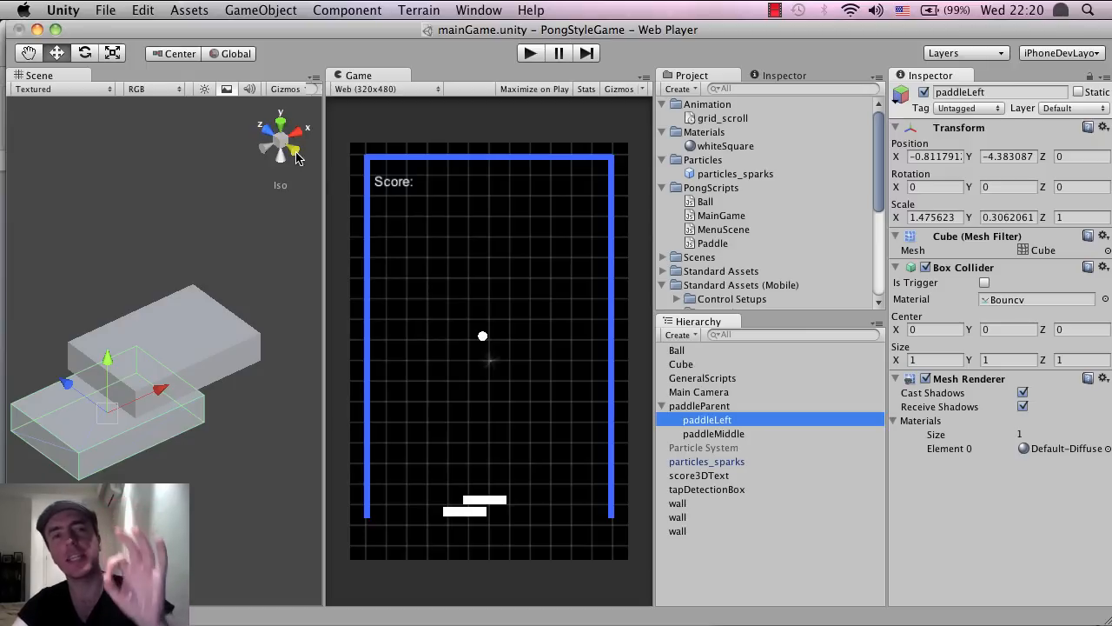
Step: In a flat back view, shorten paddleLeft horizontally and tilt it about 30°
left_click(280, 139)
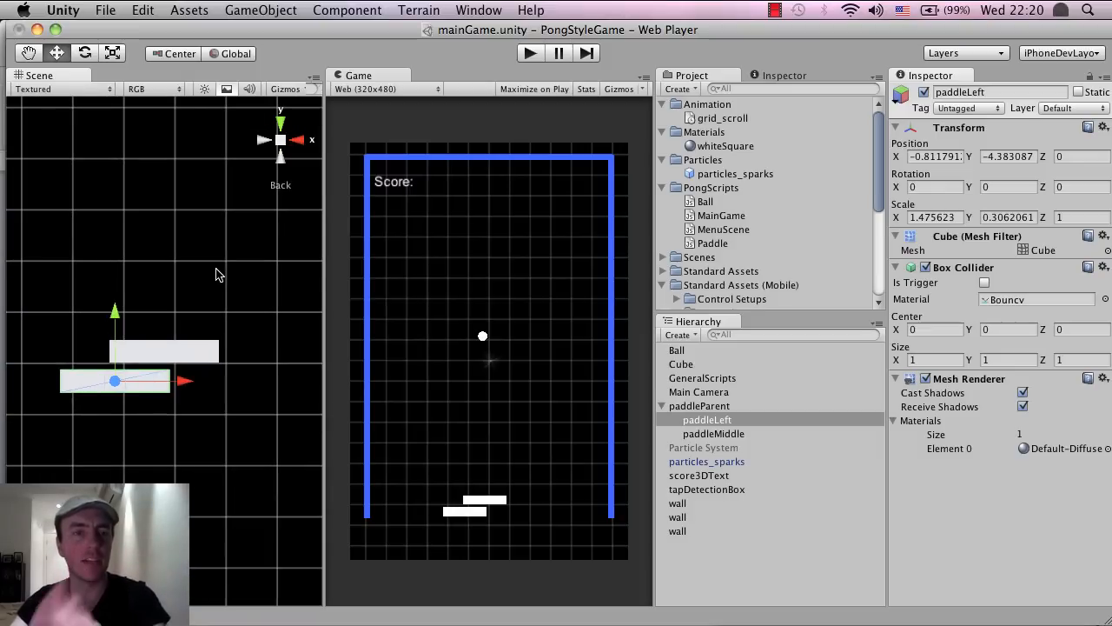
mouse_move(150, 375)
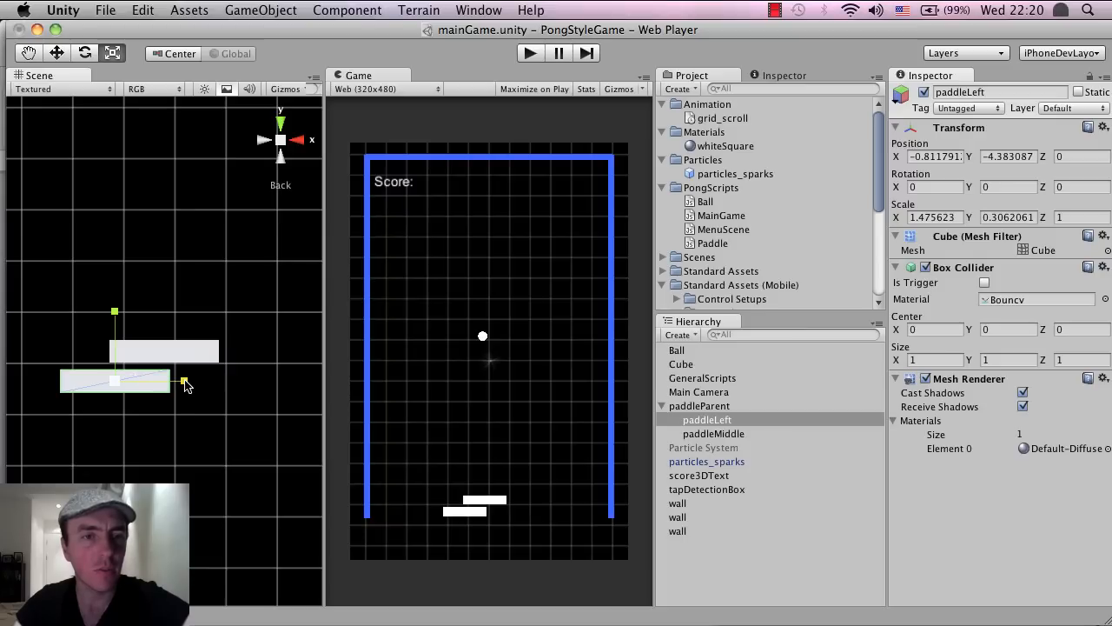
left_click_drag(183, 382, 154, 383)
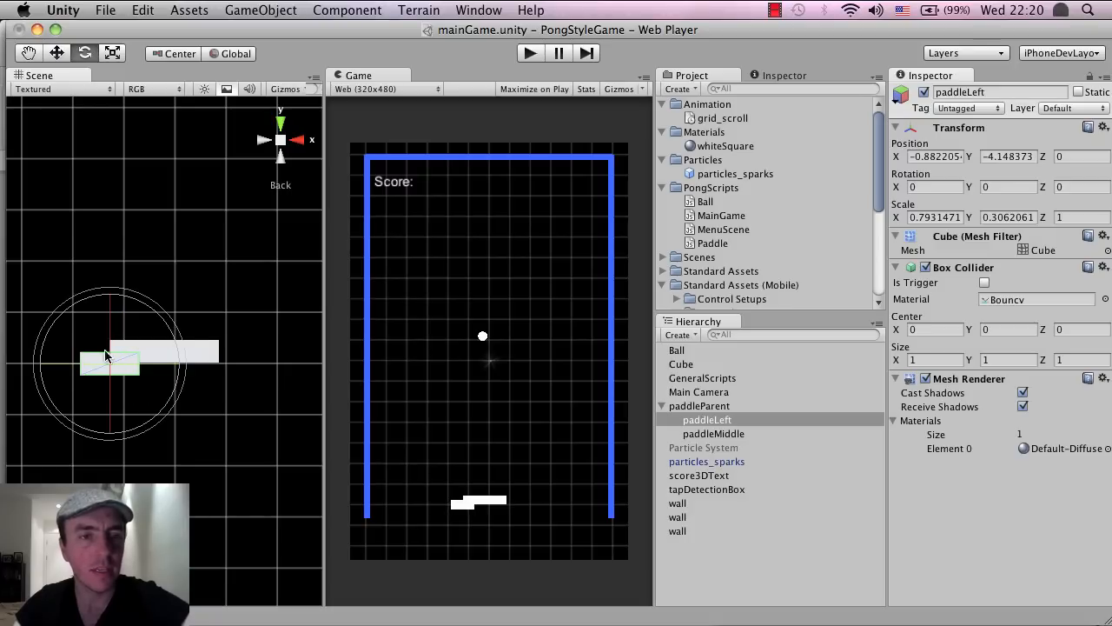
left_click_drag(104, 356, 87, 313)
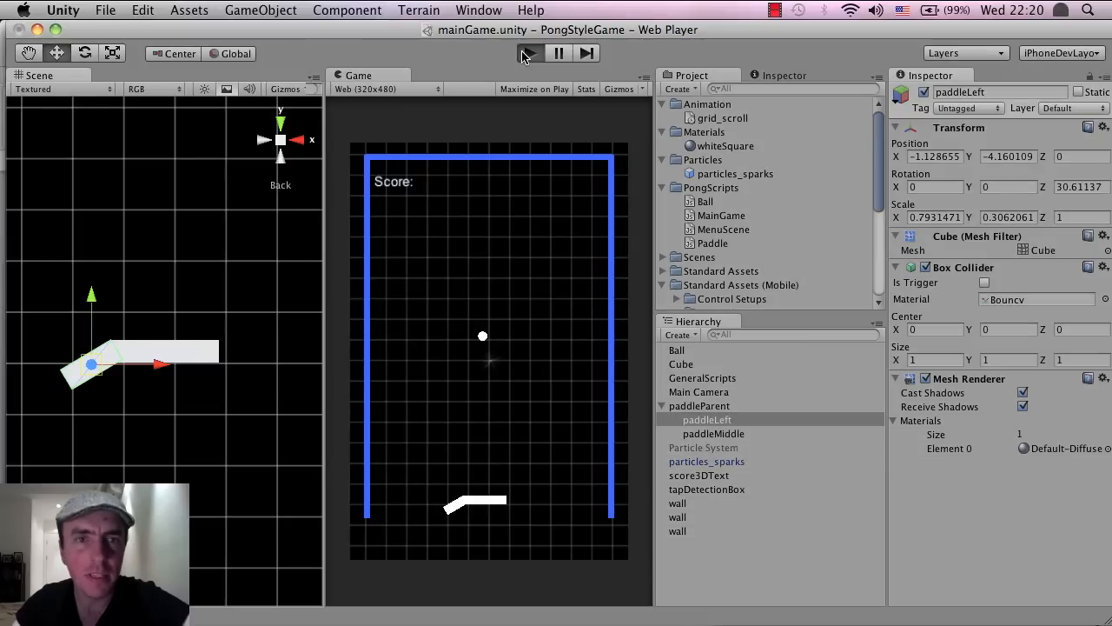
left_click(529, 53)
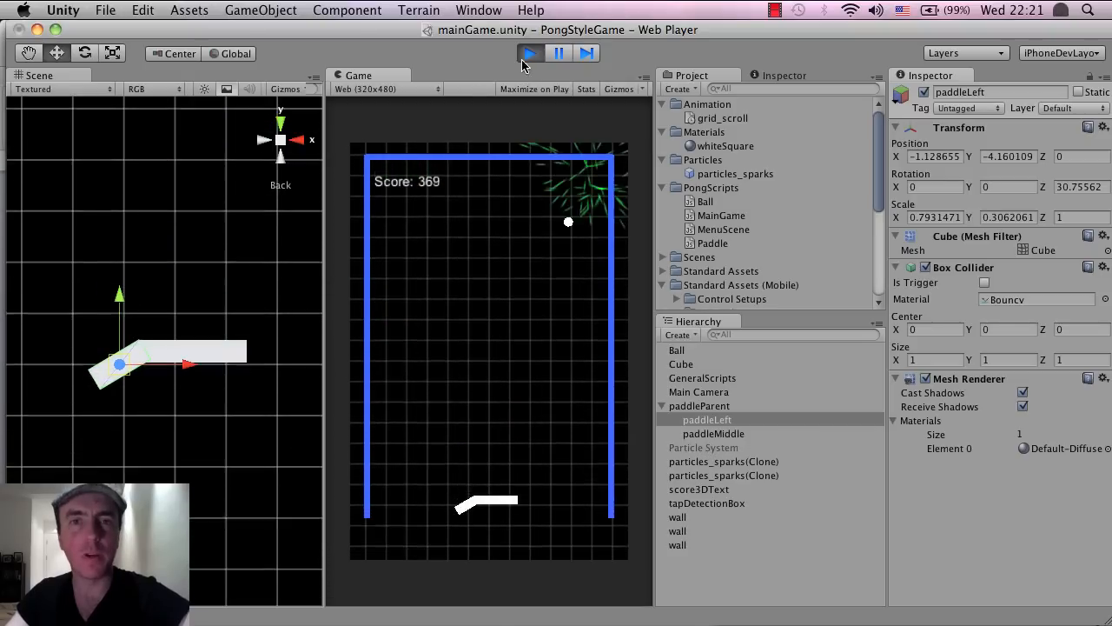
left_click(529, 53)
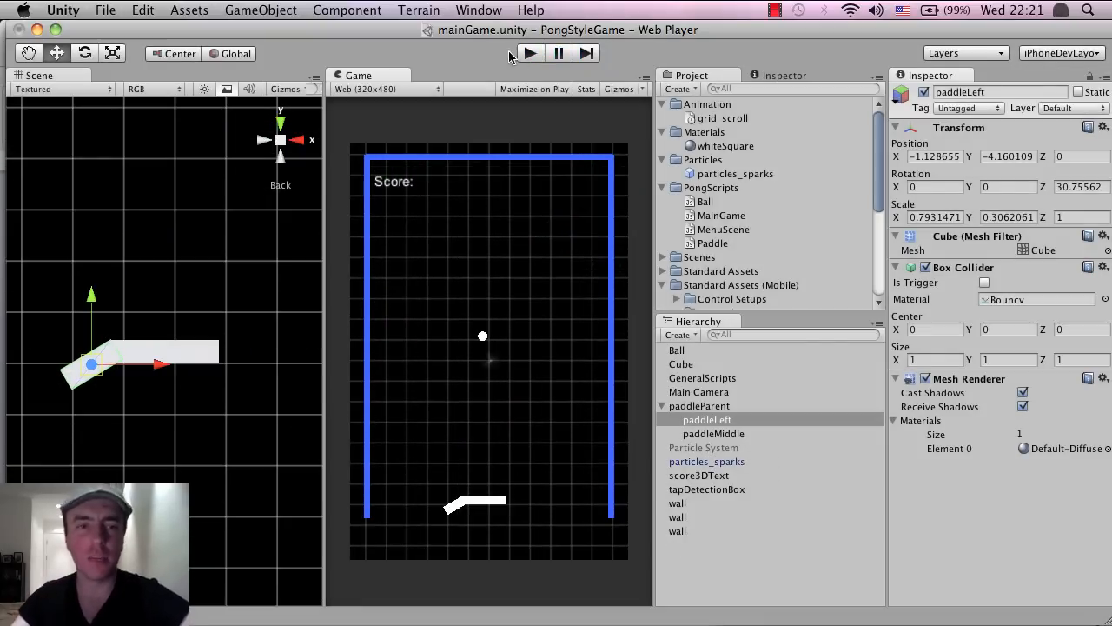
left_click(707, 420)
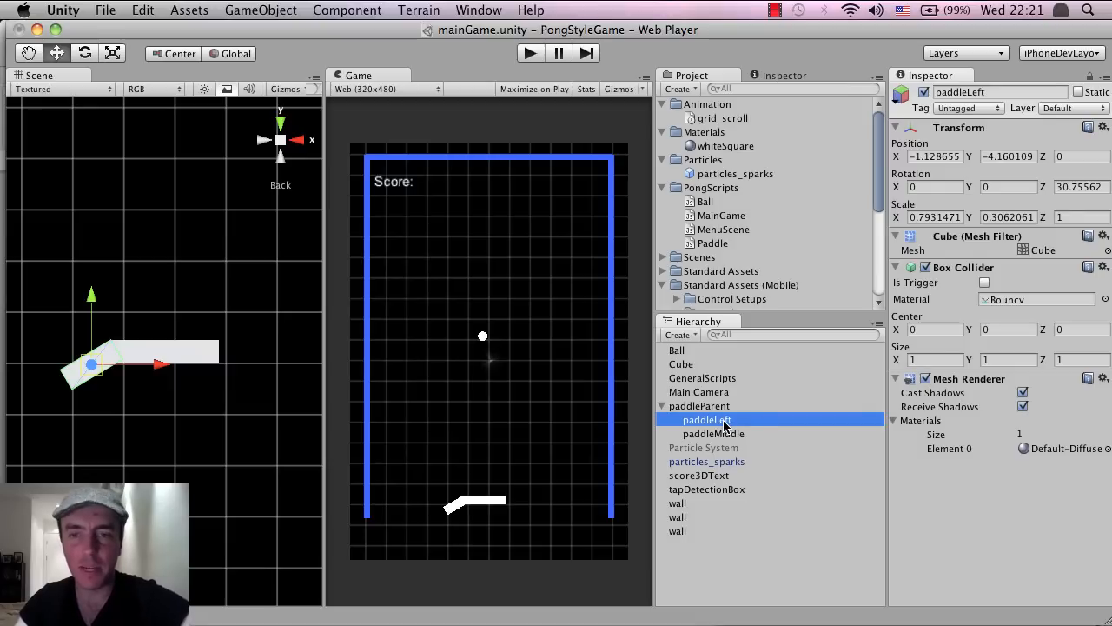
Step: Name the duplicated paddleLeft copy paddleRight
left_click(708, 433)
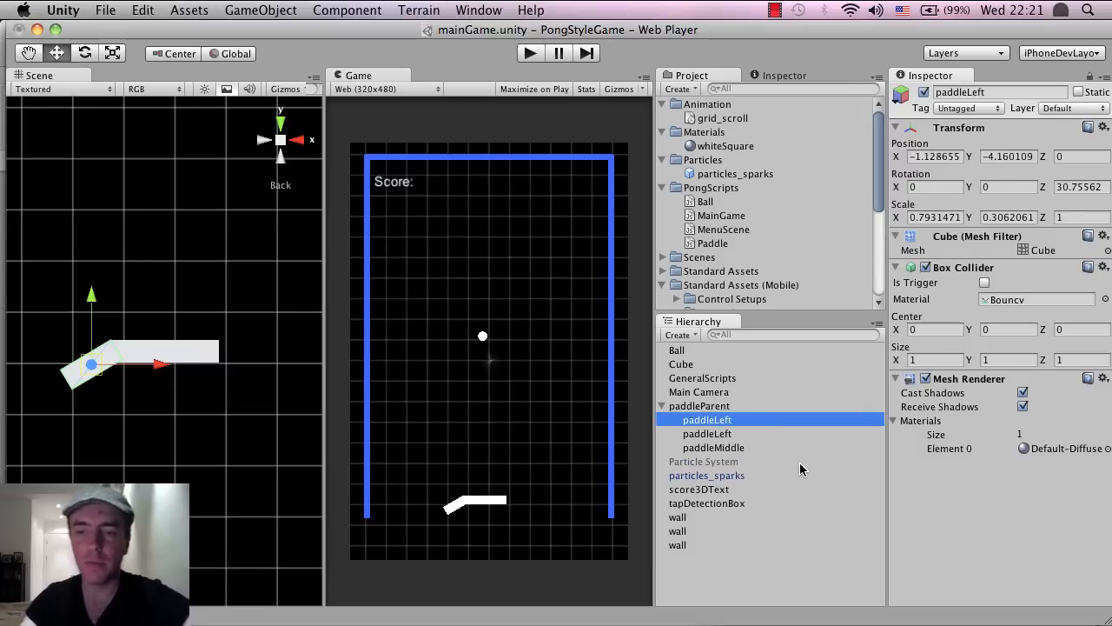
double_click(707, 418)
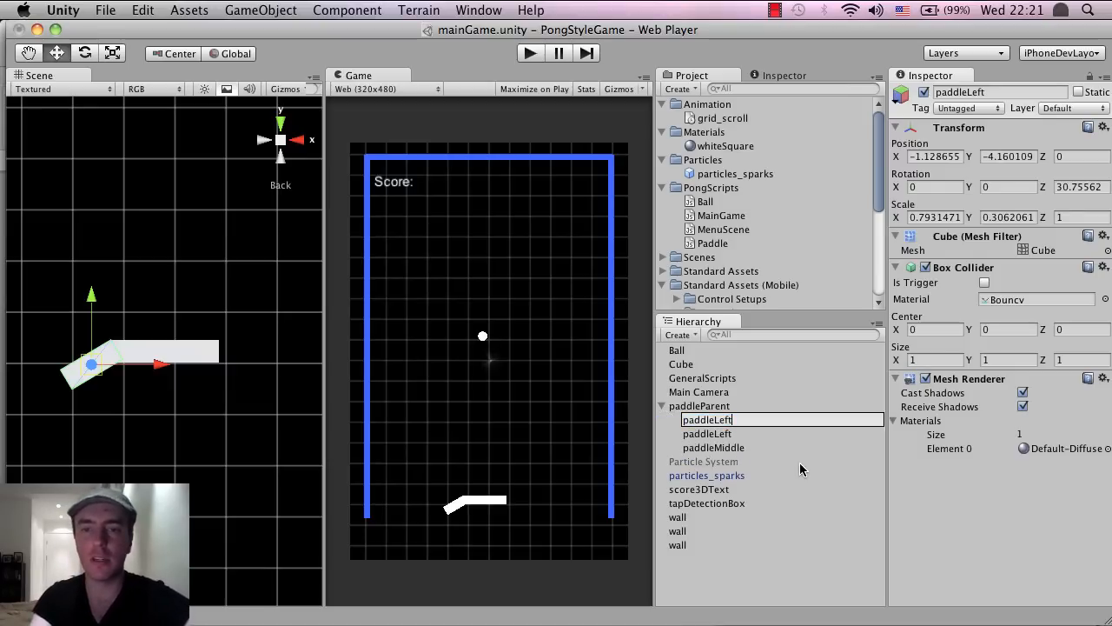
key("Backspace")
type("Righ")
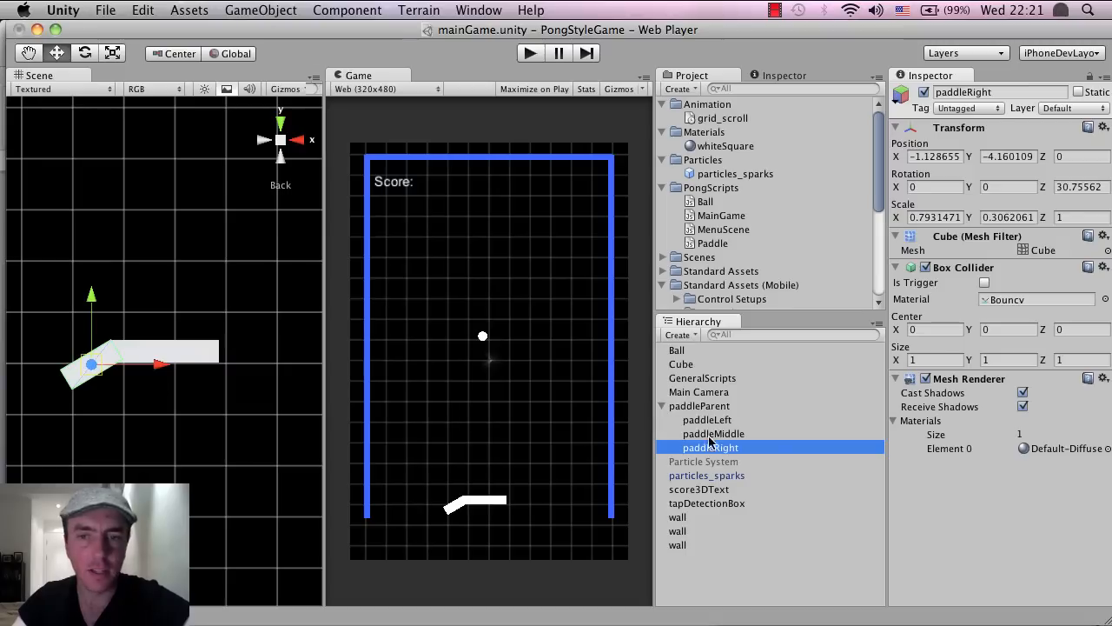
mouse_move(113, 357)
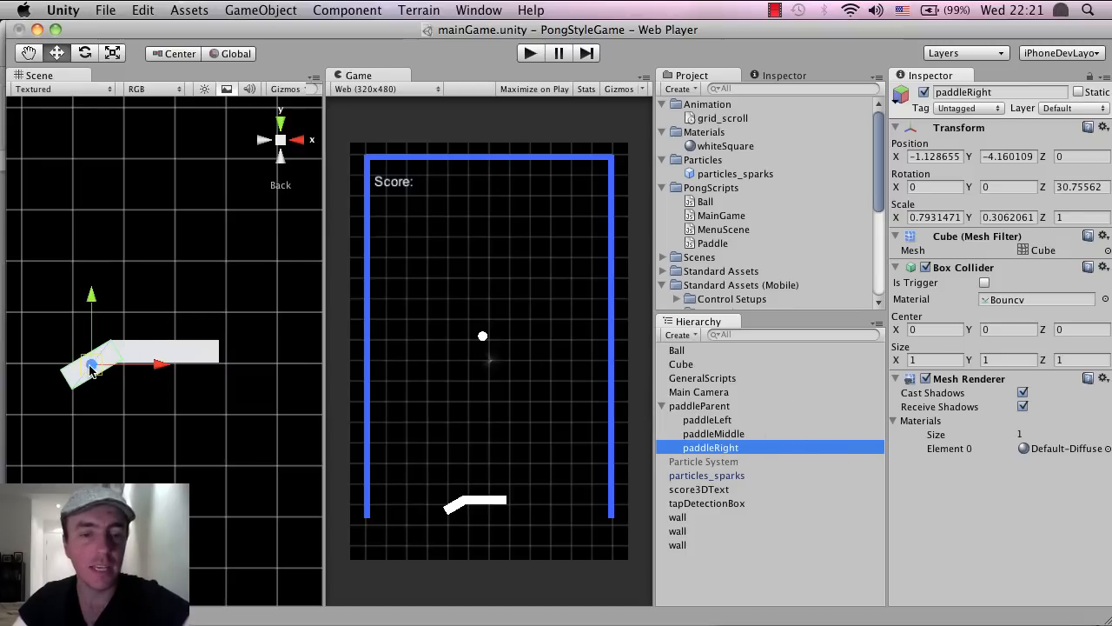
Step: Slide paddleRight to the right along X, then return it to its original position
left_click_drag(91, 365, 199, 365)
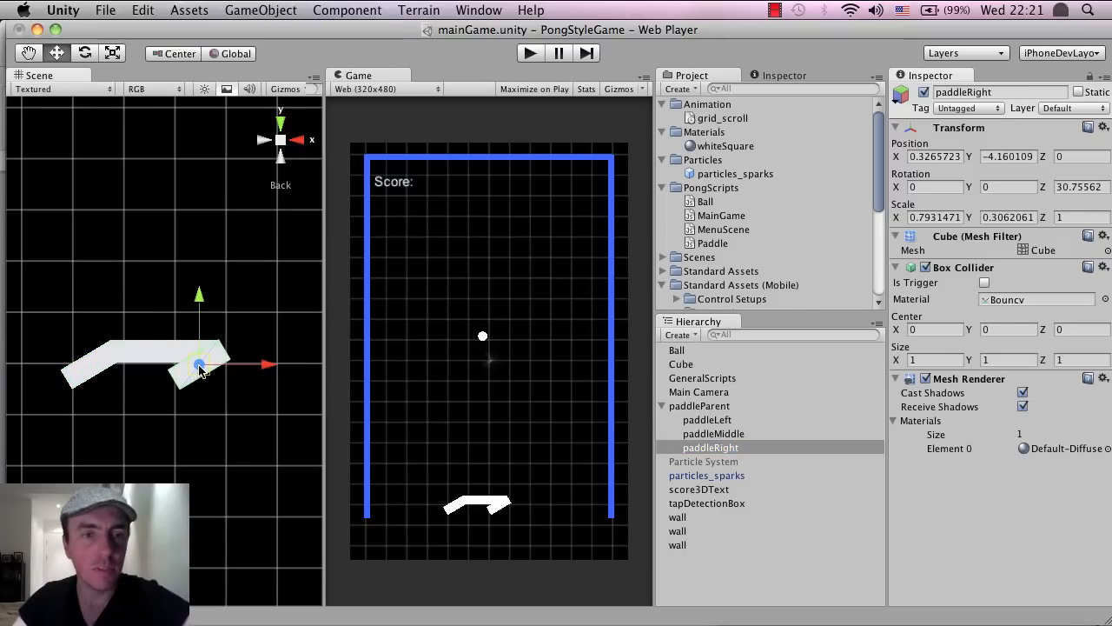
left_click_drag(198, 365, 232, 364)
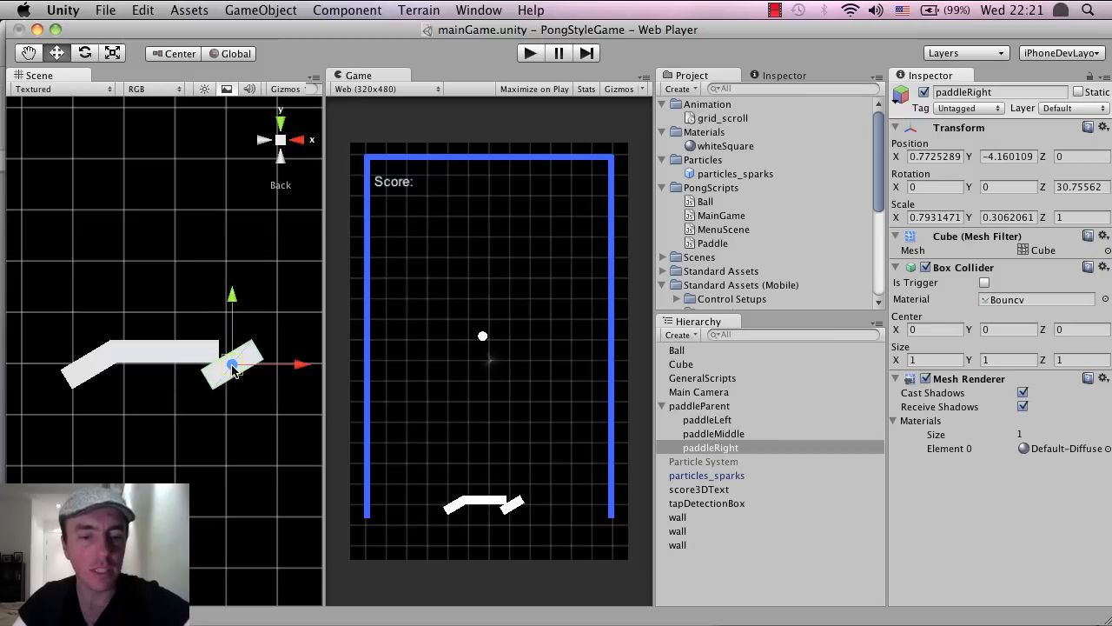
left_click_drag(233, 365, 91, 363)
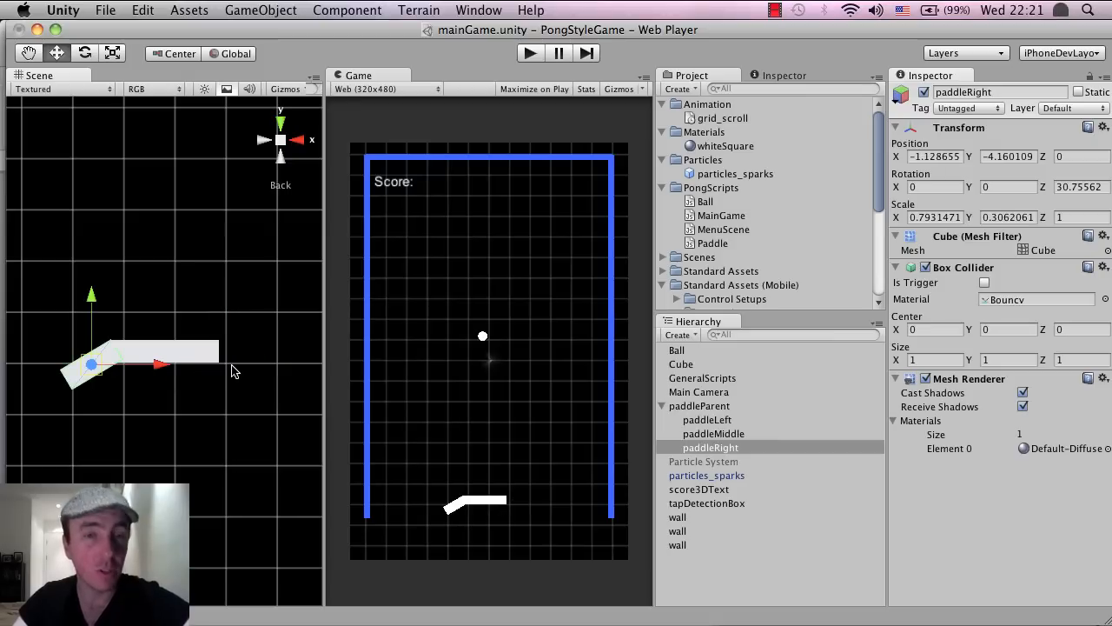
mouse_move(171, 398)
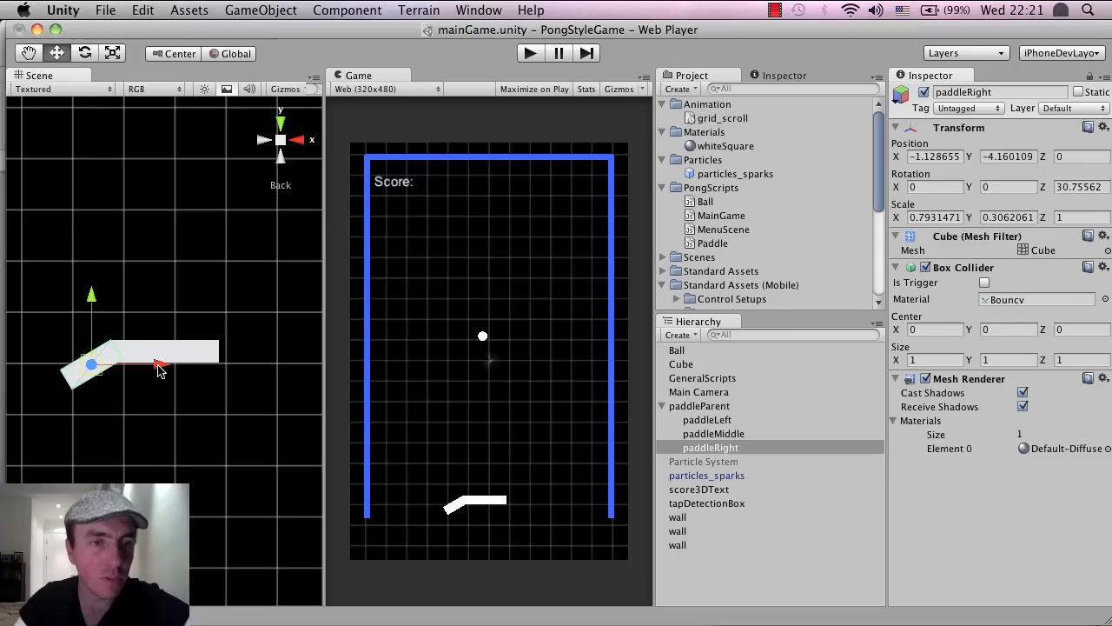
Step: Tilt paddleRight the opposite way, to about -31° on Z, with the Rotate tool
left_click(84, 53)
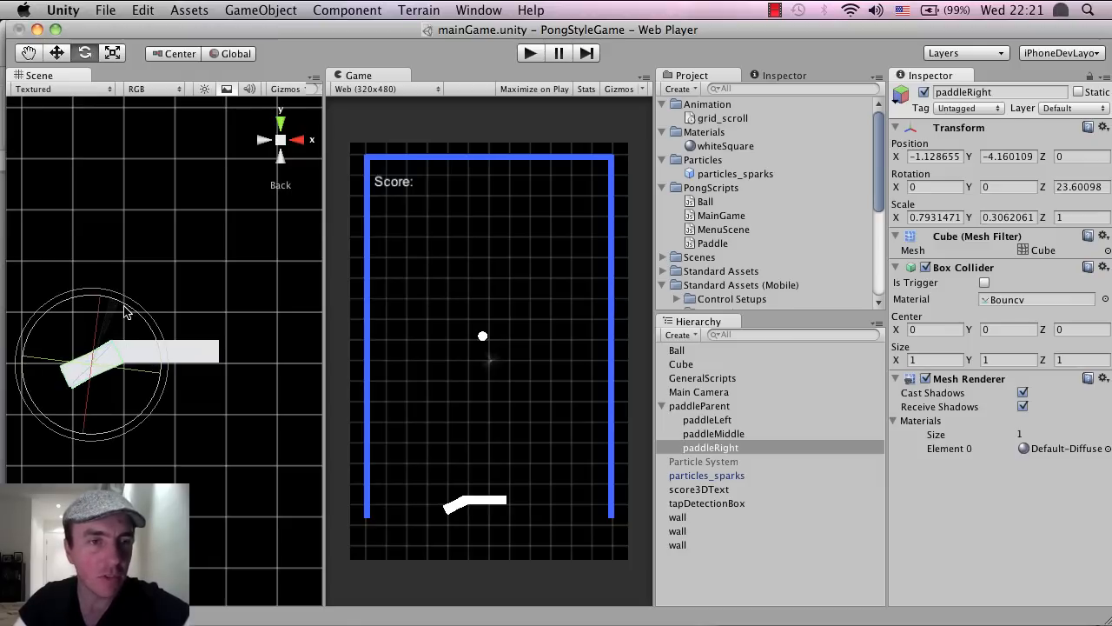
left_click_drag(126, 312, 166, 415)
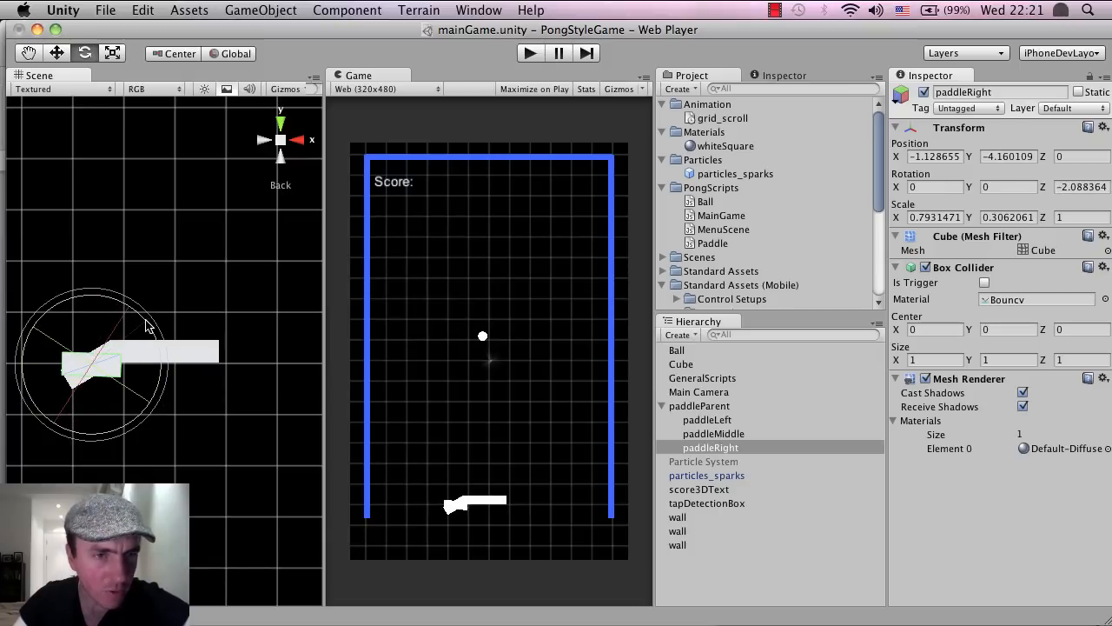
left_click_drag(143, 325, 147, 396)
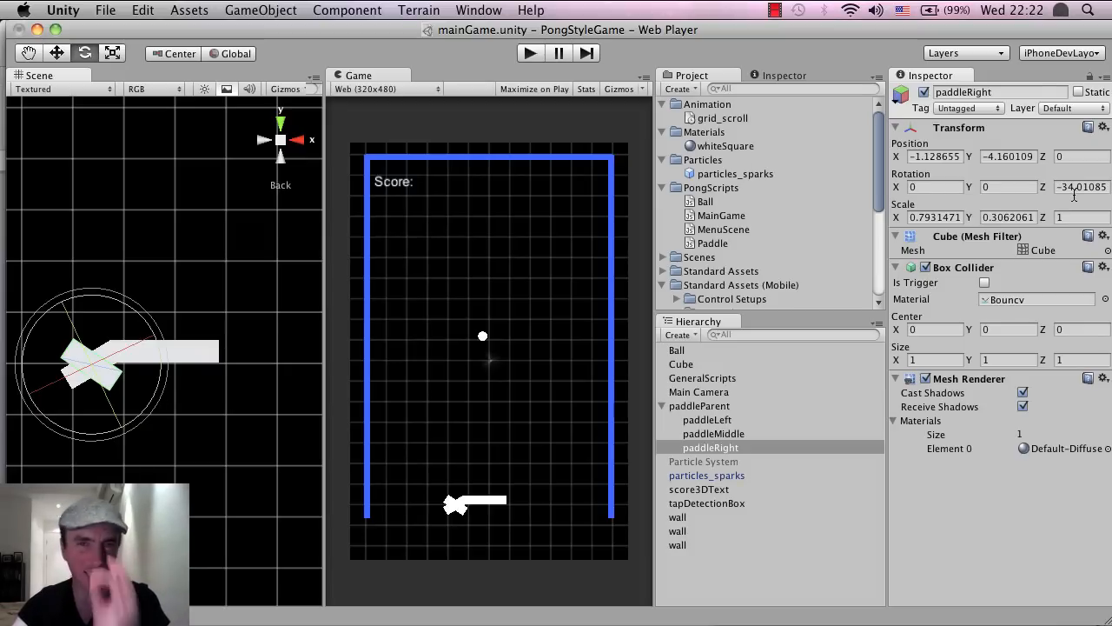
mouse_move(1103, 144)
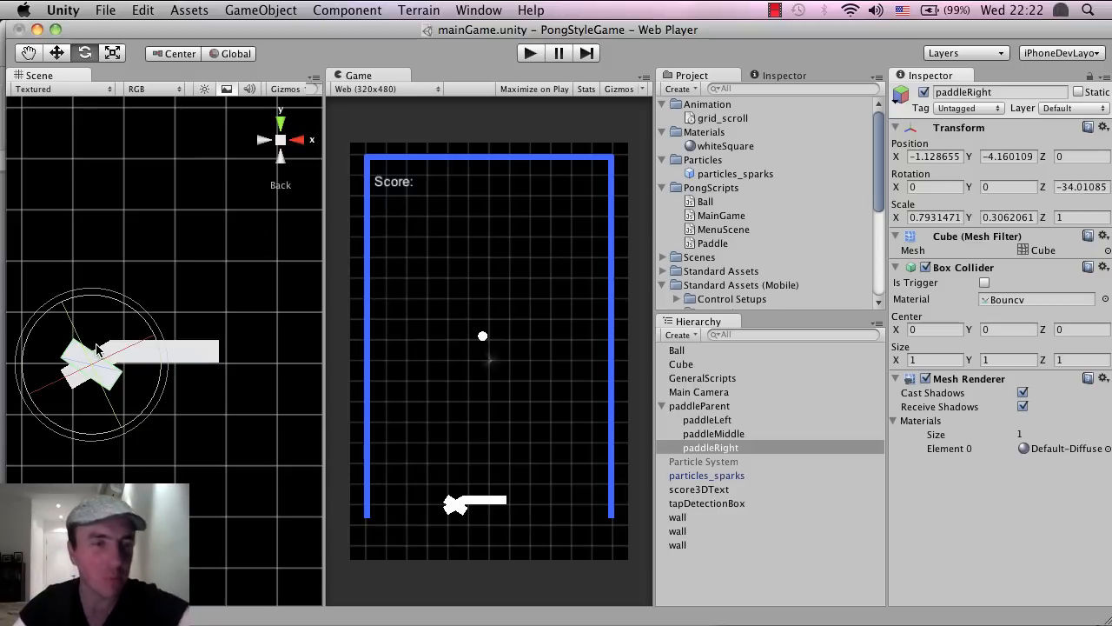
mouse_move(133, 386)
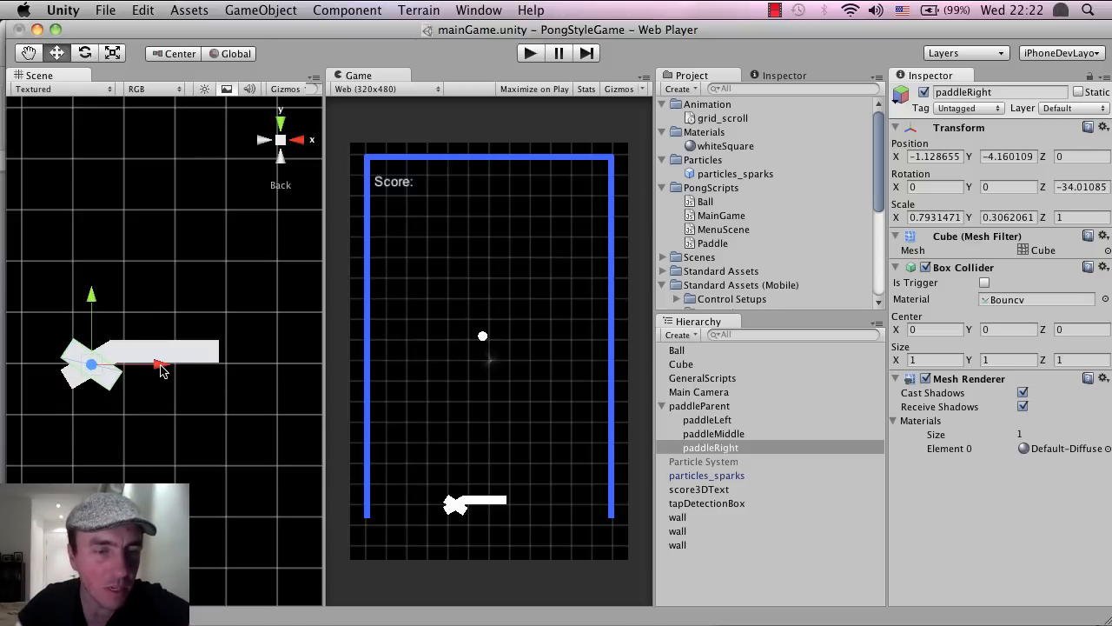
Step: Move paddleRight to the paddle's right end and test the curved paddle in Play mode
left_click_drag(160, 365, 296, 363)
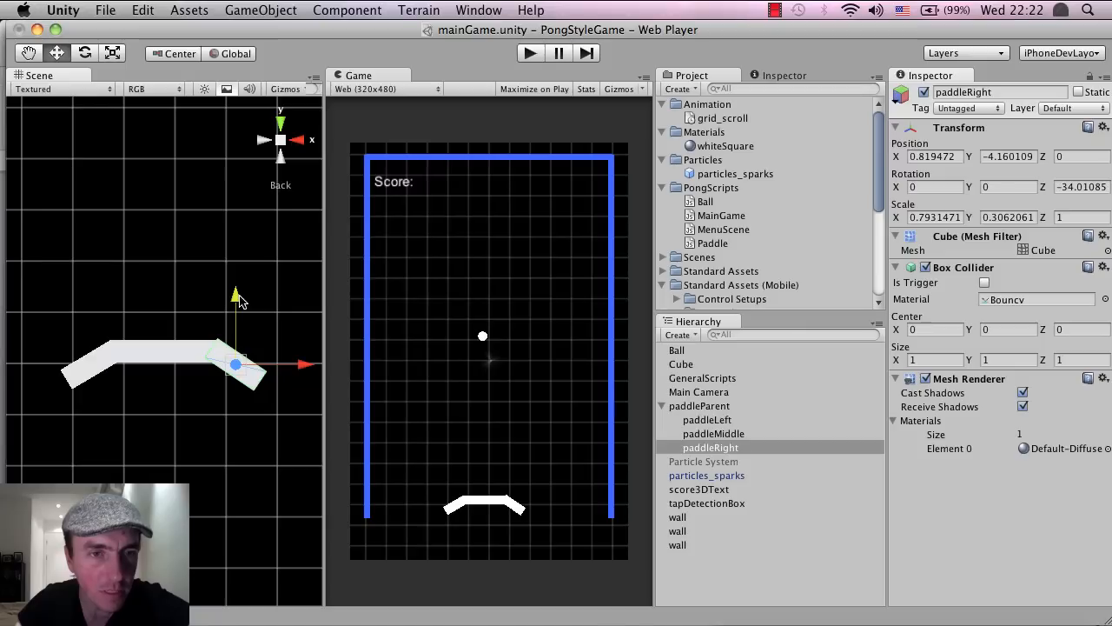
mouse_move(272, 367)
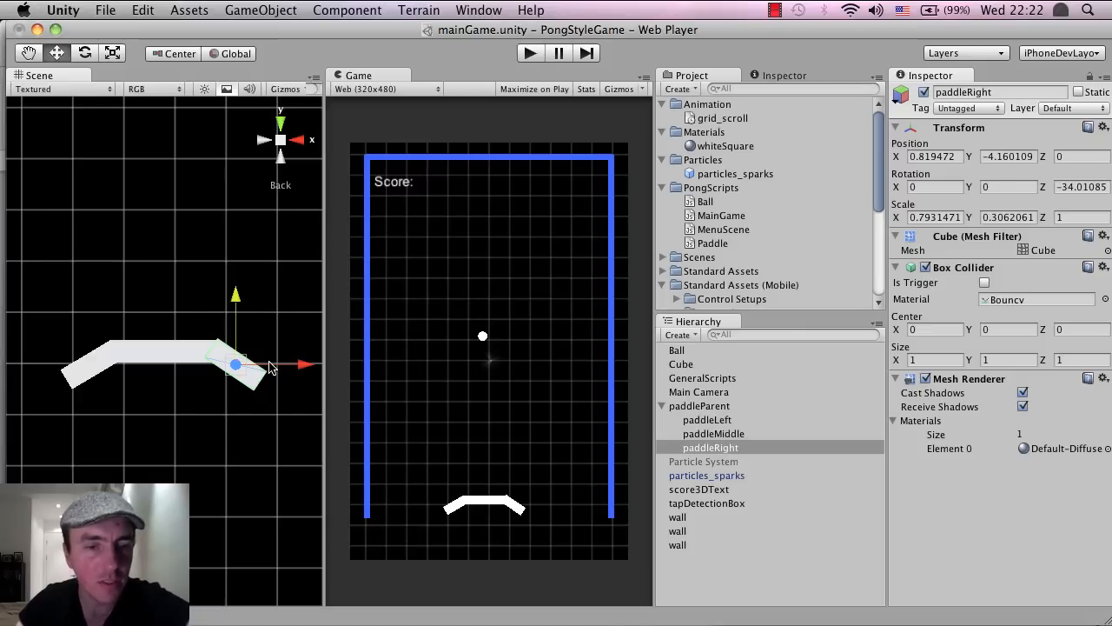
left_click(85, 53)
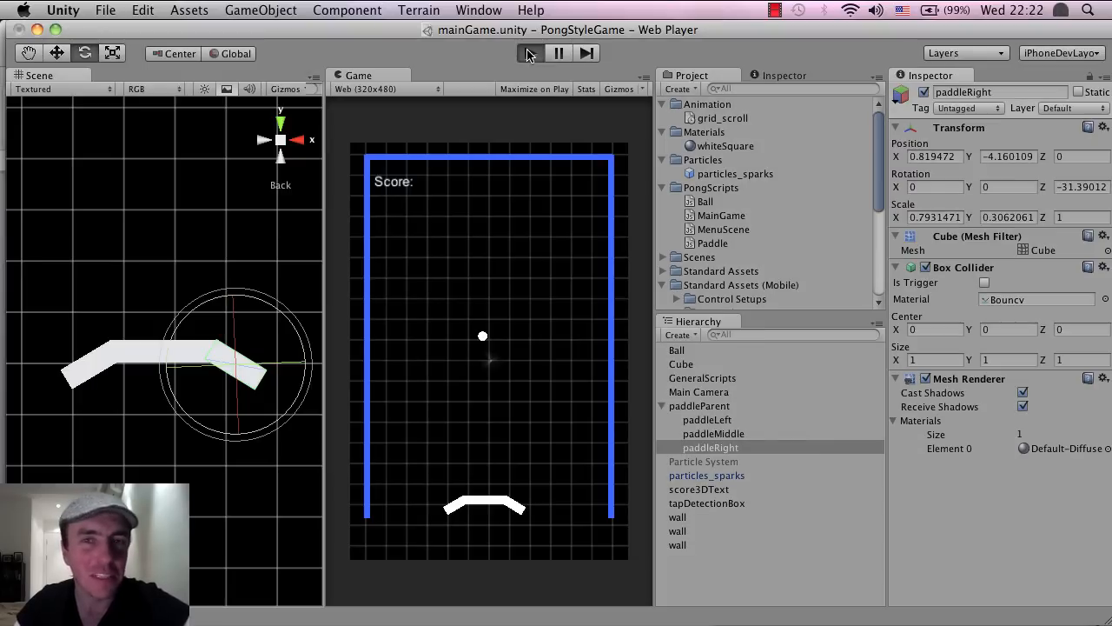
left_click(530, 53)
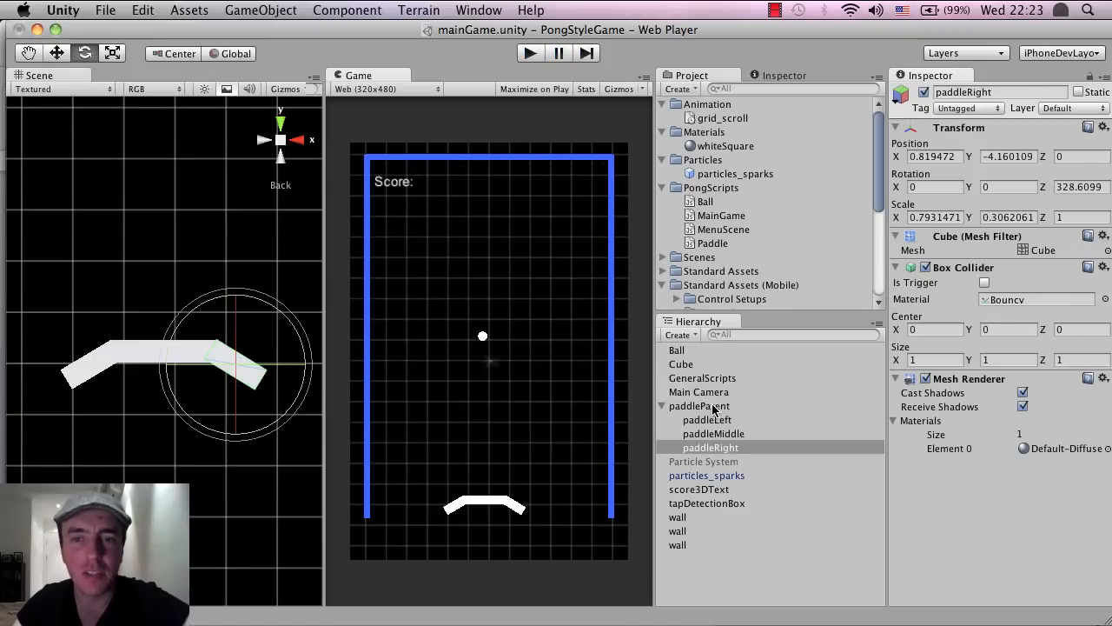
Step: Select the paddleParent group in the Hierarchy after checking the paddleLeft and paddleMiddle pieces
left_click(699, 406)
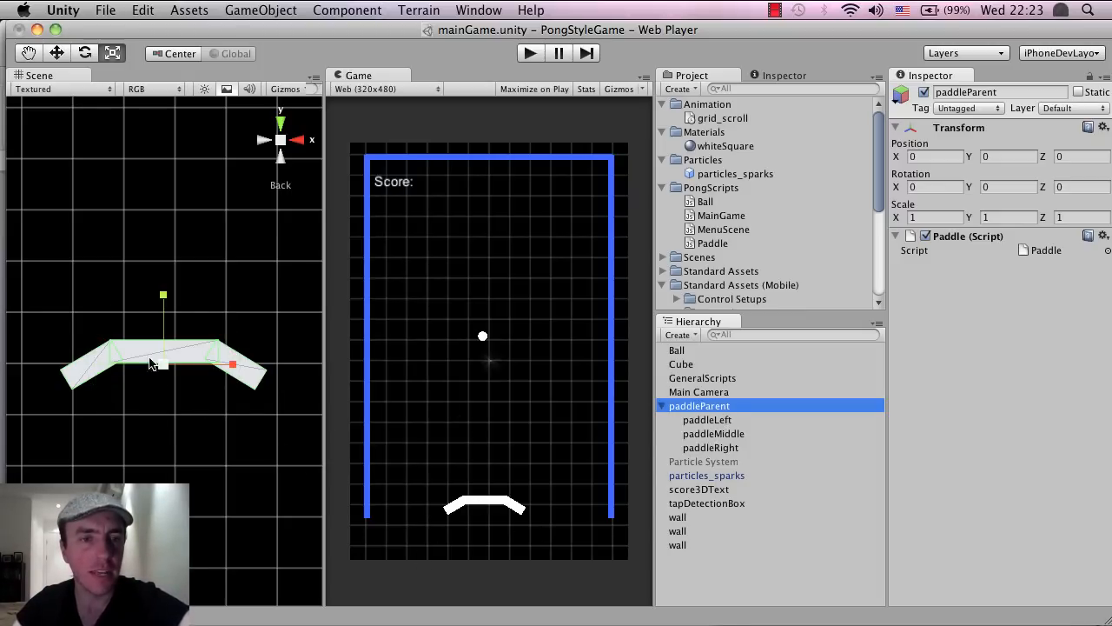
mouse_move(166, 372)
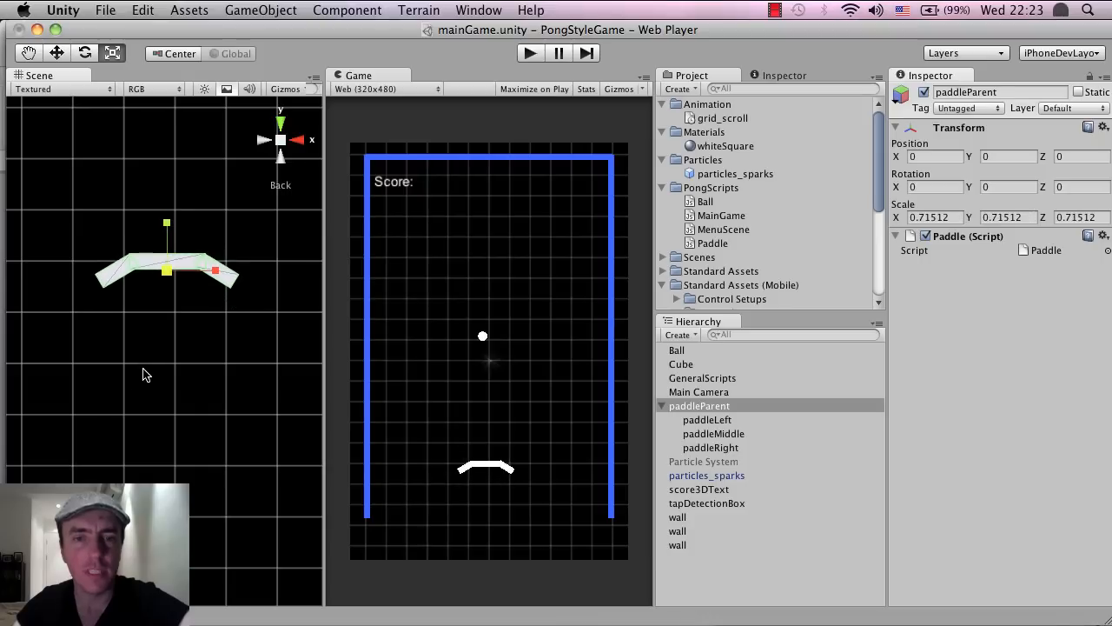
left_click(708, 419)
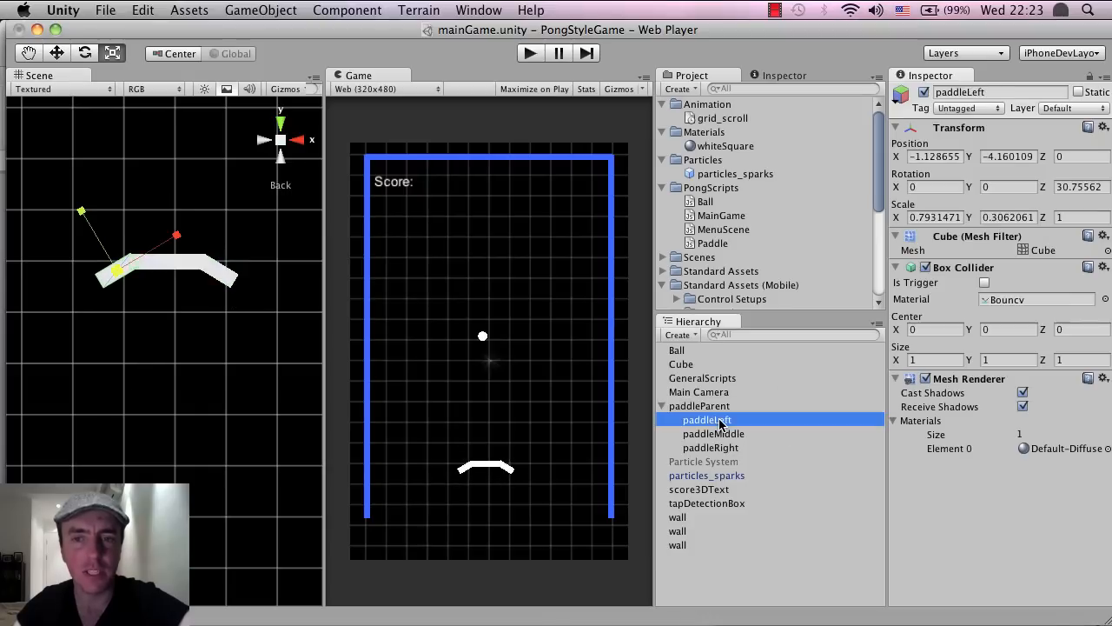
left_click(713, 433)
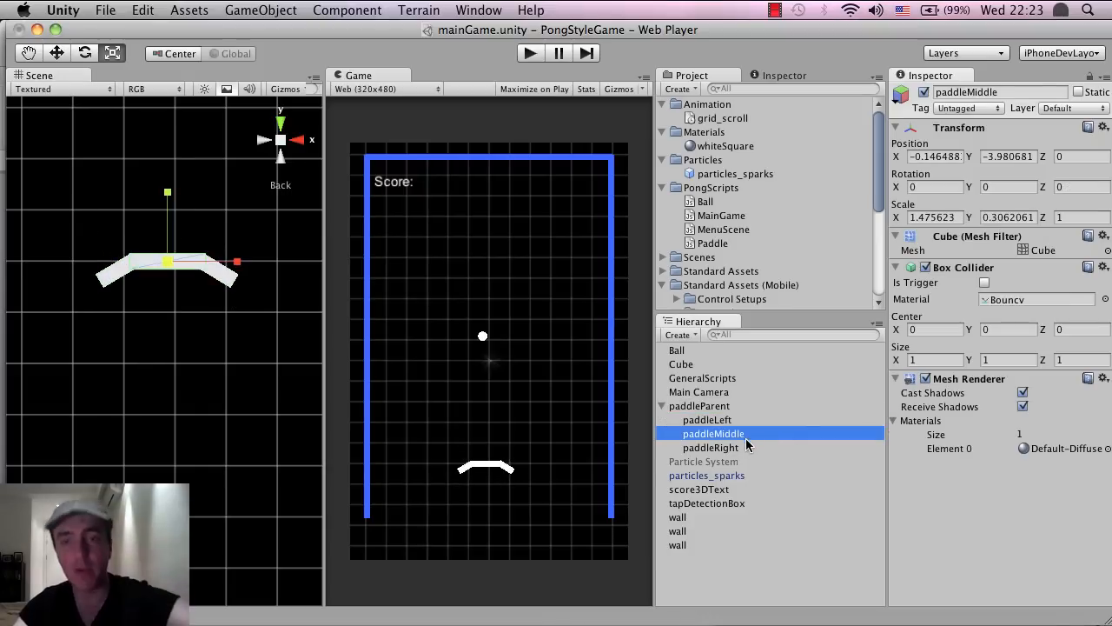
left_click(699, 406)
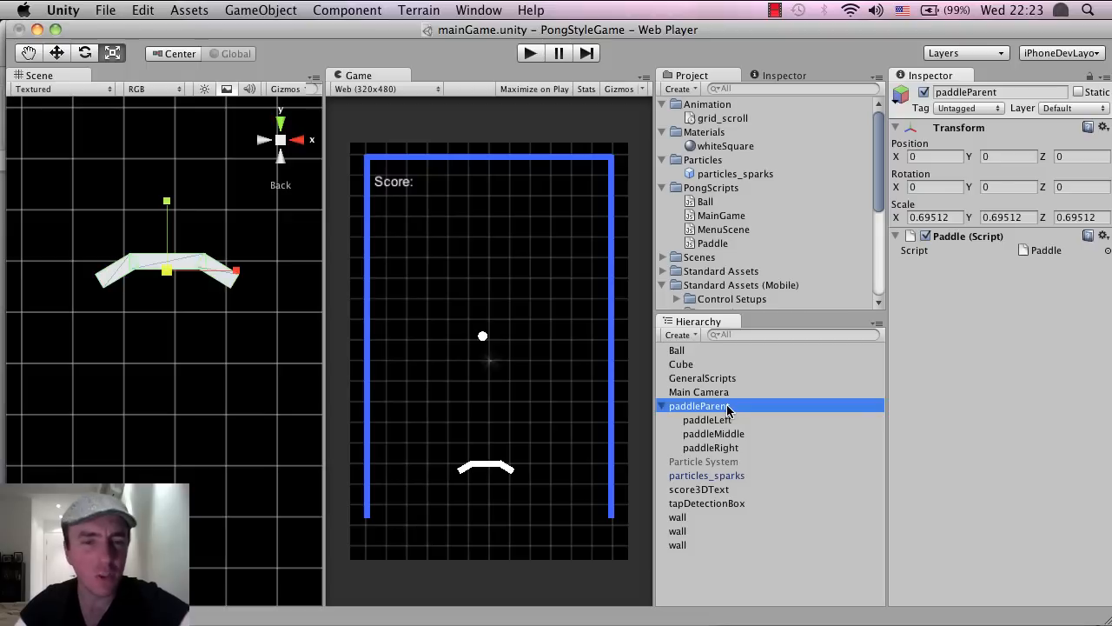
left_click(707, 419)
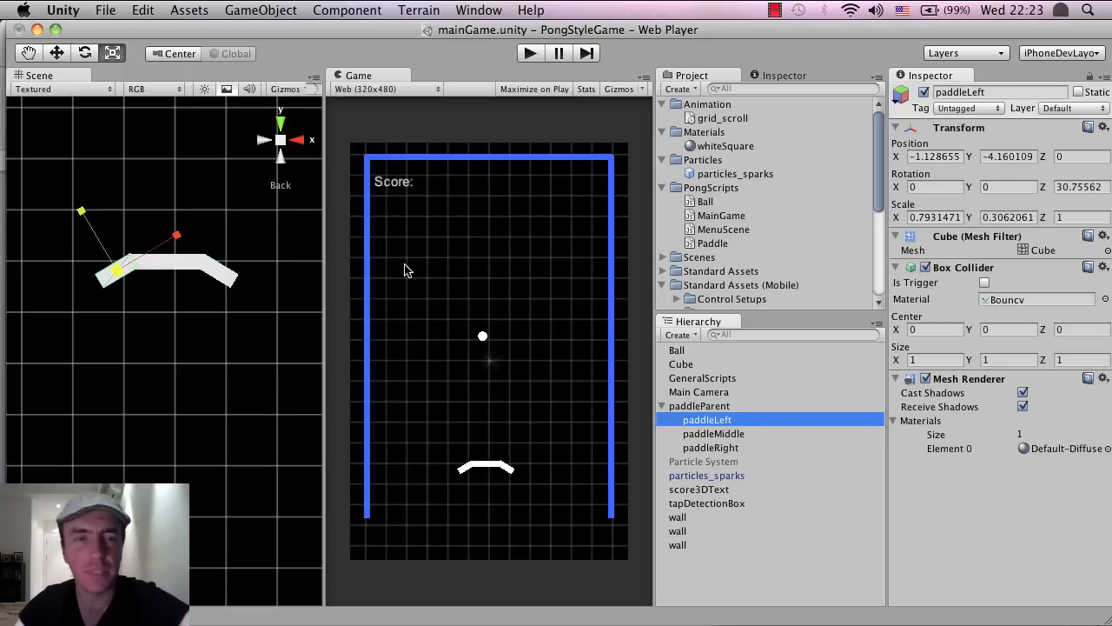
mouse_move(727, 432)
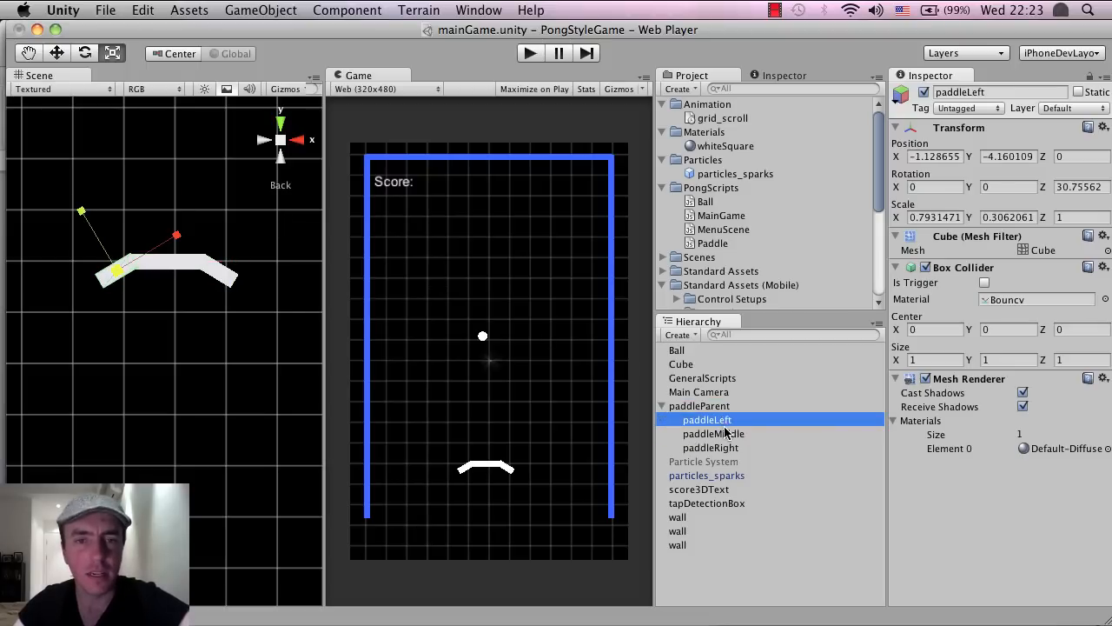
left_click(700, 406)
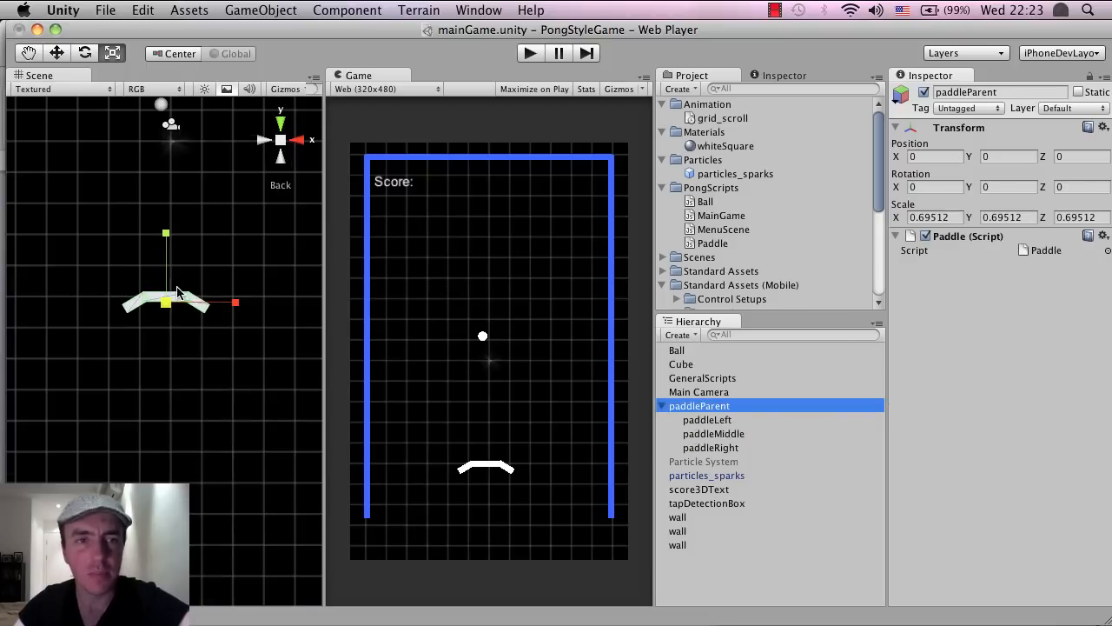
mouse_move(256, 190)
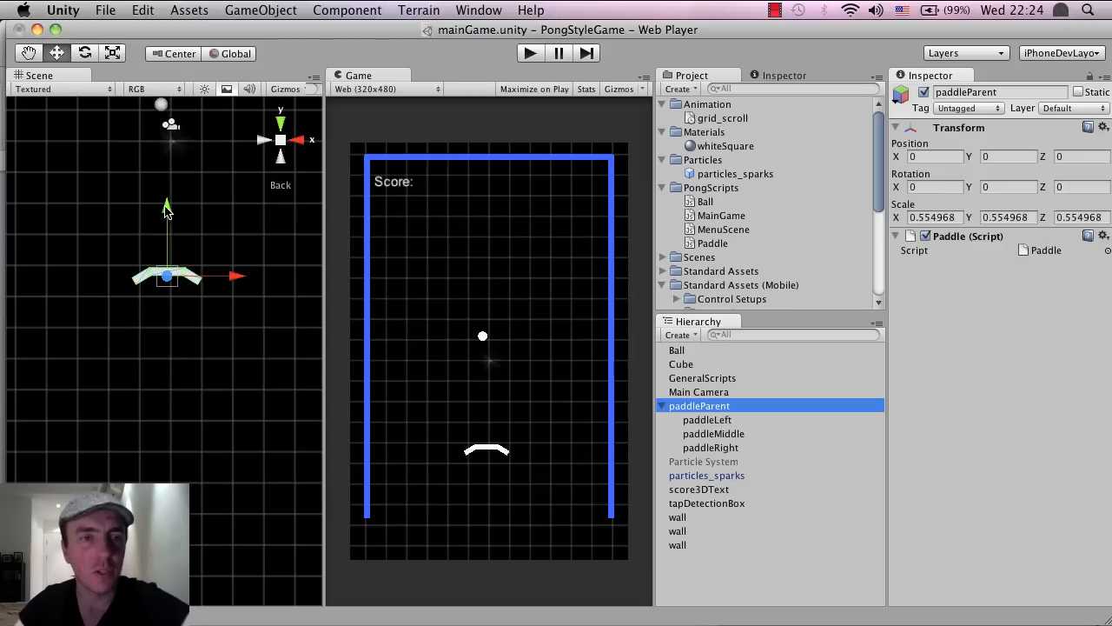
Step: Drag paddleParent down to Position Y about -2.09, near the court bottom
left_click_drag(166, 208, 167, 299)
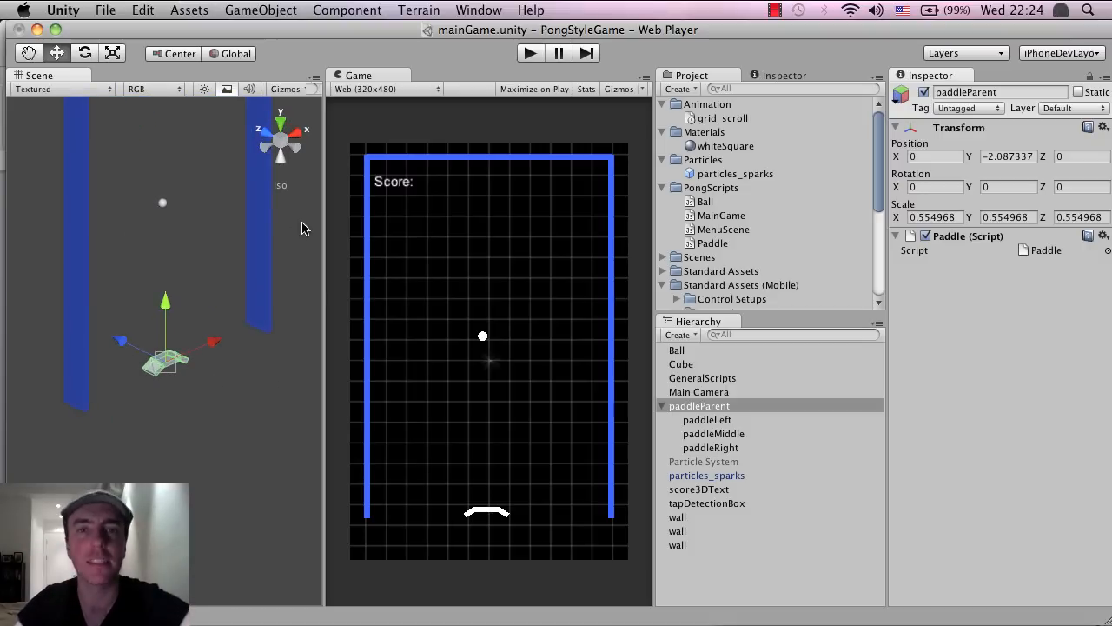
left_click(530, 53)
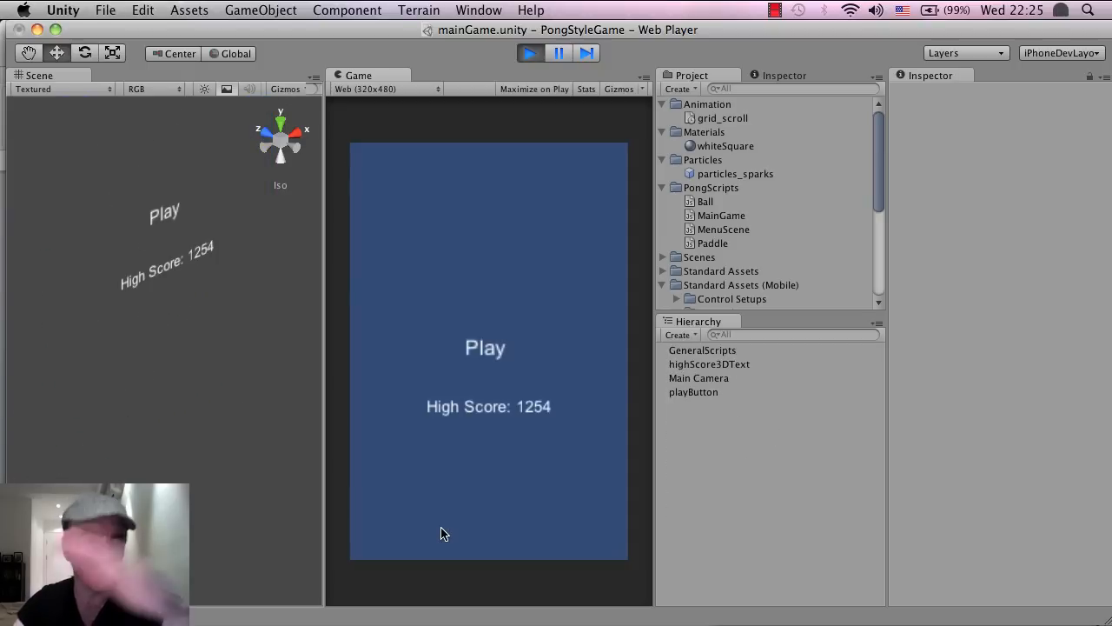
left_click(485, 347)
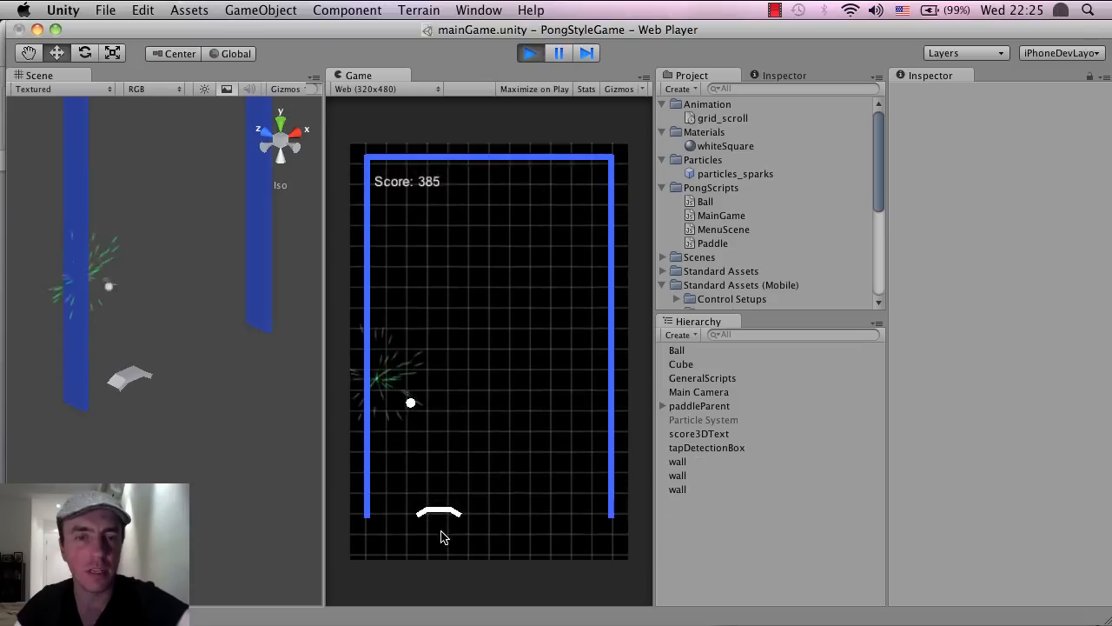
left_click(530, 53)
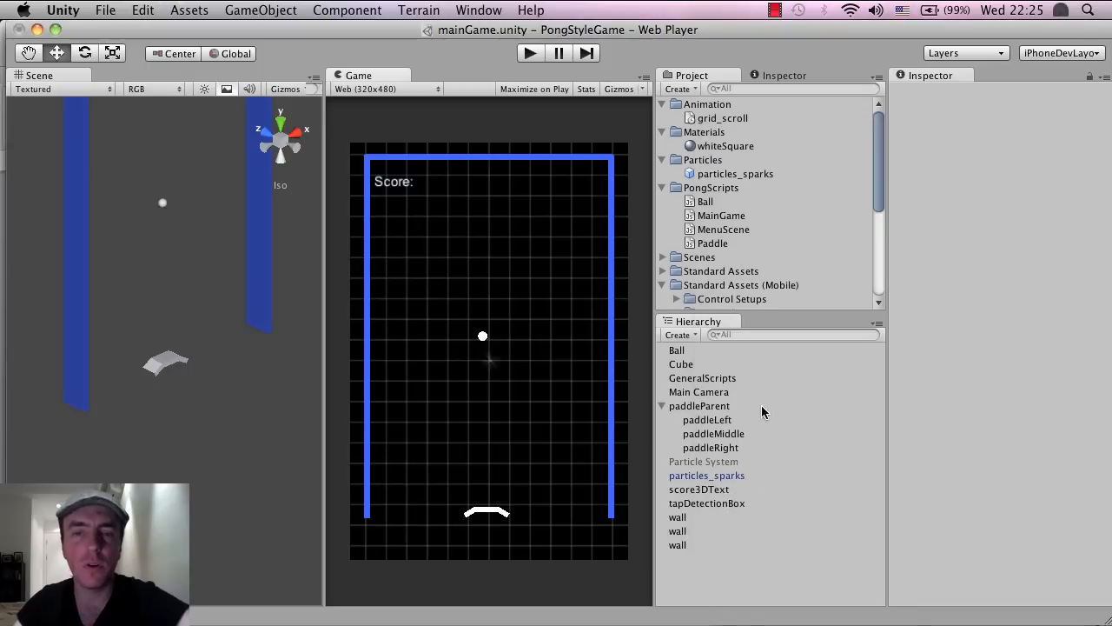
left_click(710, 447)
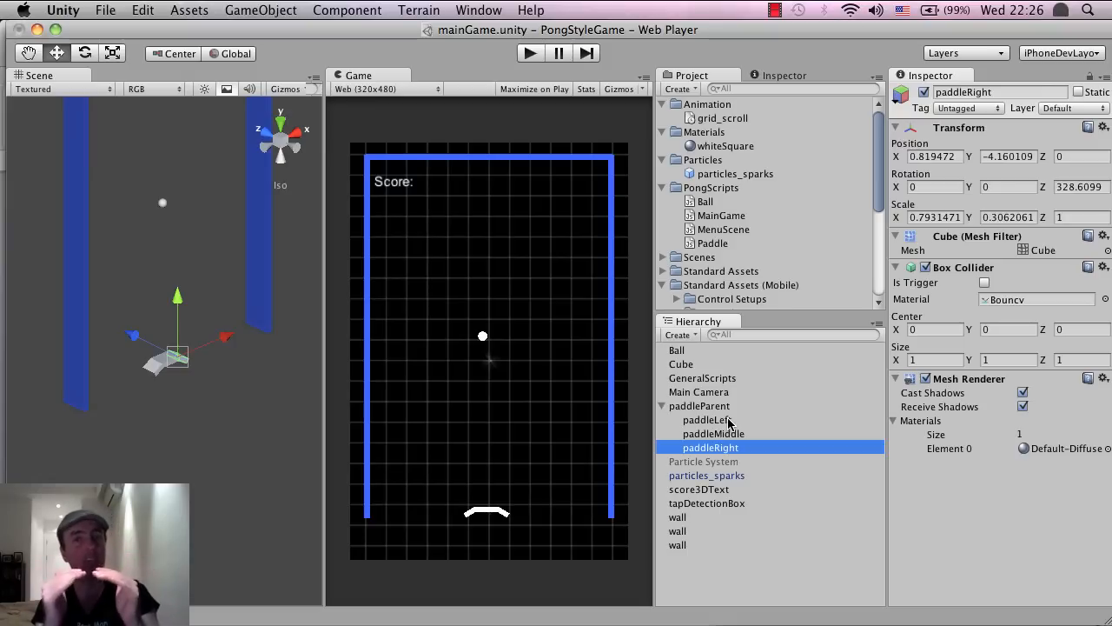
left_click(712, 432)
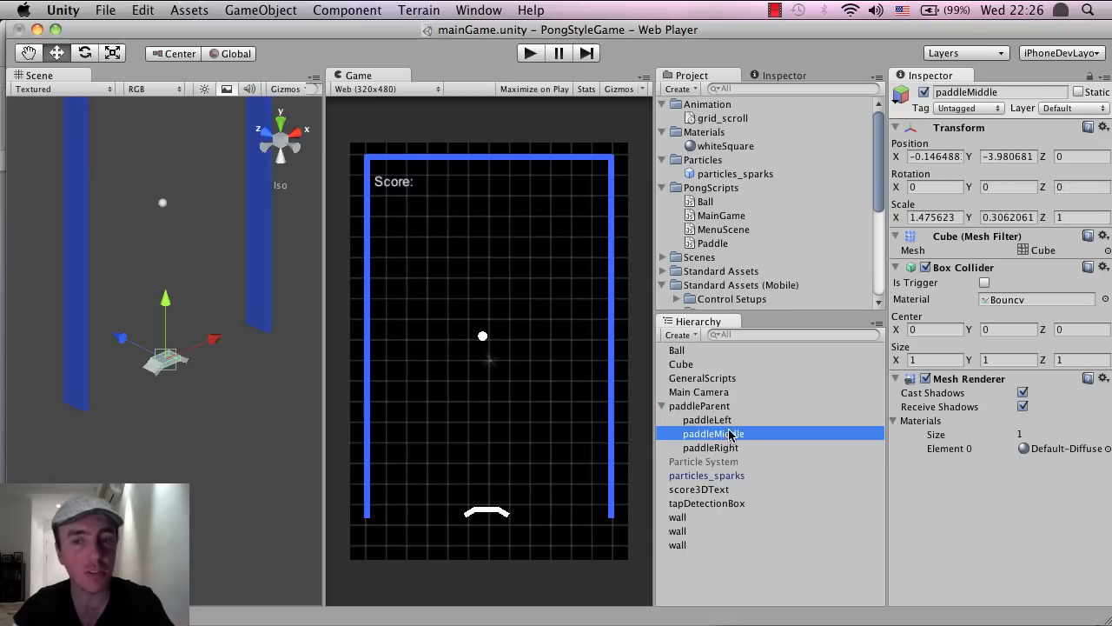
left_click(708, 447)
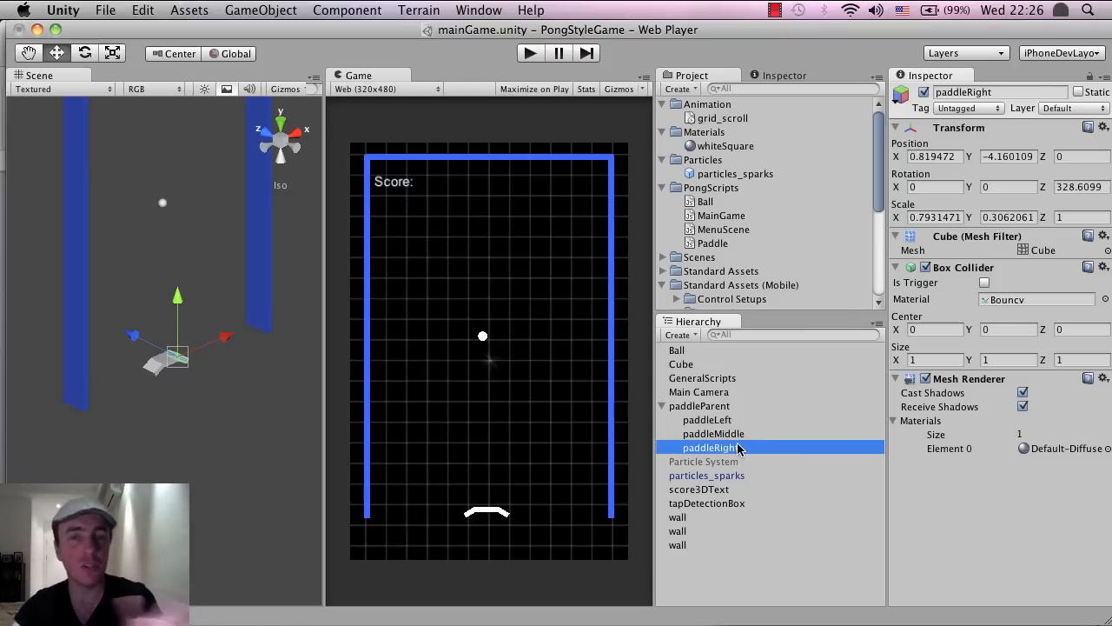
left_click(712, 433)
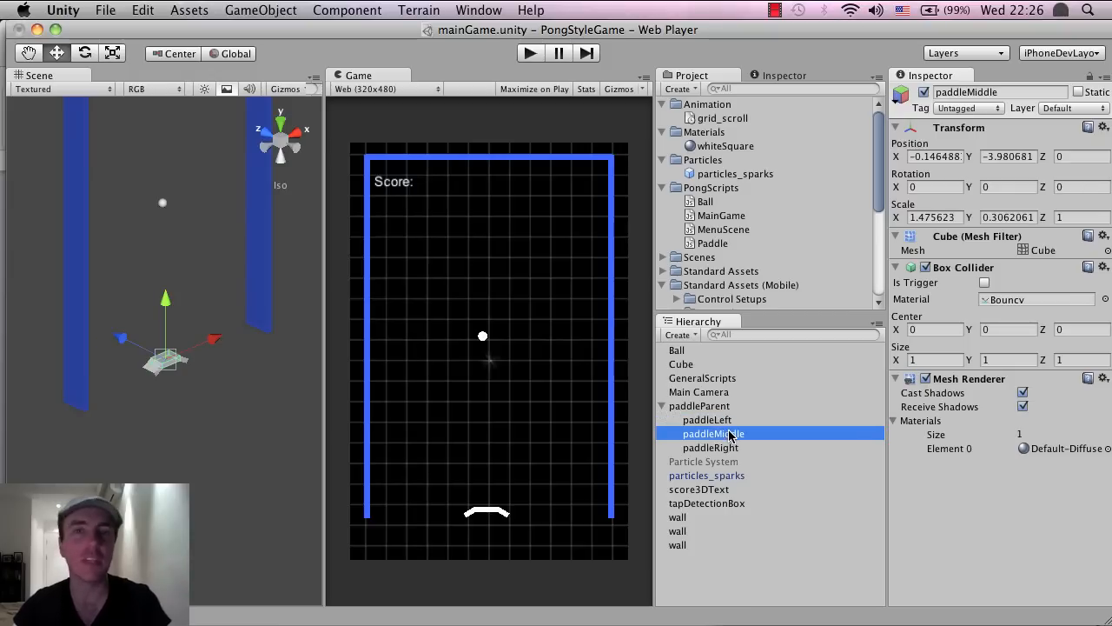
mouse_move(742, 454)
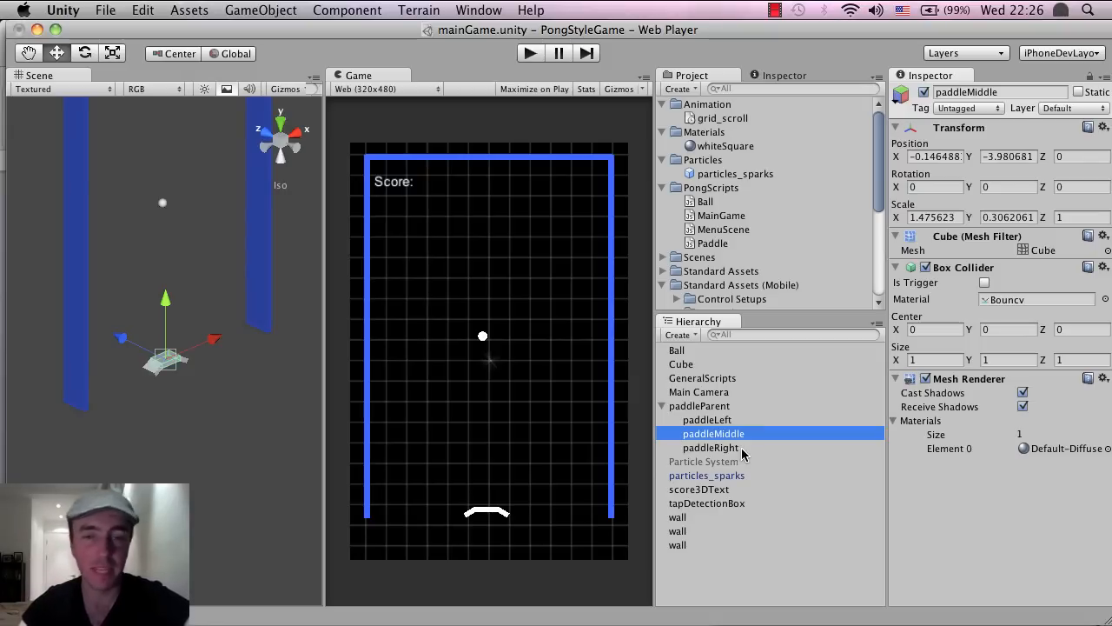
left_click(711, 446)
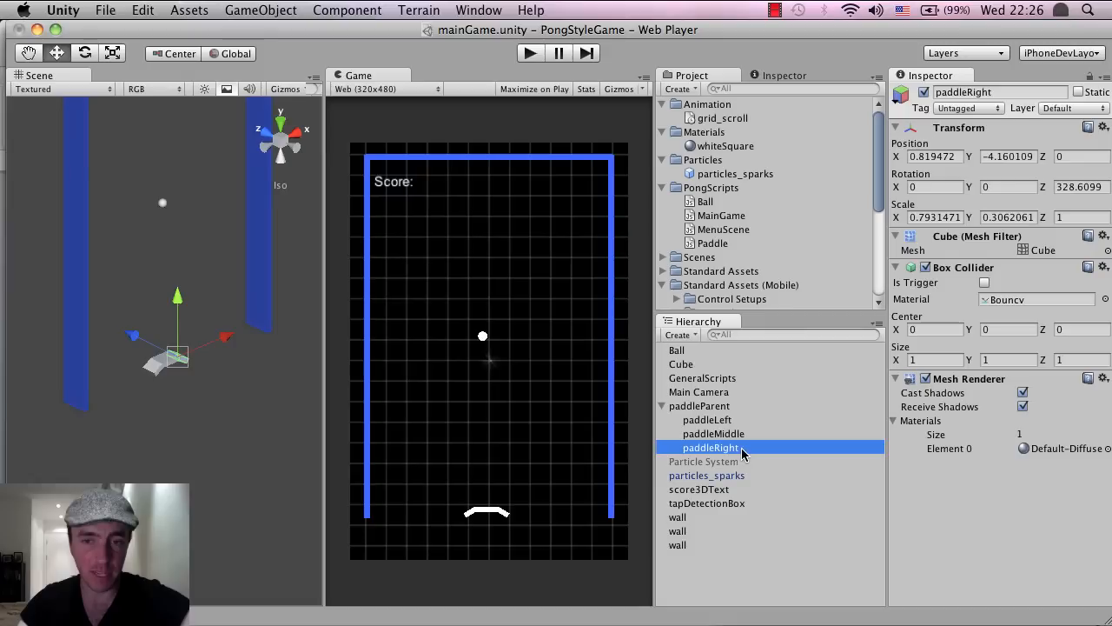
Step: Duplicate paddleRight and paddleLeft, raising each copy slightly above its original
left_click(704, 462)
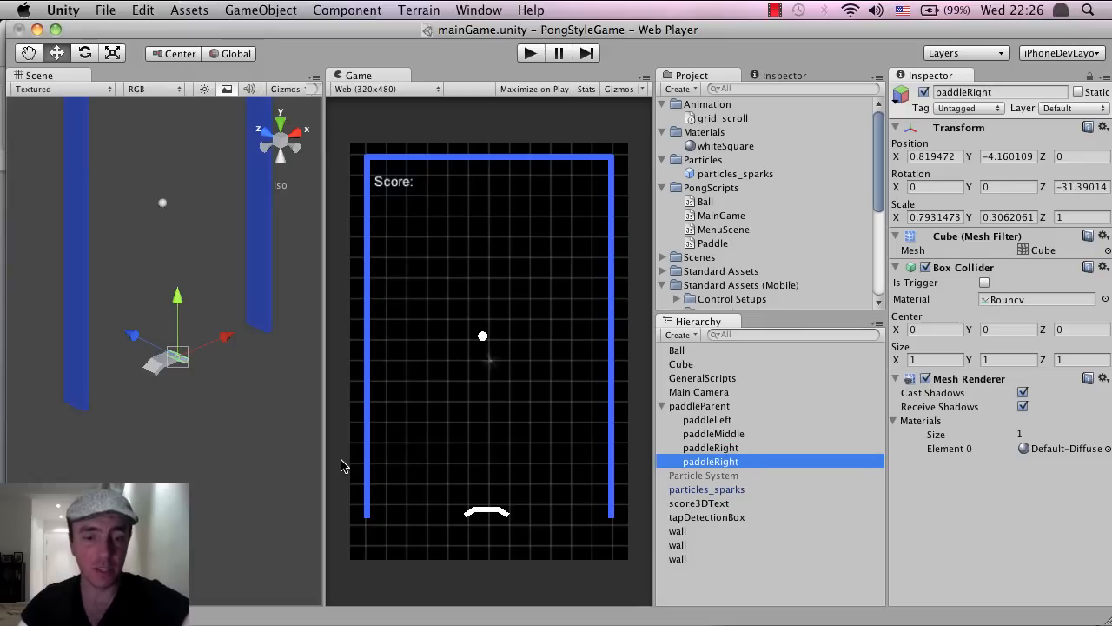
mouse_move(316, 469)
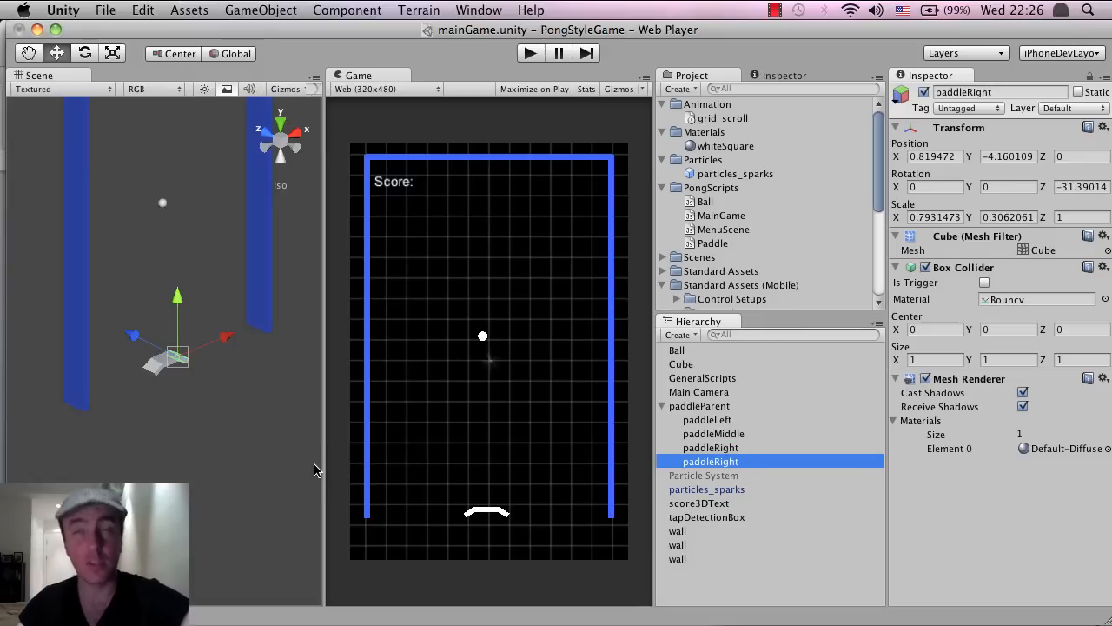
mouse_move(336, 399)
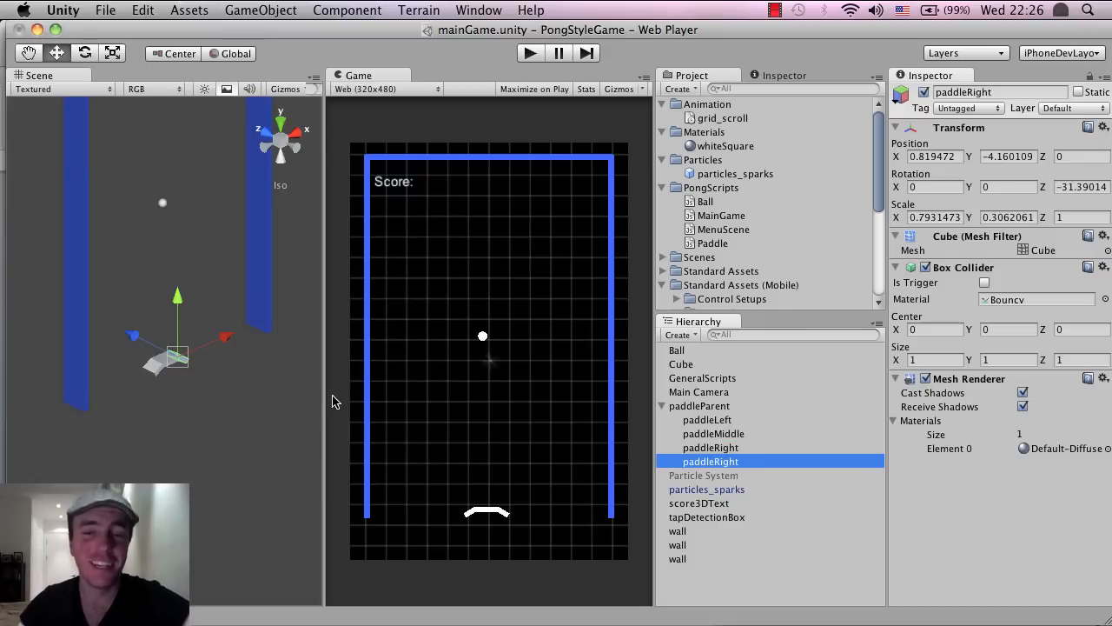
mouse_move(180, 310)
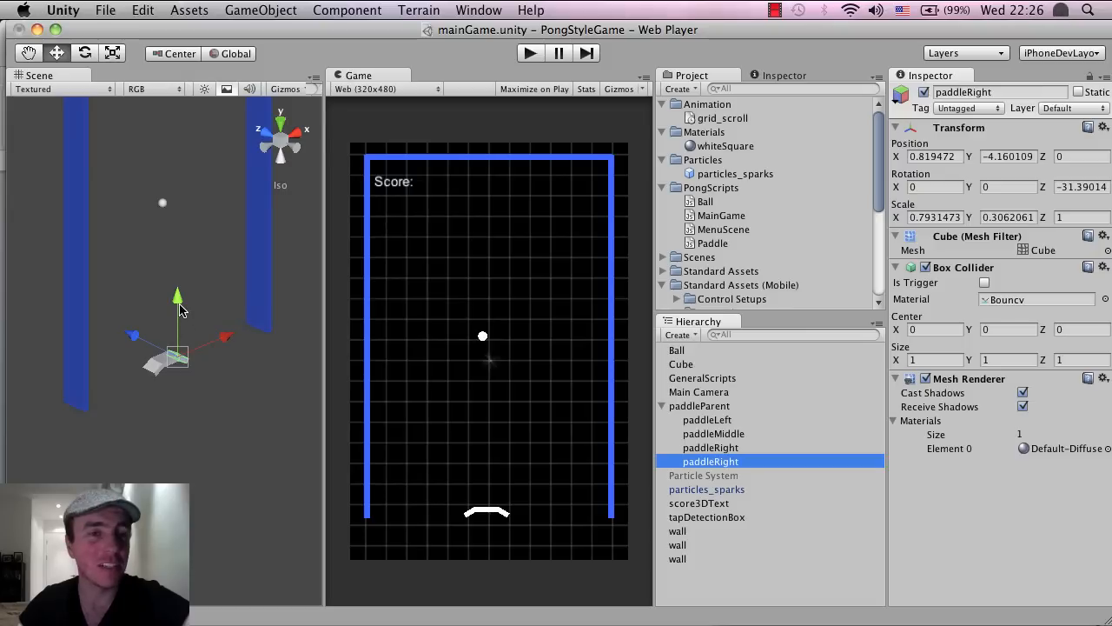
left_click_drag(178, 321, 177, 296)
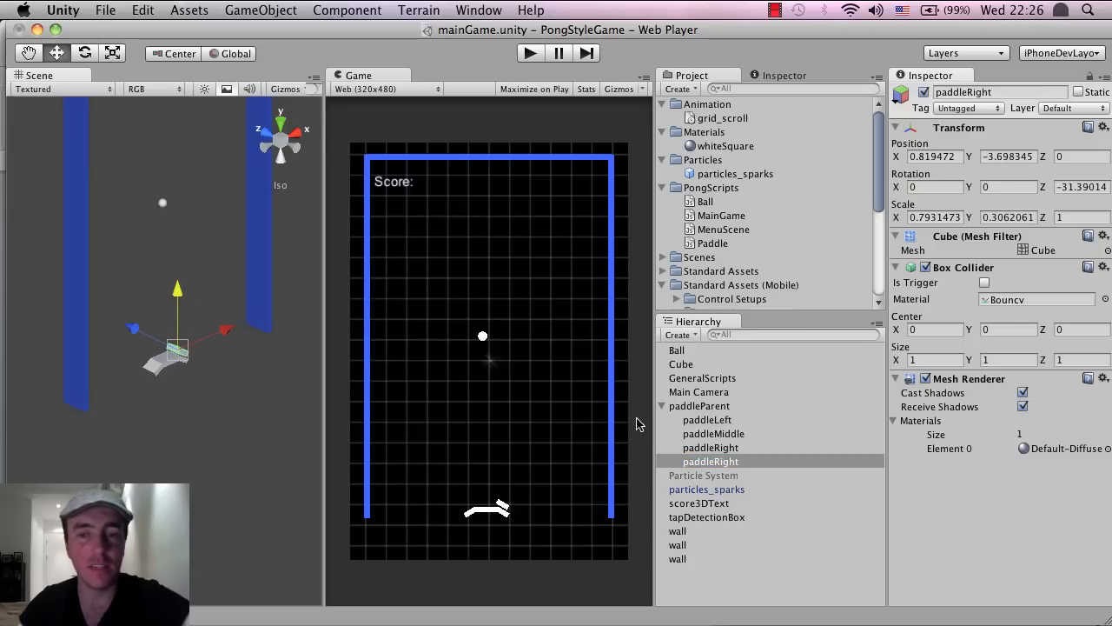
left_click(707, 419)
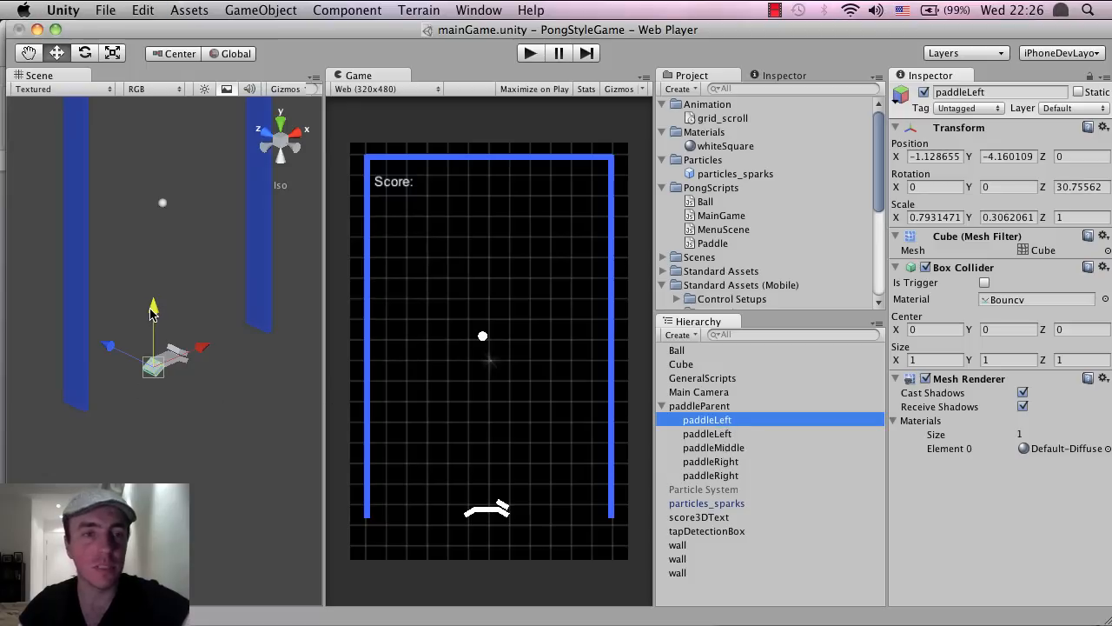
left_click_drag(153, 313, 153, 299)
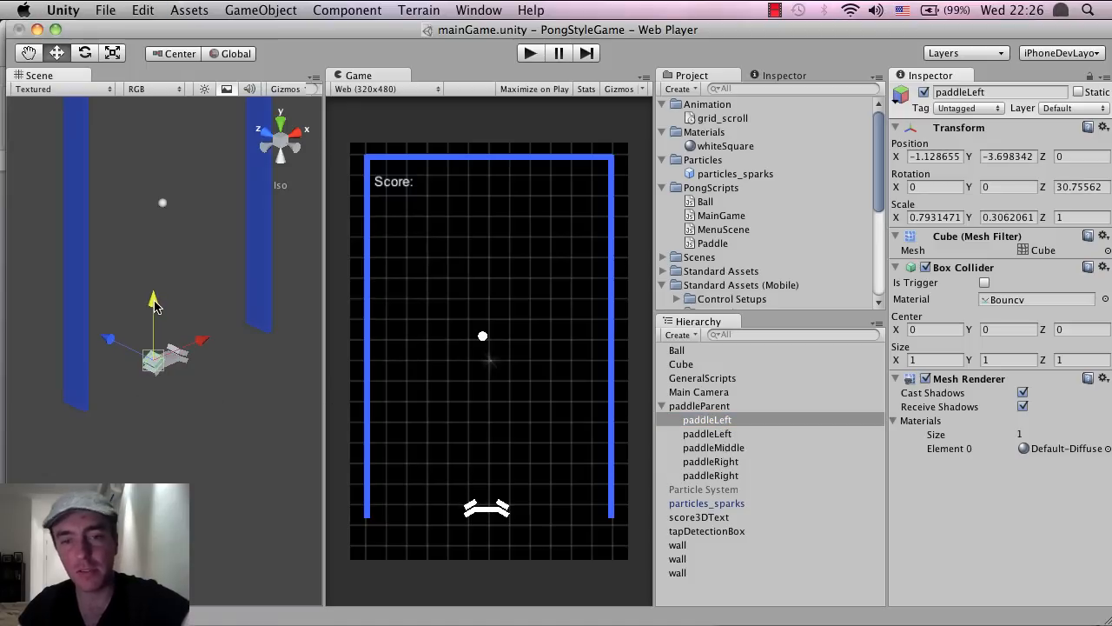
mouse_move(500, 482)
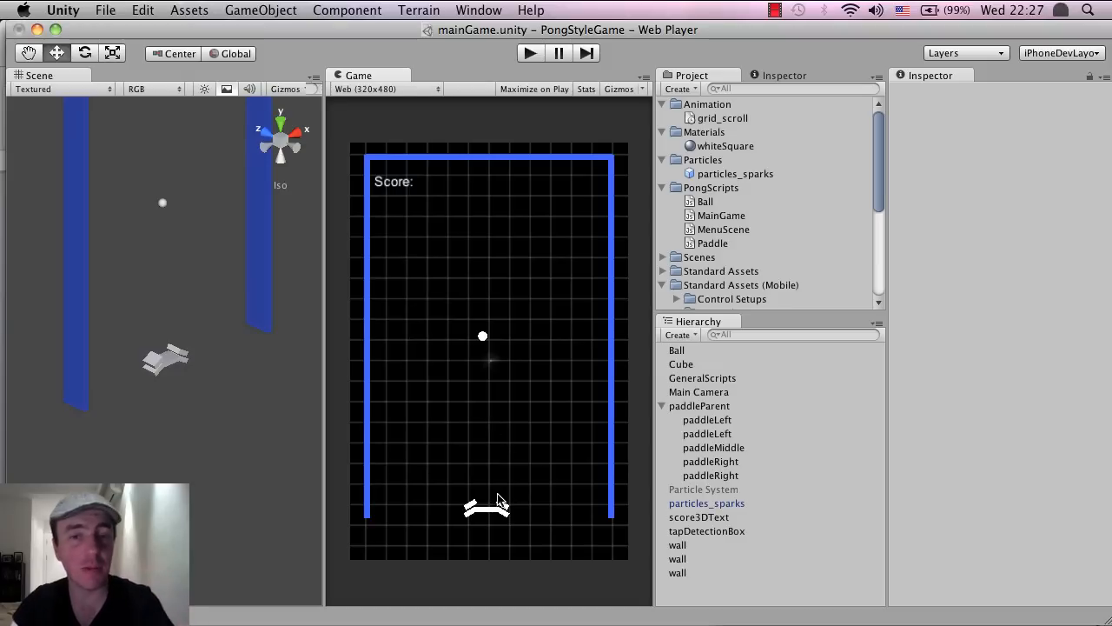
mouse_move(182, 365)
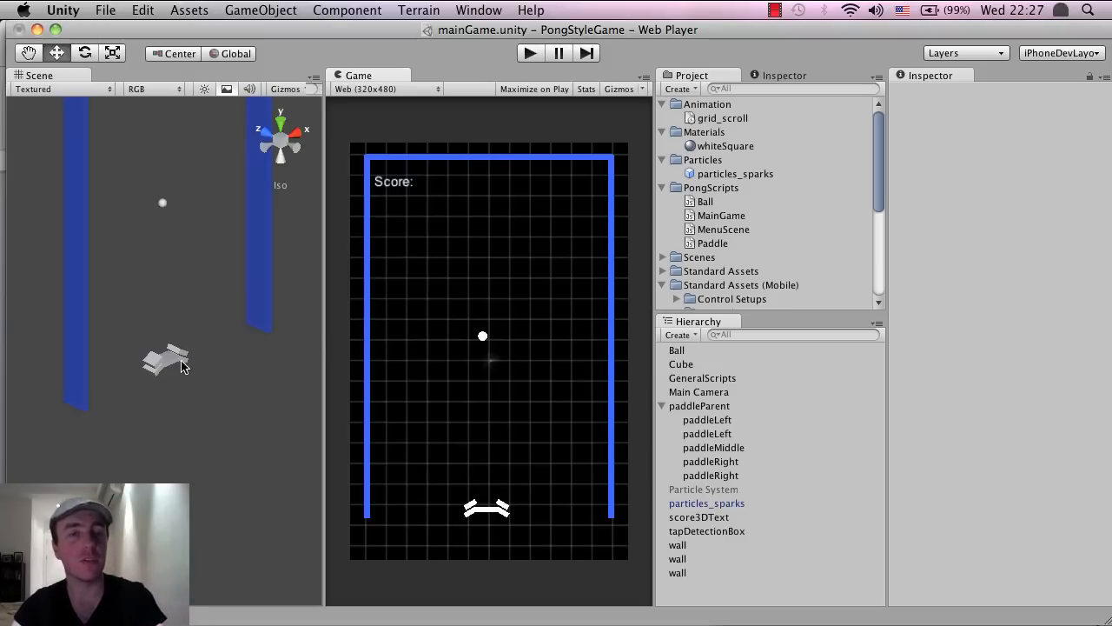
left_click(713, 446)
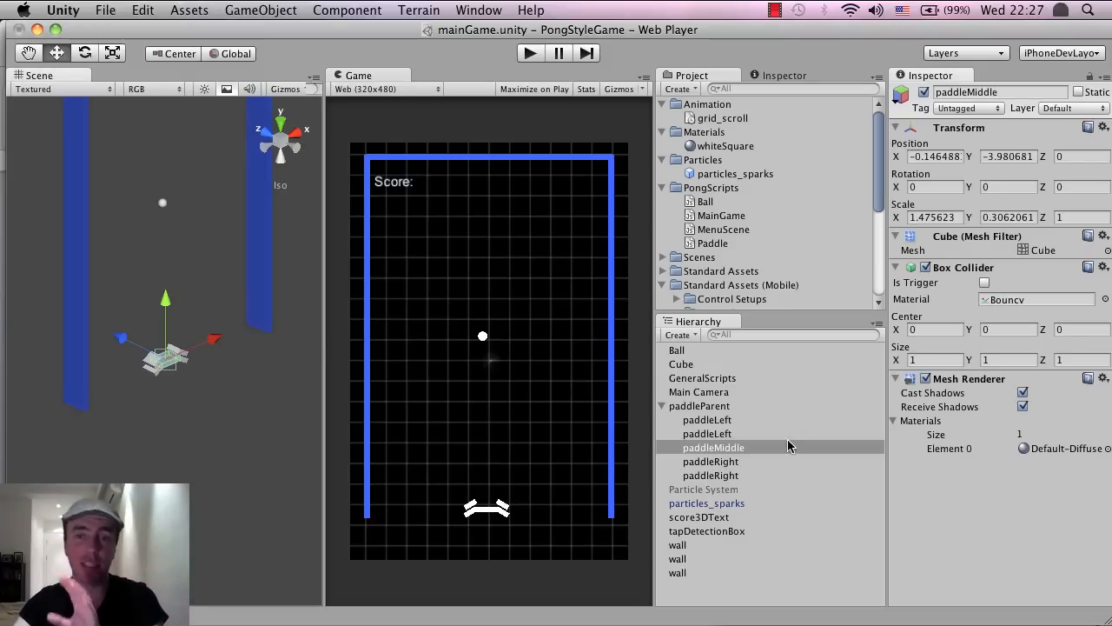
Step: Open the GameObject menu to reach the Create Other list of built-in objects
left_click(260, 10)
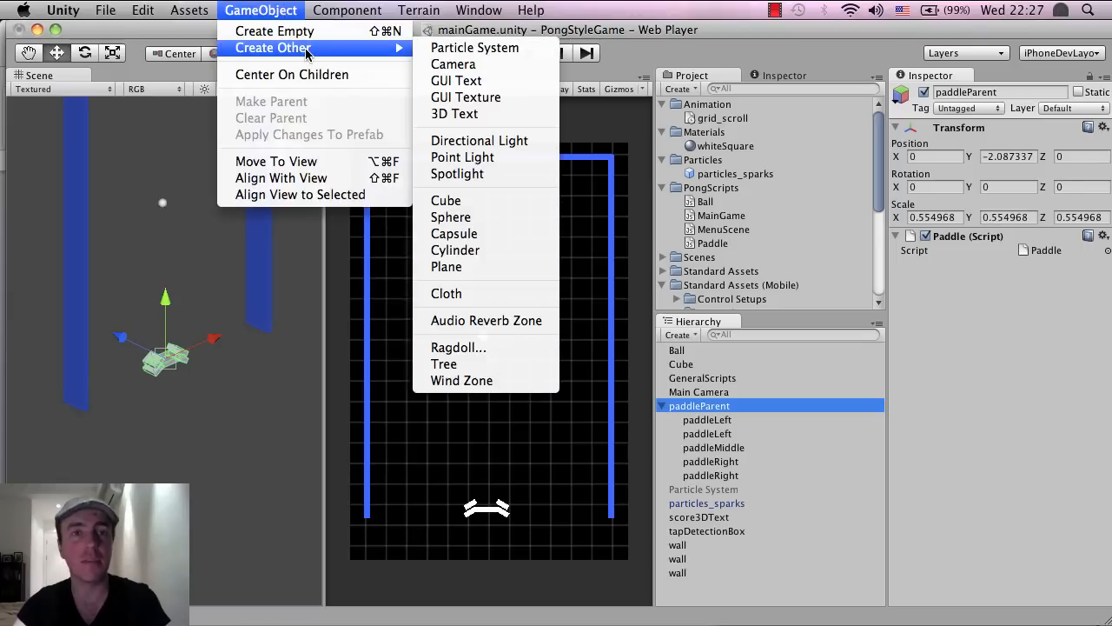
mouse_move(474, 48)
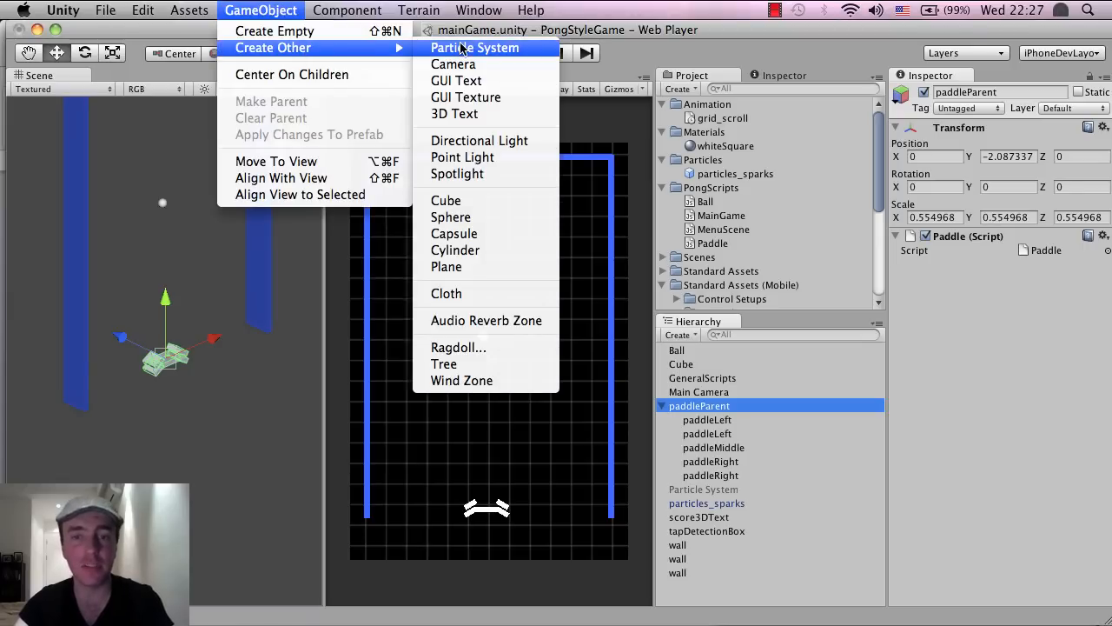